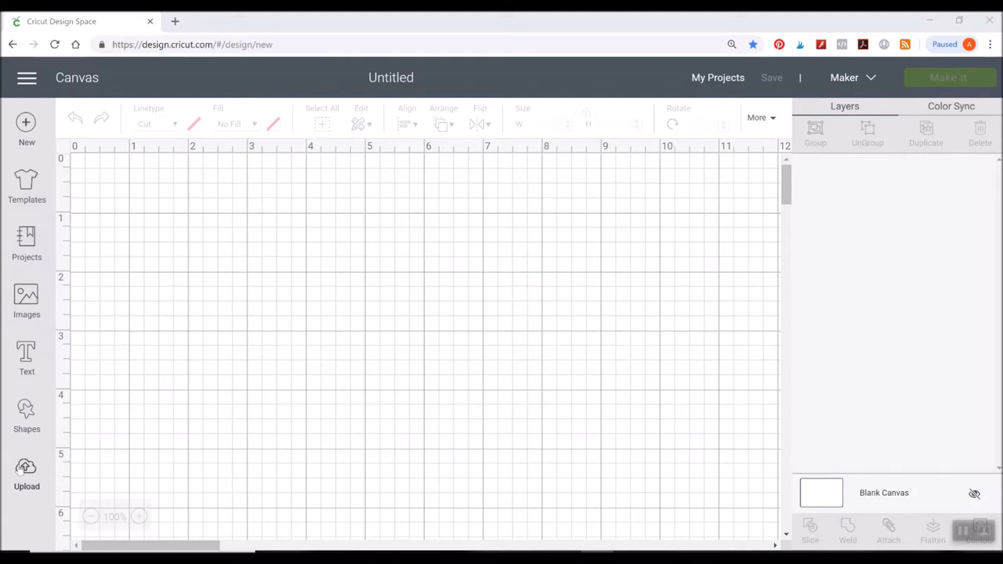
Open the Upload page that lists recently uploaded images.
{"action": "left_click", "coordinate": [27, 475]}
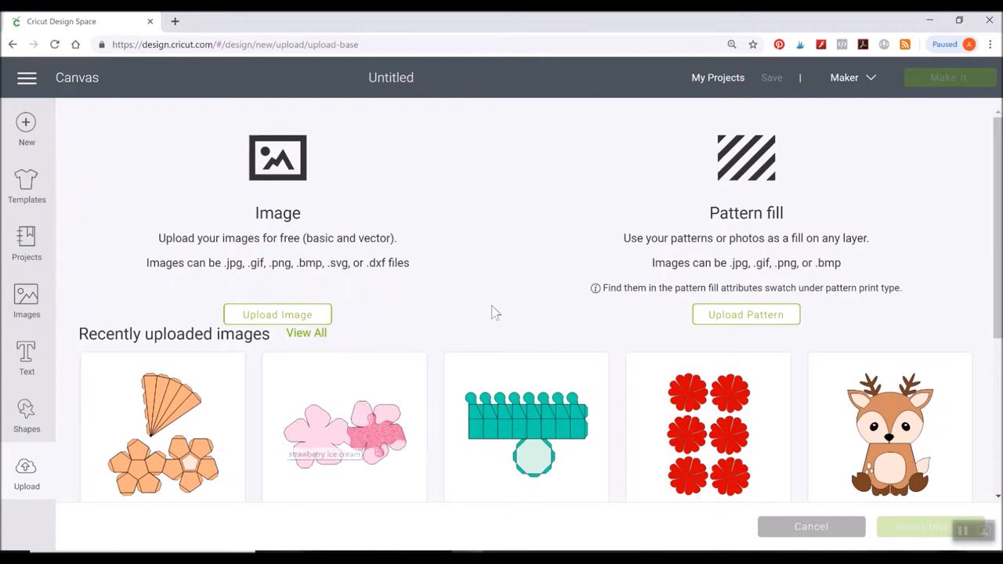
{"action": "mouse_move", "coordinate": [486, 312]}
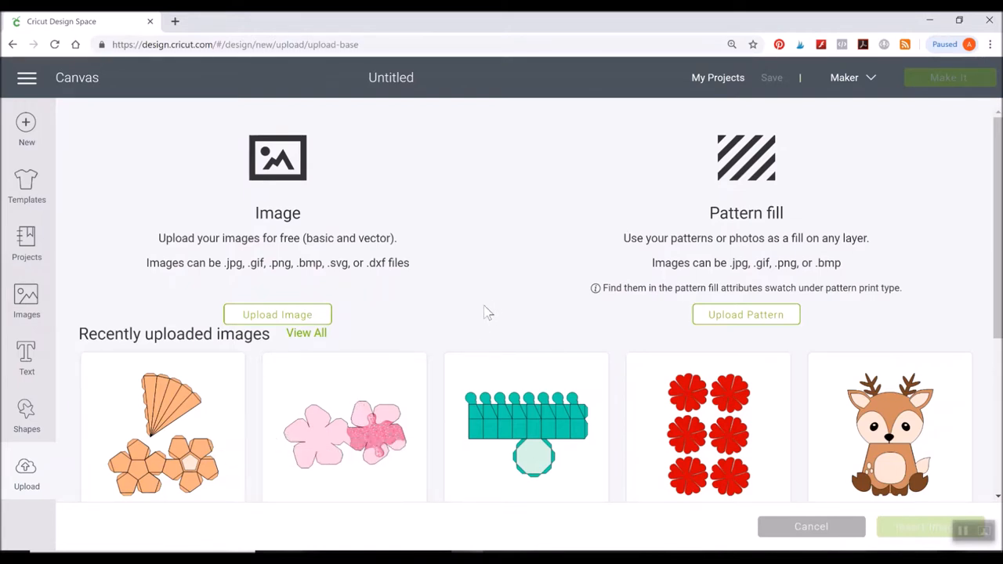
{"action": "mouse_move", "coordinate": [508, 302]}
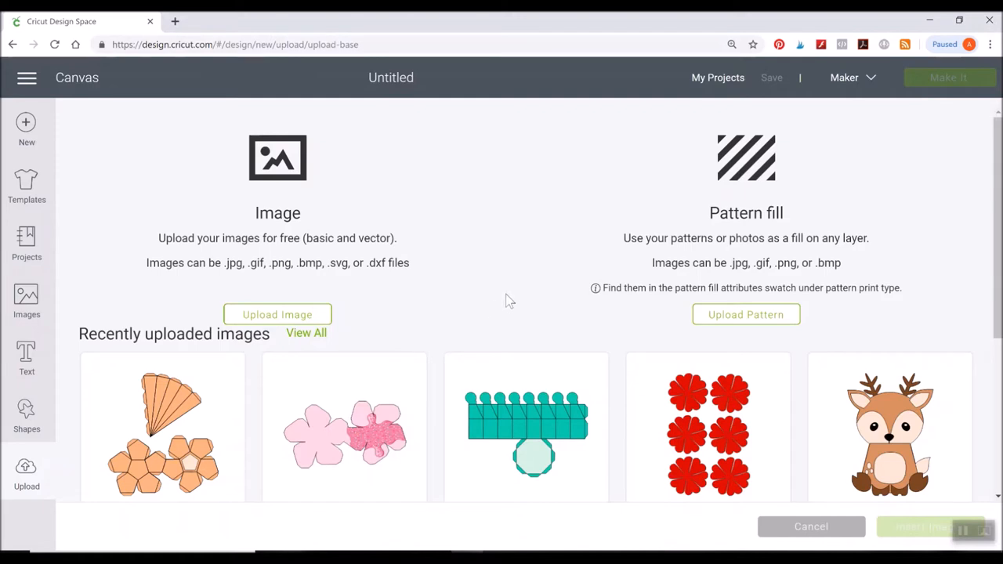
{"action": "mouse_move", "coordinate": [215, 385]}
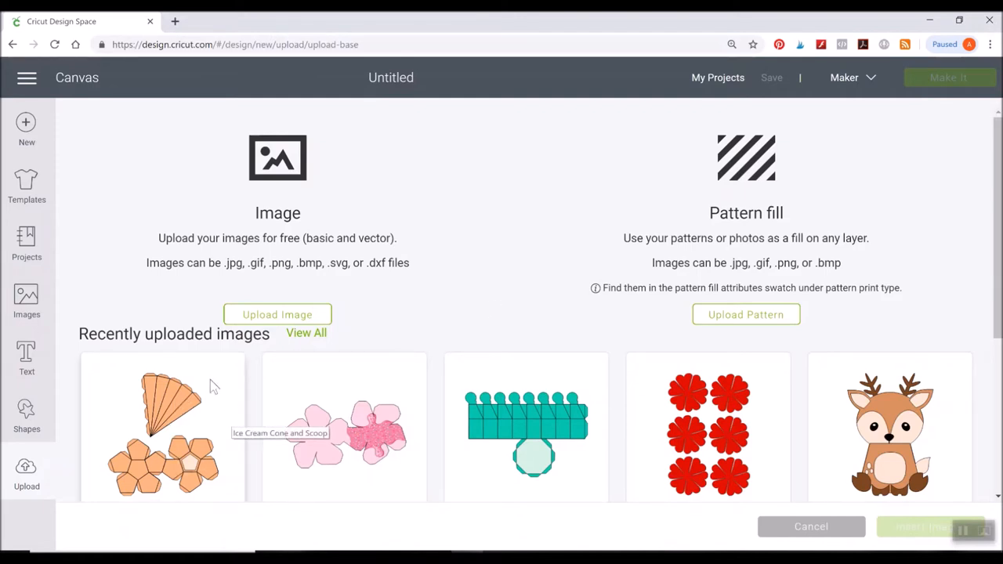
{"action": "mouse_move", "coordinate": [200, 447]}
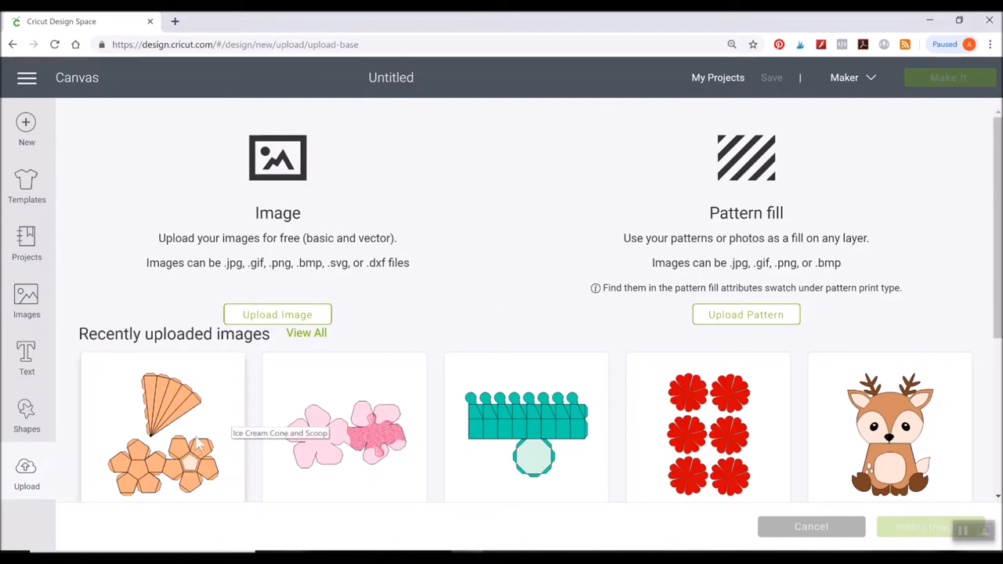
{"action": "mouse_move", "coordinate": [180, 396]}
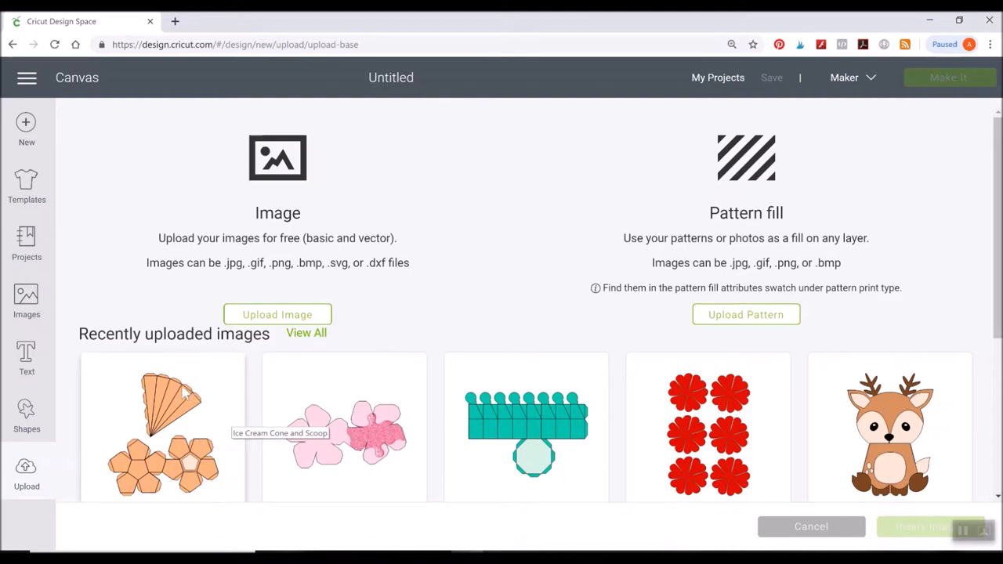
{"action": "mouse_move", "coordinate": [194, 474]}
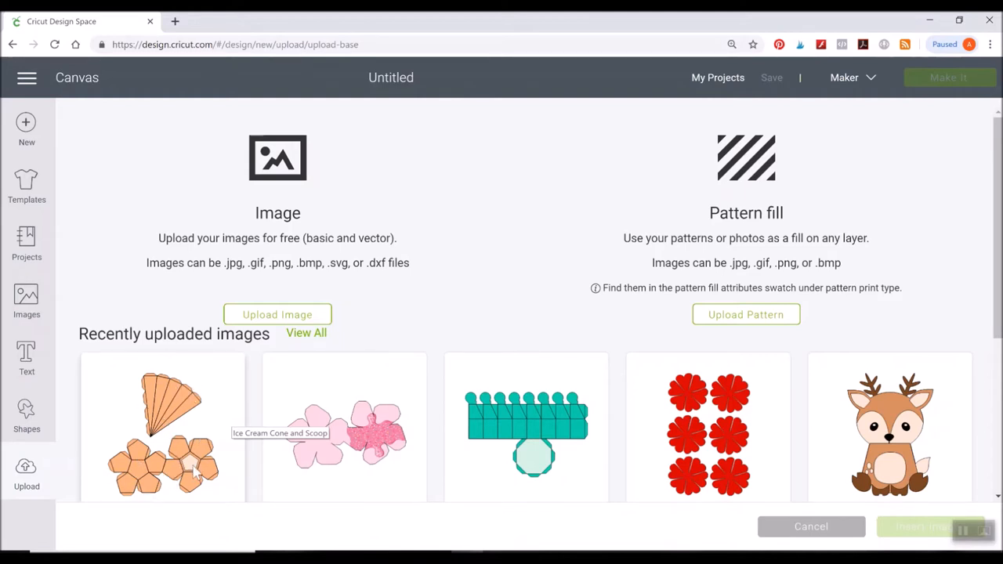
{"action": "mouse_move", "coordinate": [178, 431]}
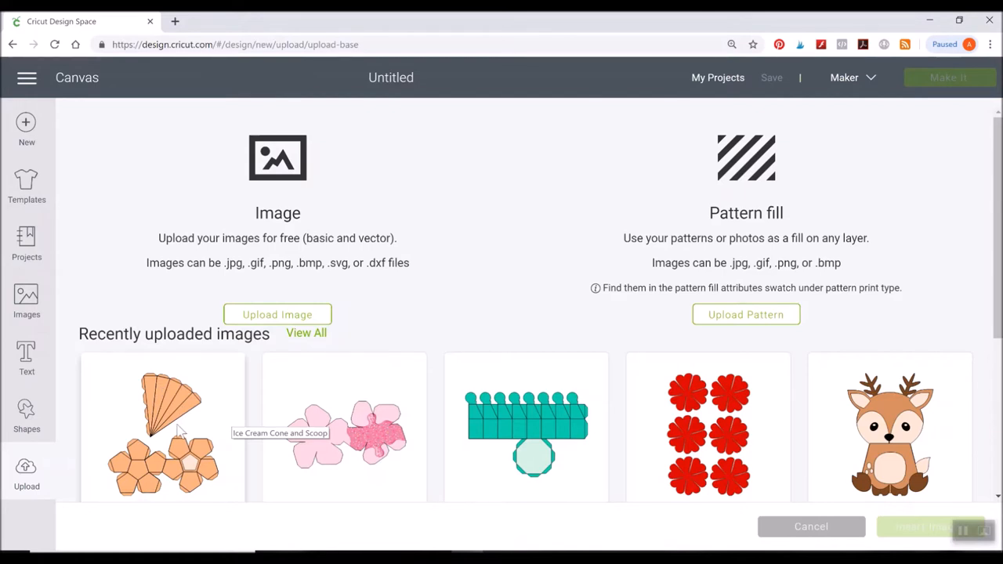
{"action": "mouse_move", "coordinate": [171, 482]}
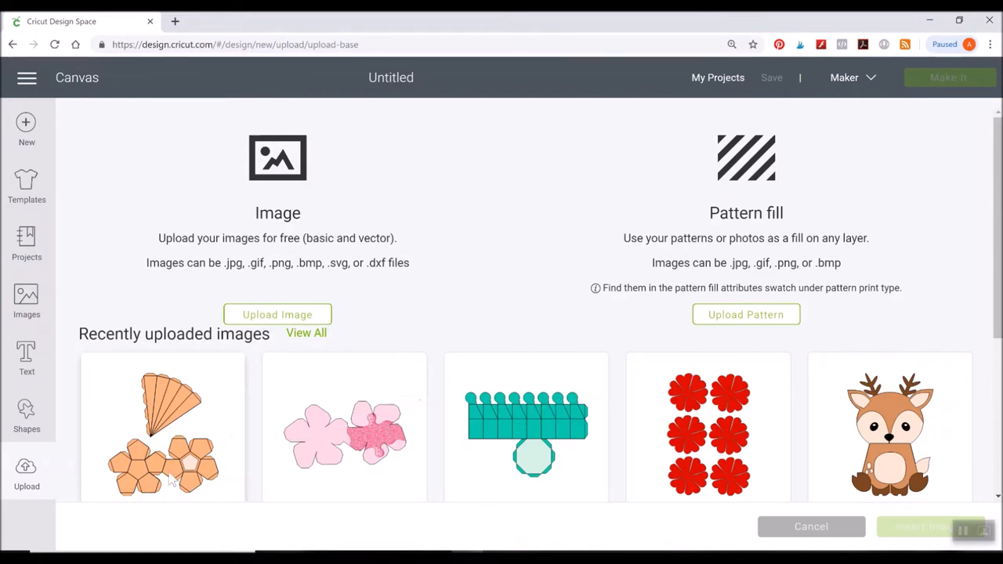
{"action": "mouse_move", "coordinate": [361, 443]}
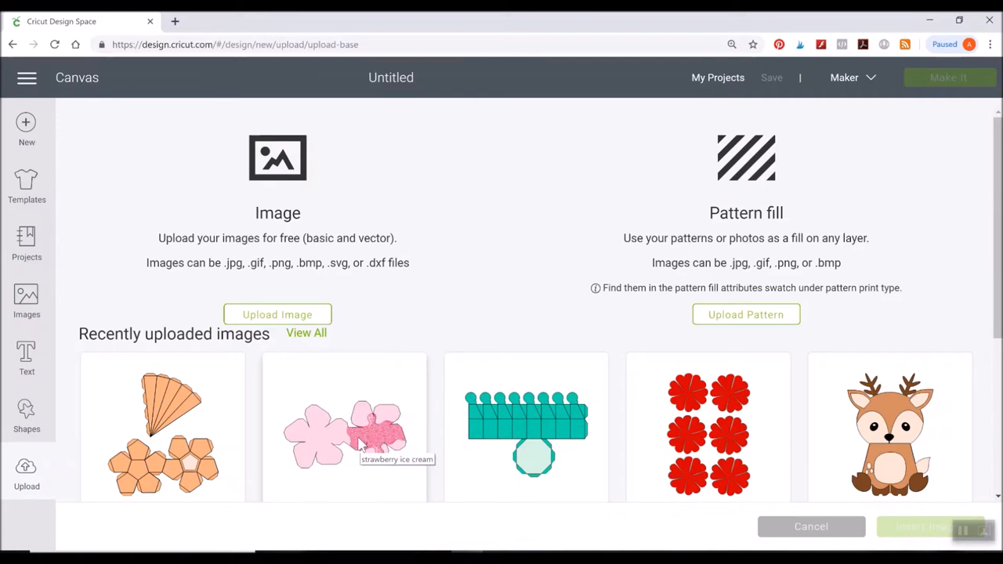
{"action": "mouse_move", "coordinate": [306, 396]}
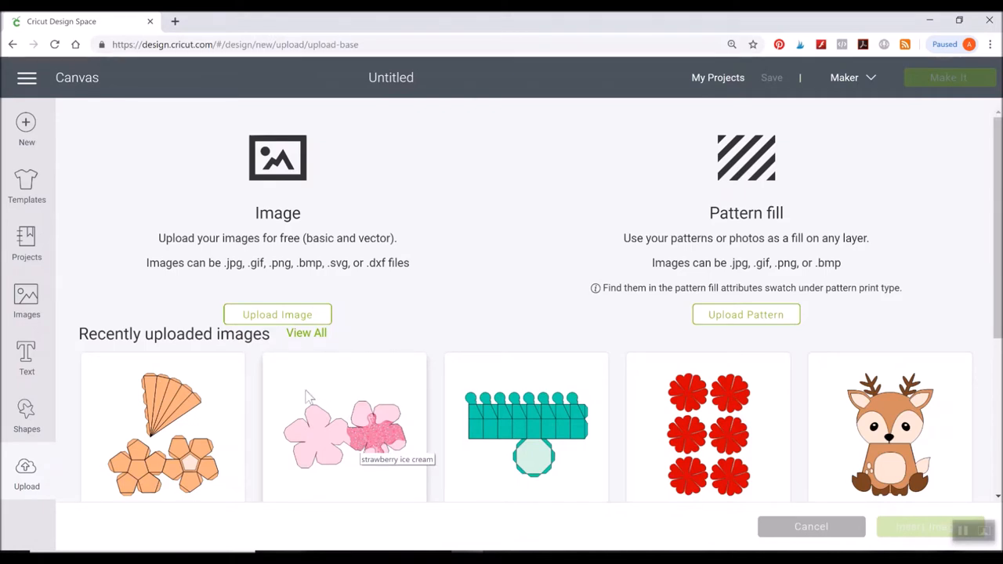
{"action": "mouse_move", "coordinate": [296, 461]}
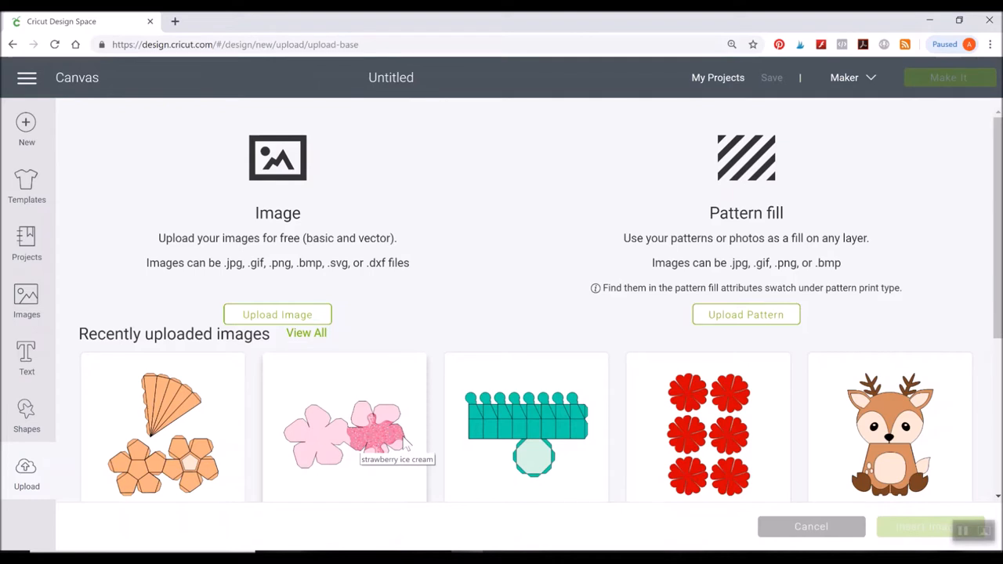
{"action": "mouse_move", "coordinate": [400, 309]}
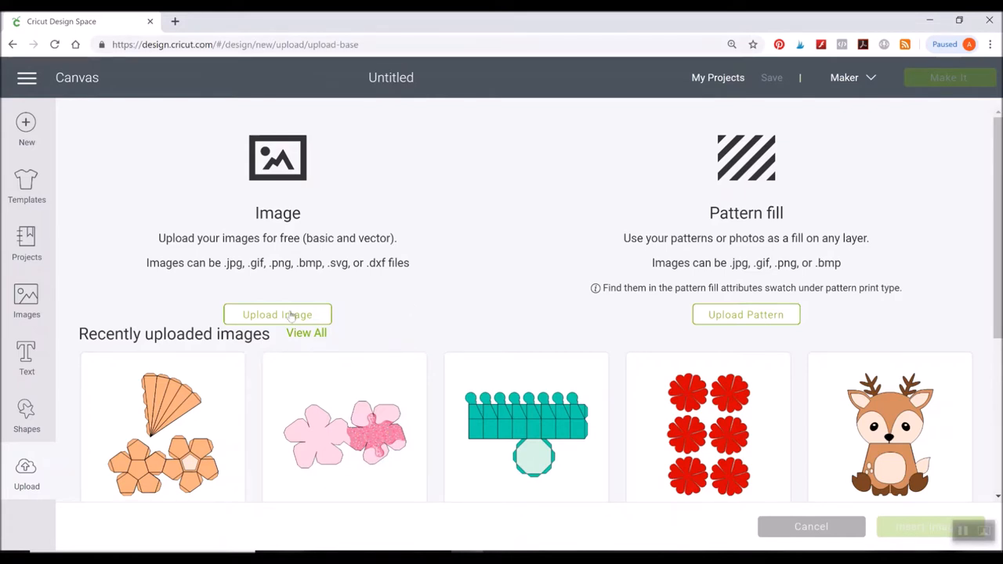
Start a new image upload and open the 'strawberry ice cream' file from the Ice Cream folder.
{"action": "left_click", "coordinate": [277, 314]}
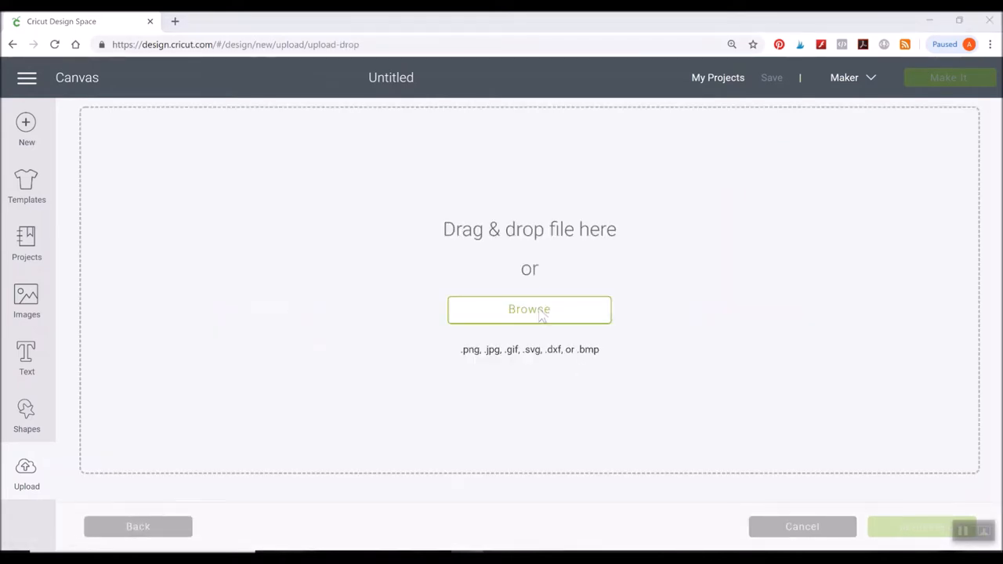
{"action": "left_click", "coordinate": [529, 309]}
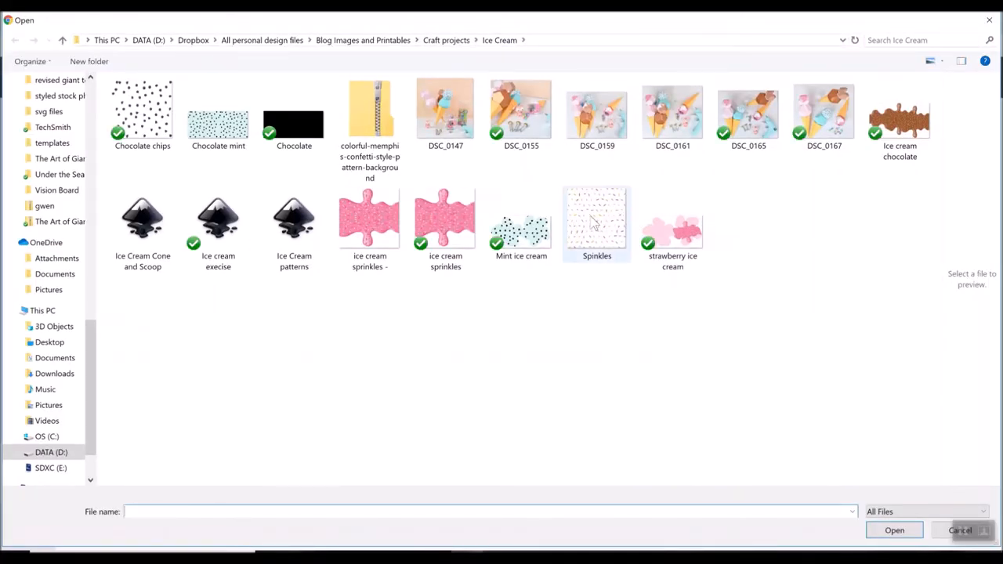
{"action": "mouse_move", "coordinate": [596, 220]}
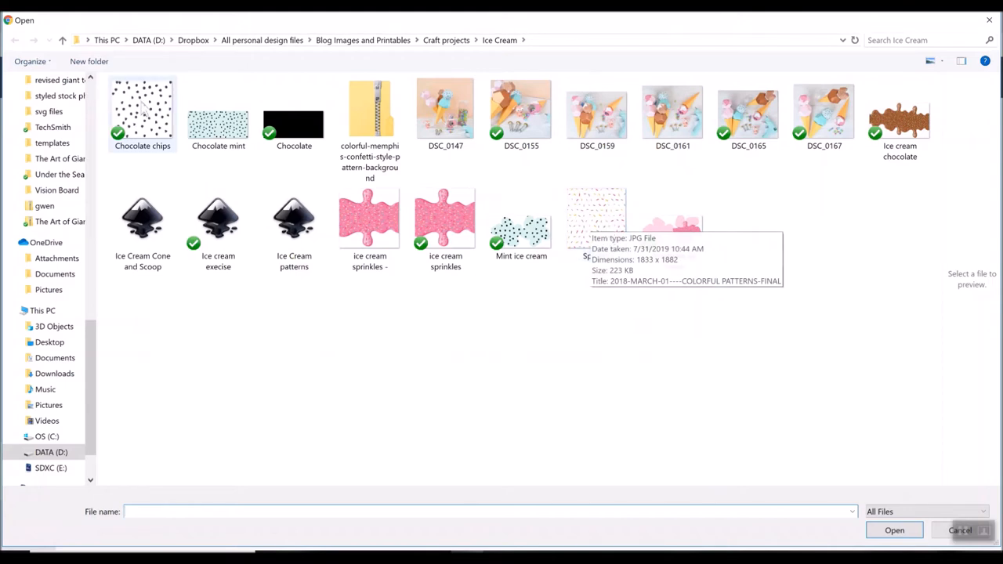
{"action": "mouse_move", "coordinate": [227, 153]}
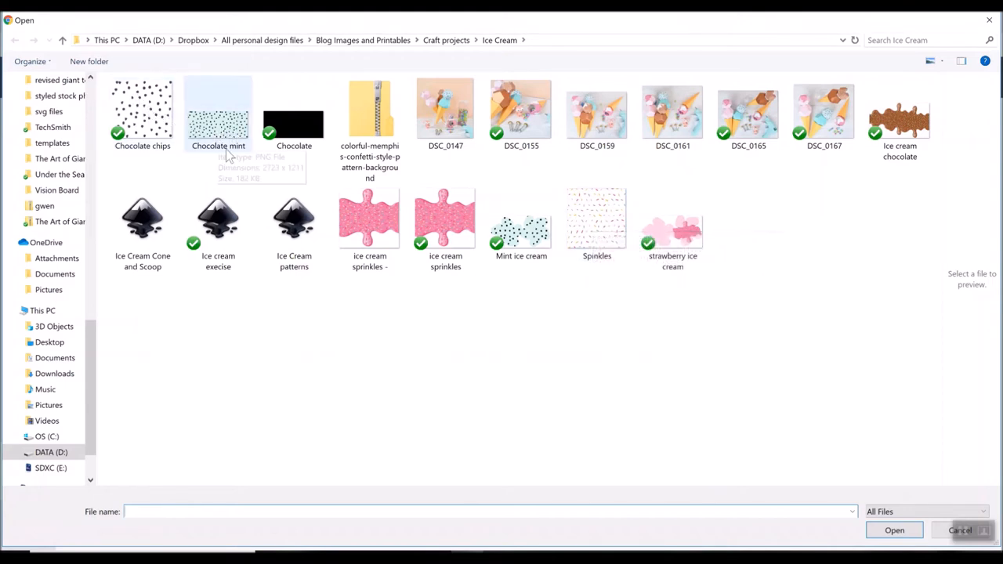
{"action": "mouse_move", "coordinate": [447, 327]}
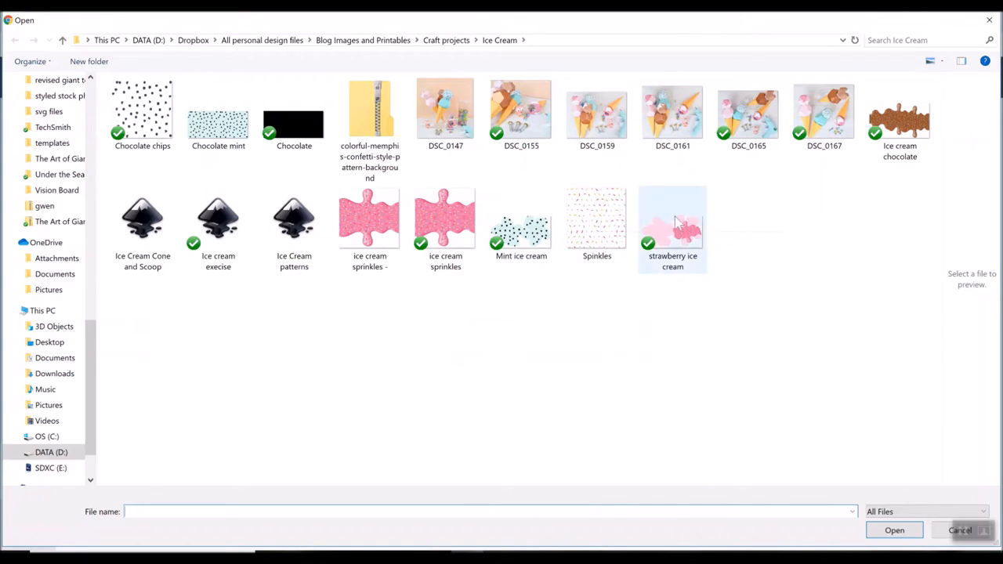
{"action": "mouse_move", "coordinate": [698, 257]}
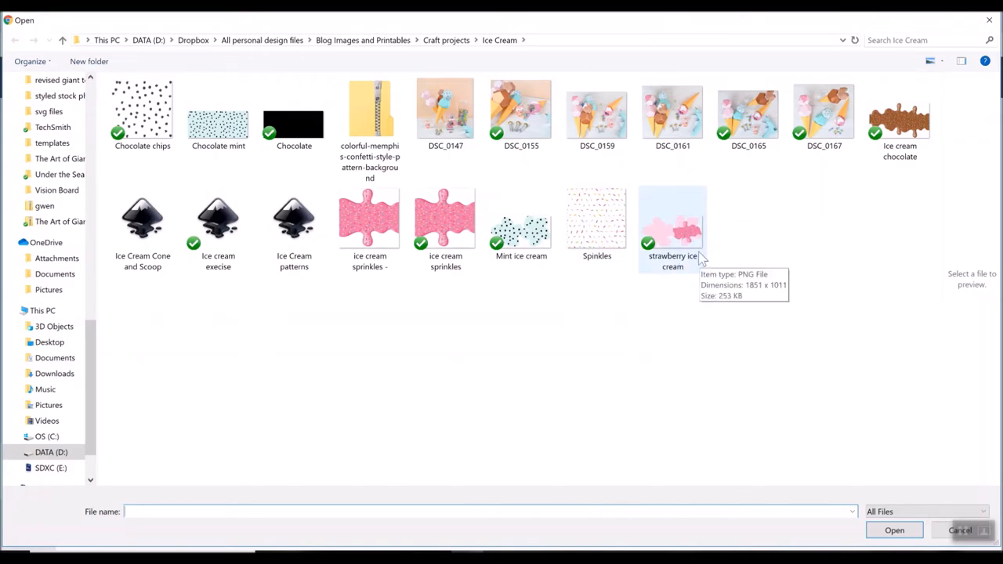
{"action": "mouse_move", "coordinate": [698, 249]}
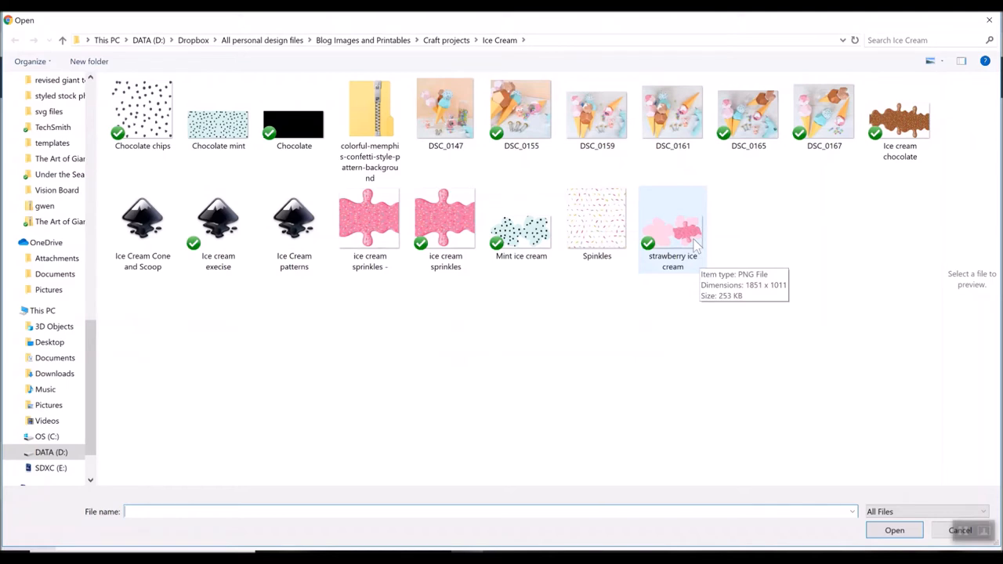
{"action": "left_click", "coordinate": [673, 227]}
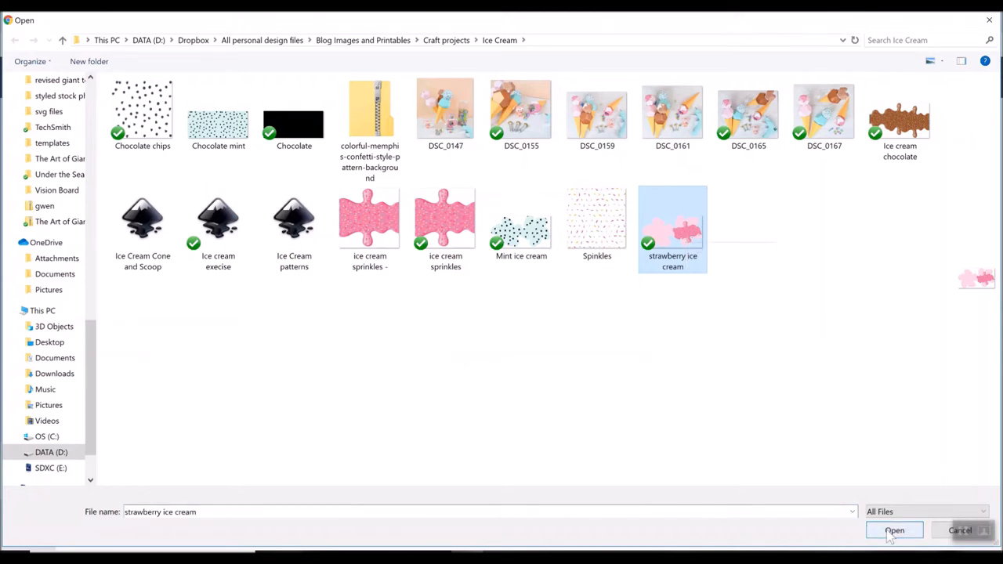
{"action": "left_click", "coordinate": [894, 530]}
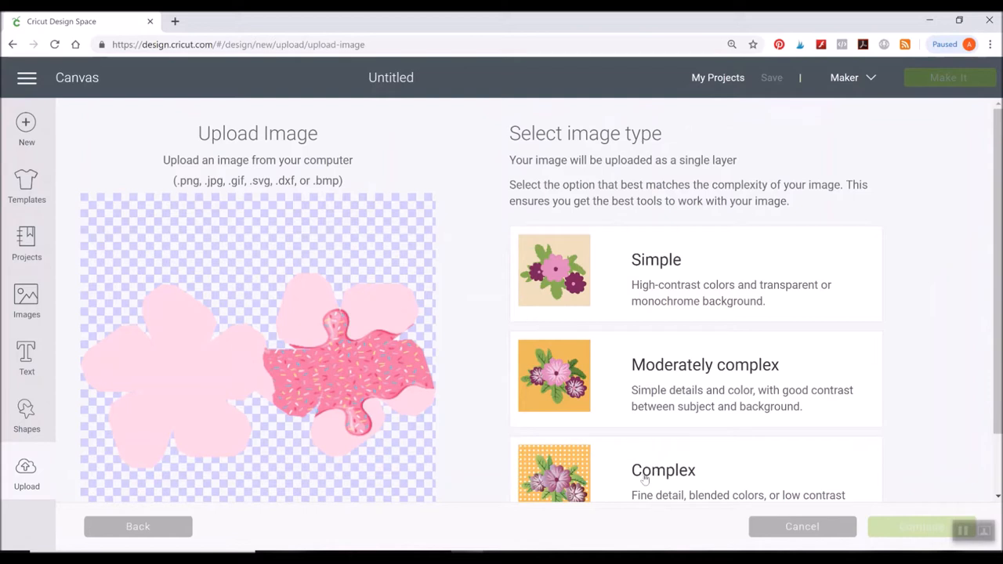
Save 'strawberry ice cream' as a Complex upload without erasing, then select its thumbnail.
{"action": "left_click", "coordinate": [664, 470]}
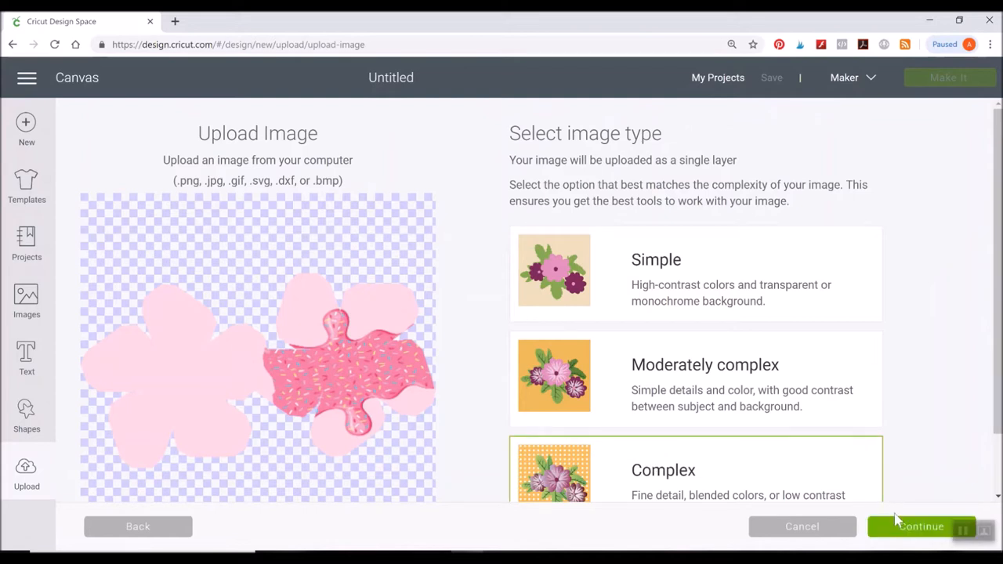
{"action": "left_click", "coordinate": [921, 526]}
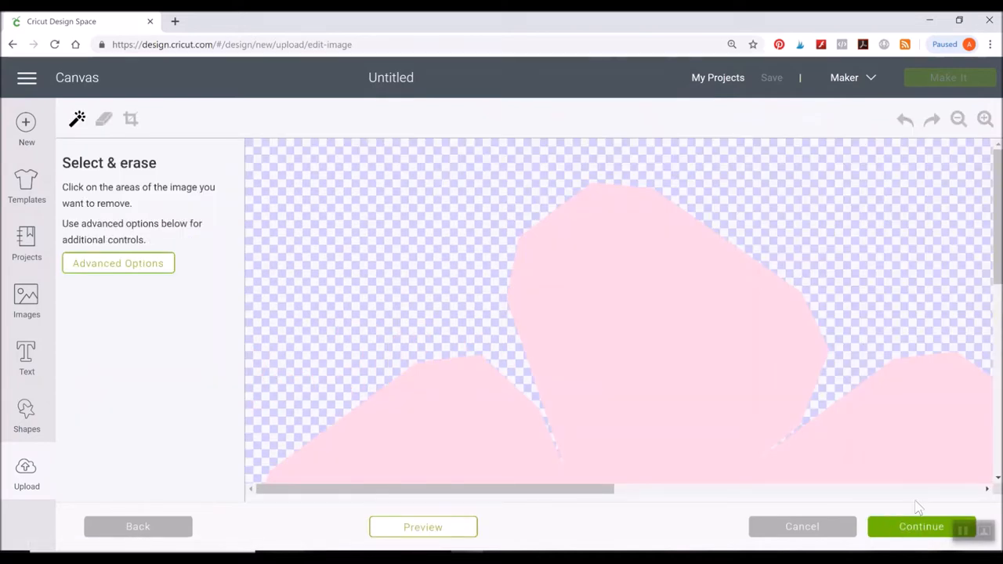
{"action": "left_click", "coordinate": [921, 526]}
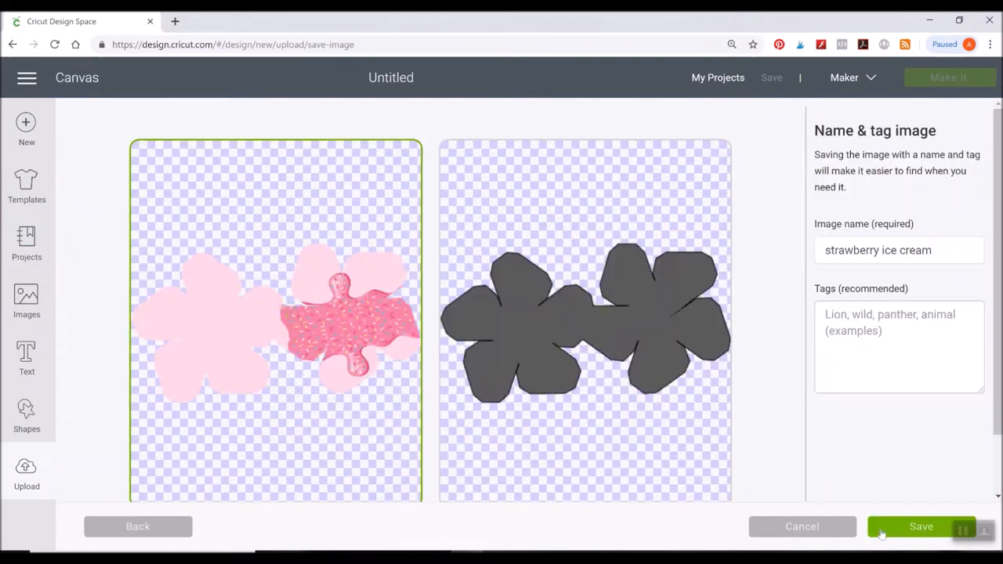
{"action": "mouse_move", "coordinate": [198, 205]}
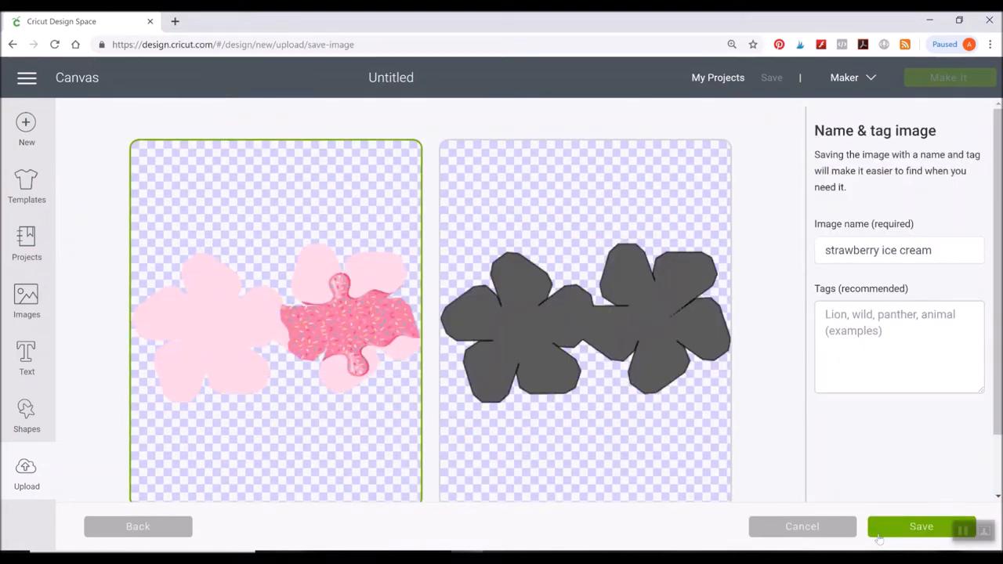
{"action": "left_click", "coordinate": [921, 526]}
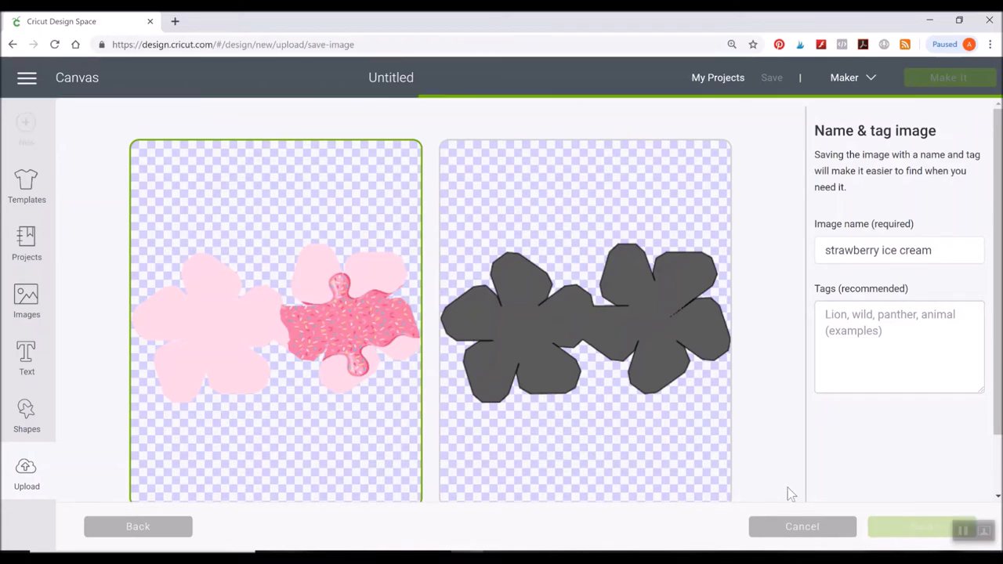
{"action": "left_click", "coordinate": [925, 527]}
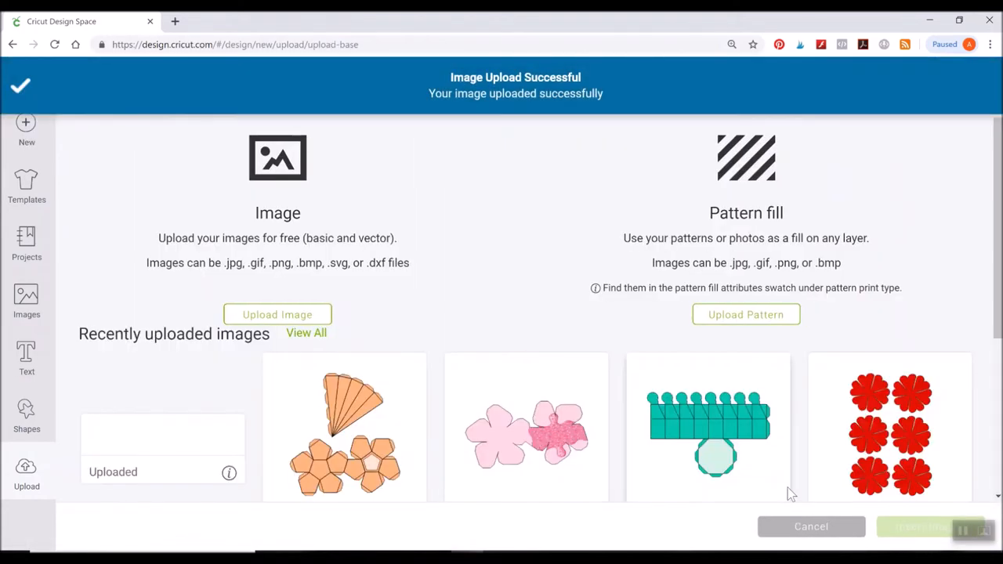
{"action": "left_click", "coordinate": [162, 427]}
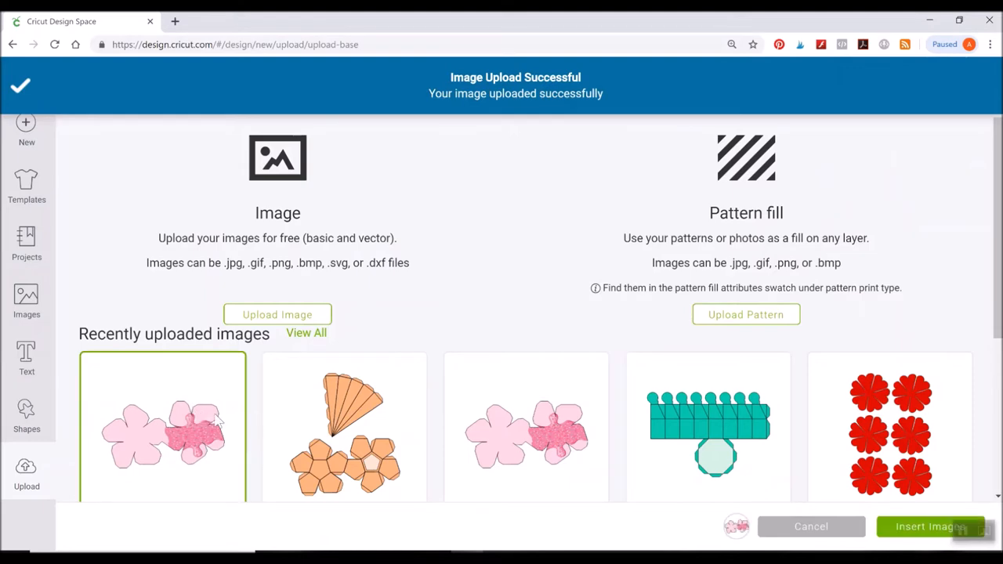
{"action": "left_click", "coordinate": [930, 526]}
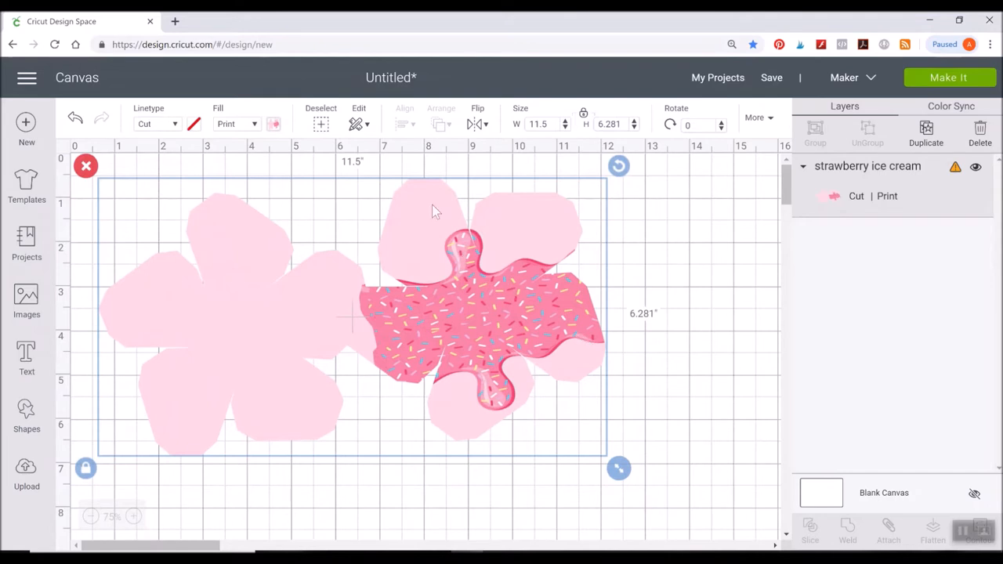
{"action": "mouse_move", "coordinate": [569, 227]}
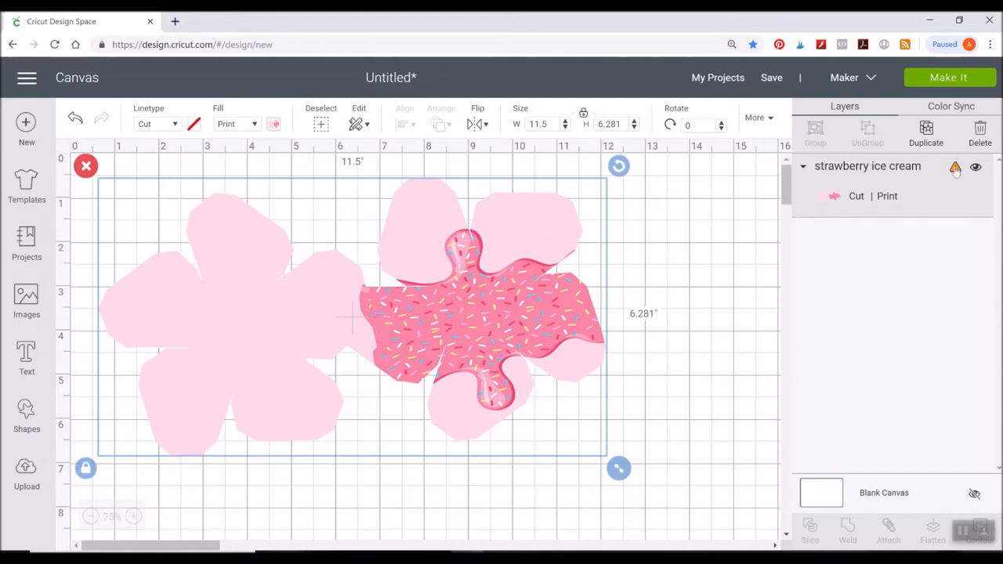
{"action": "mouse_move", "coordinate": [570, 355]}
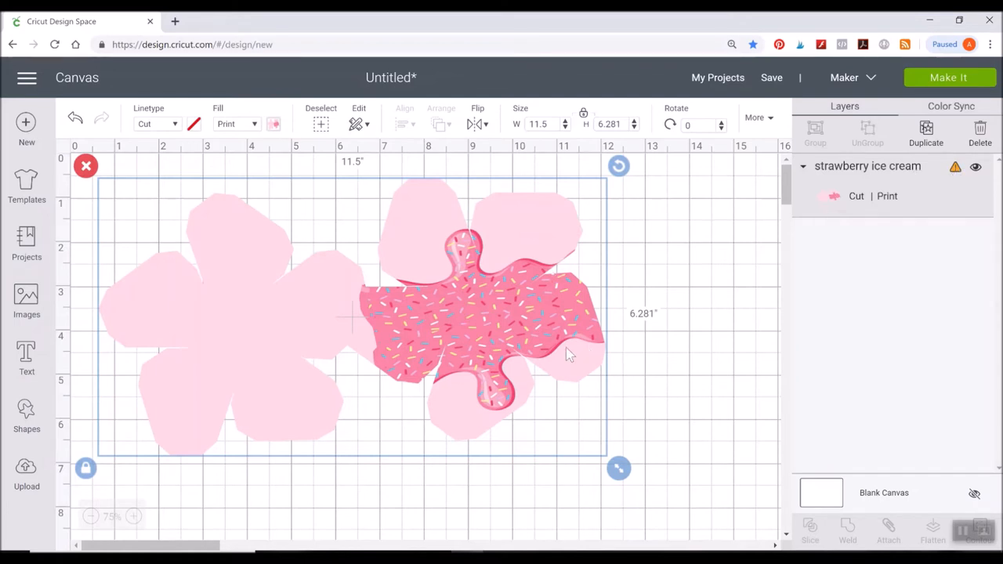
{"action": "mouse_move", "coordinate": [517, 291]}
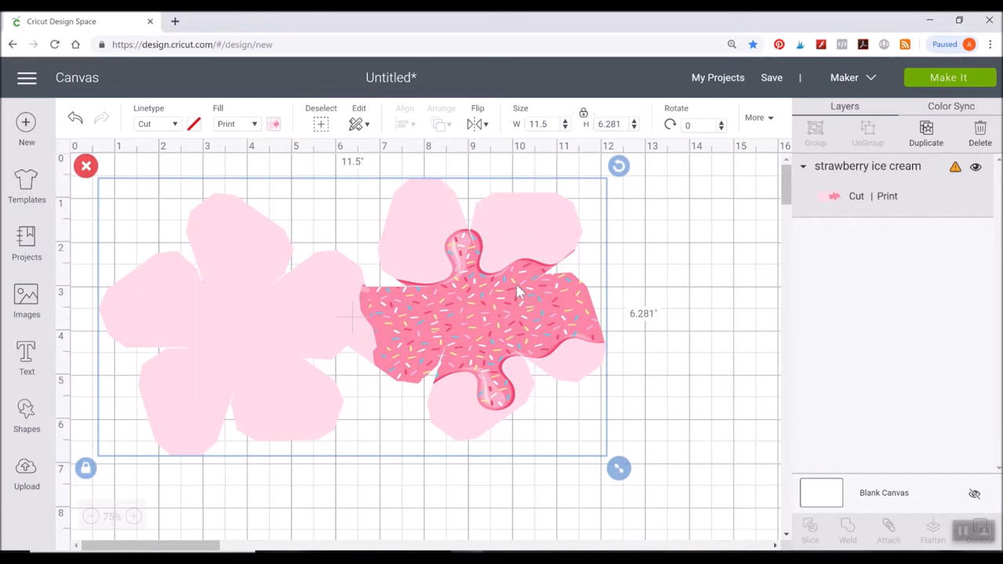
{"action": "mouse_move", "coordinate": [557, 296]}
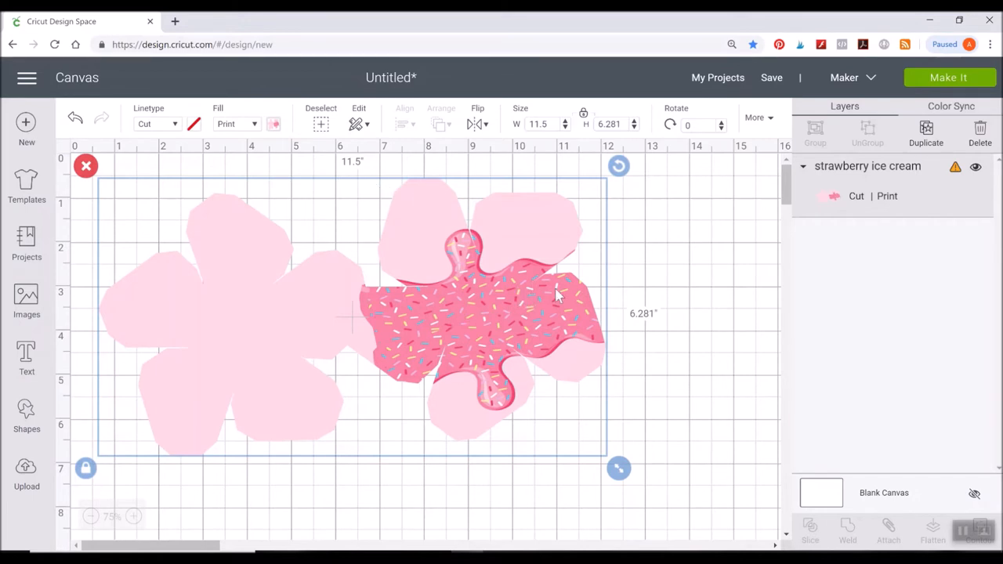
{"action": "mouse_move", "coordinate": [616, 486]}
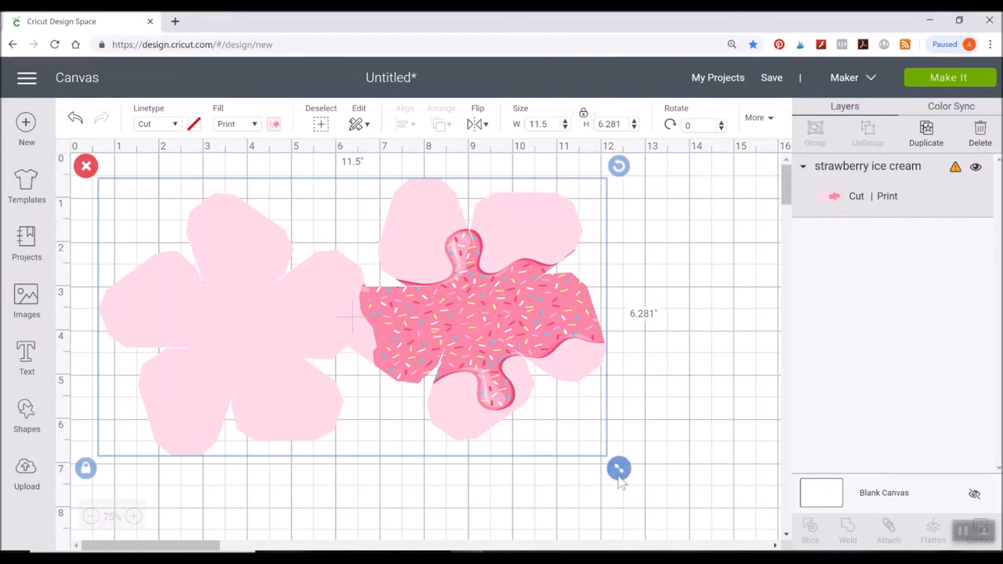
Scale the strawberry ice cream piece down to W 9.204 by H 5.027 inches.
{"action": "left_click_drag", "start_coordinate": [619, 469], "coordinate": [573, 445]}
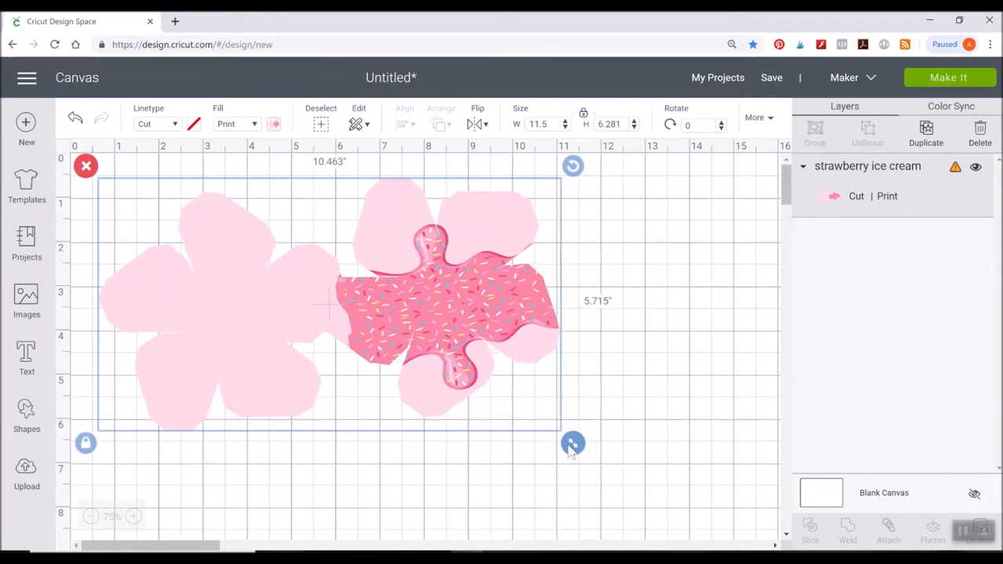
{"action": "left_click_drag", "start_coordinate": [572, 444], "coordinate": [533, 421]}
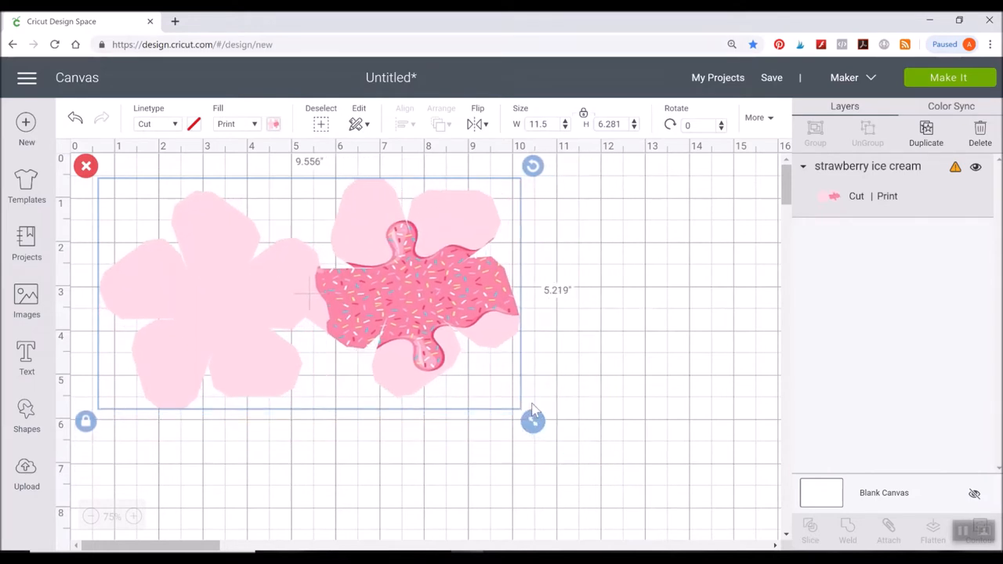
{"action": "left_click_drag", "start_coordinate": [533, 421], "coordinate": [523, 415]}
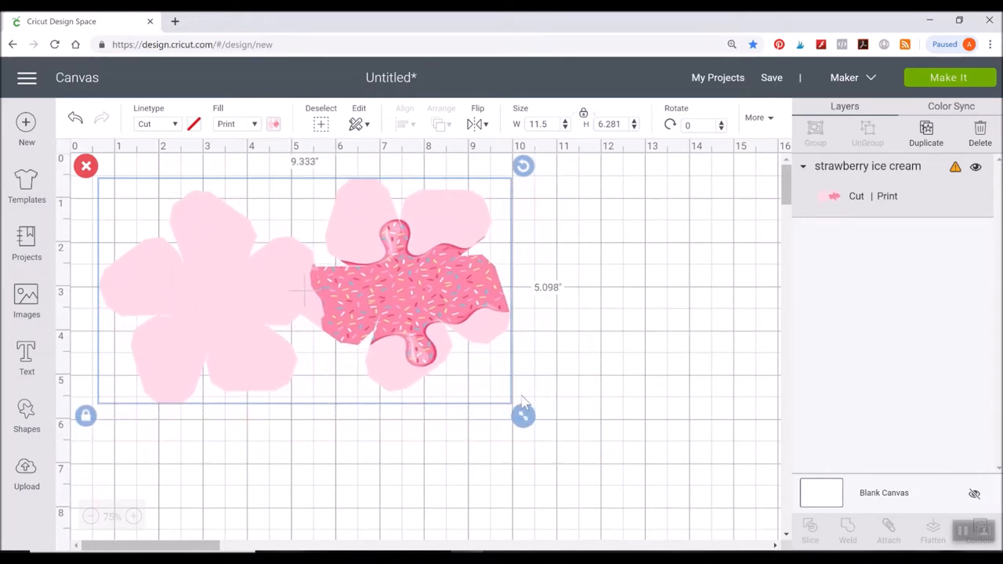
{"action": "left_click_drag", "start_coordinate": [523, 415], "coordinate": [516, 411]}
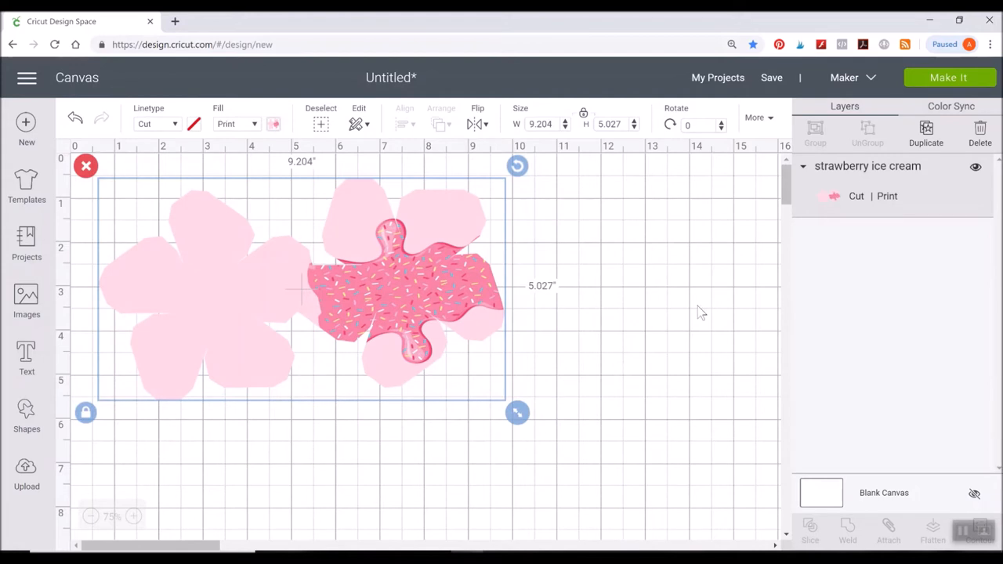
{"action": "mouse_move", "coordinate": [947, 172]}
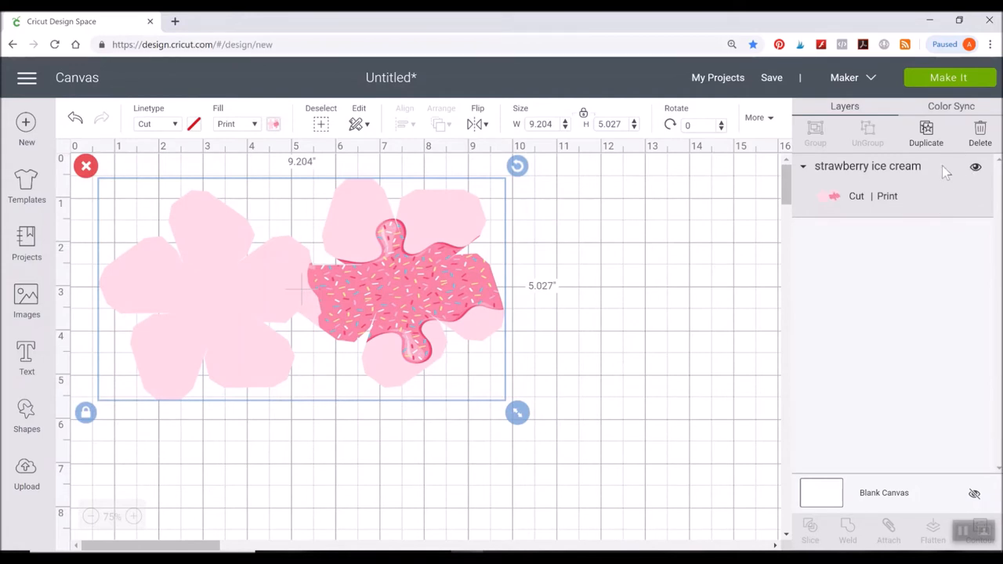
{"action": "mouse_move", "coordinate": [247, 286]}
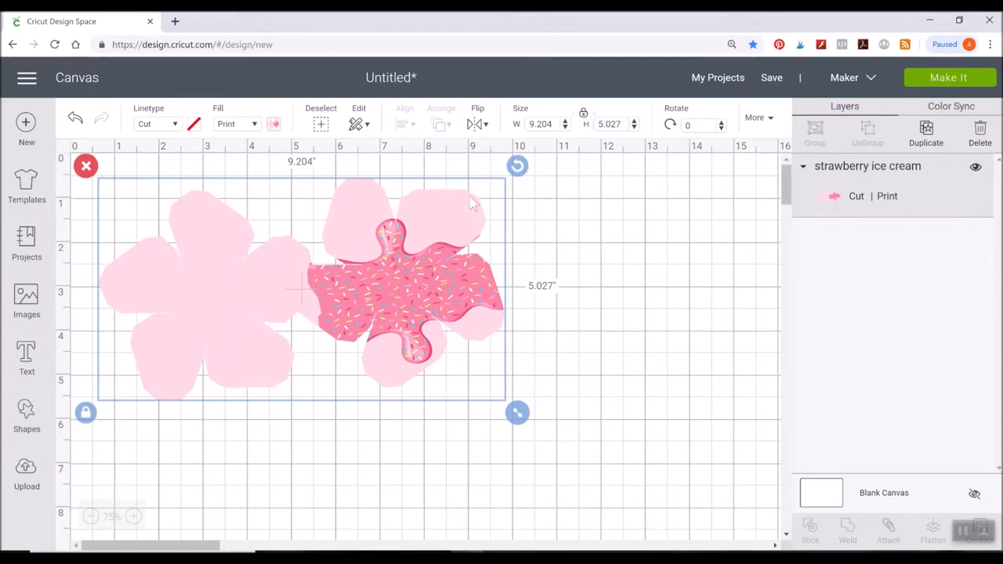
{"action": "mouse_move", "coordinate": [668, 313]}
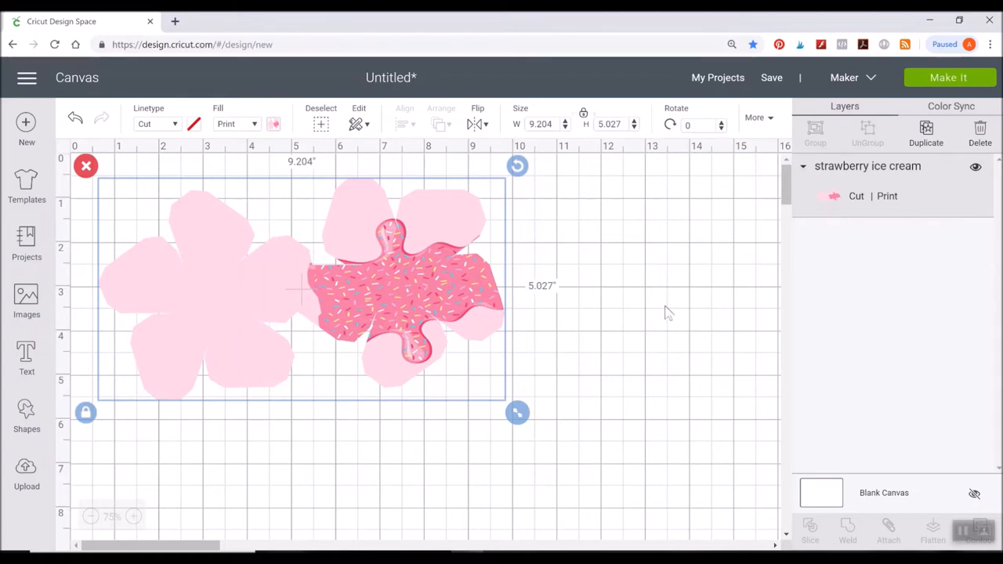
{"action": "mouse_move", "coordinate": [416, 325]}
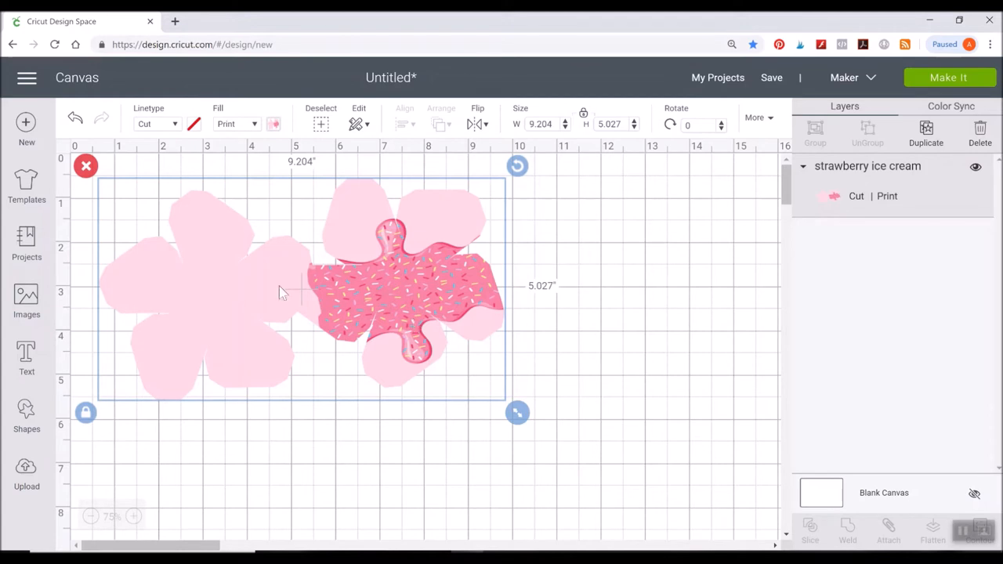
{"action": "mouse_move", "coordinate": [465, 254]}
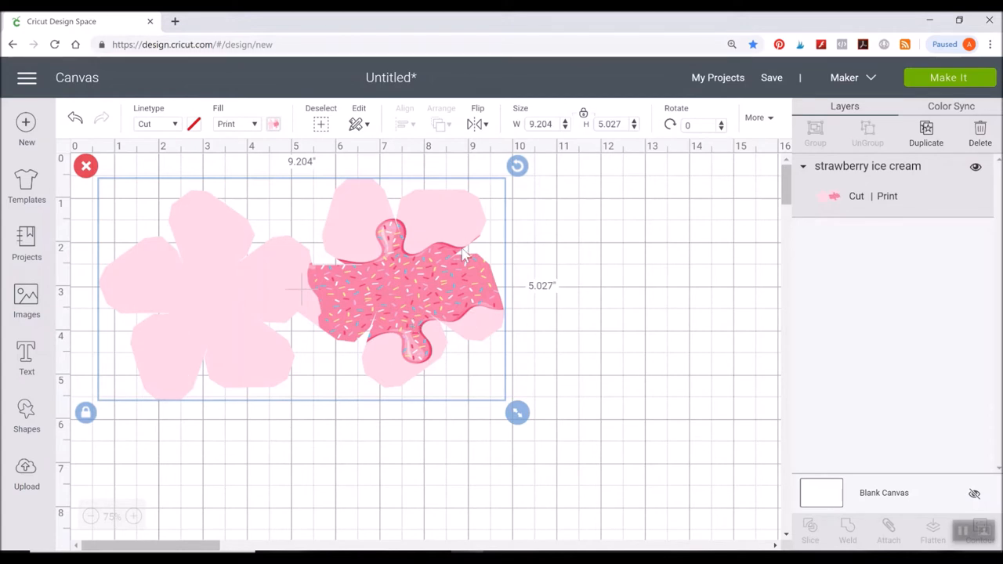
{"action": "mouse_move", "coordinate": [589, 355]}
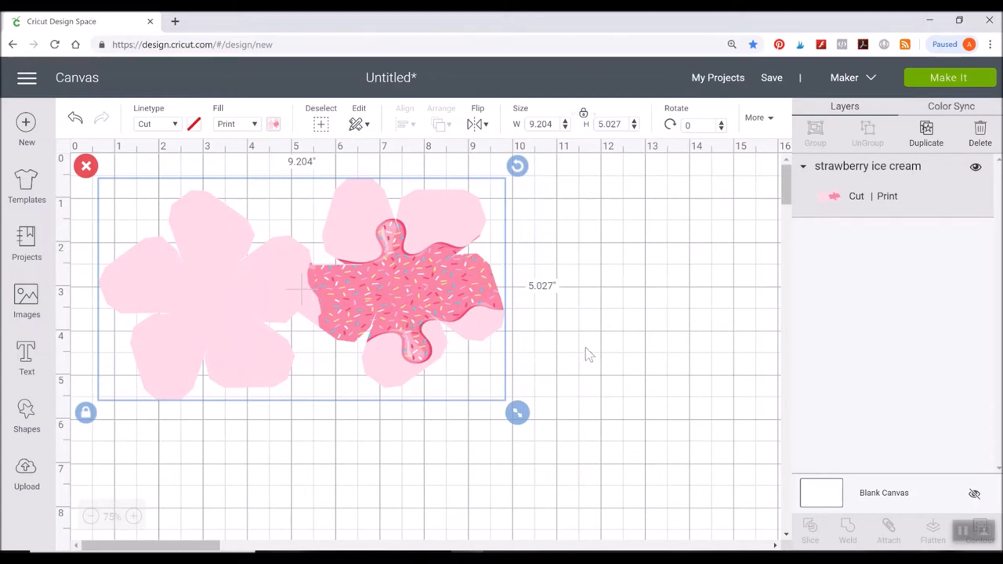
{"action": "mouse_move", "coordinate": [622, 417]}
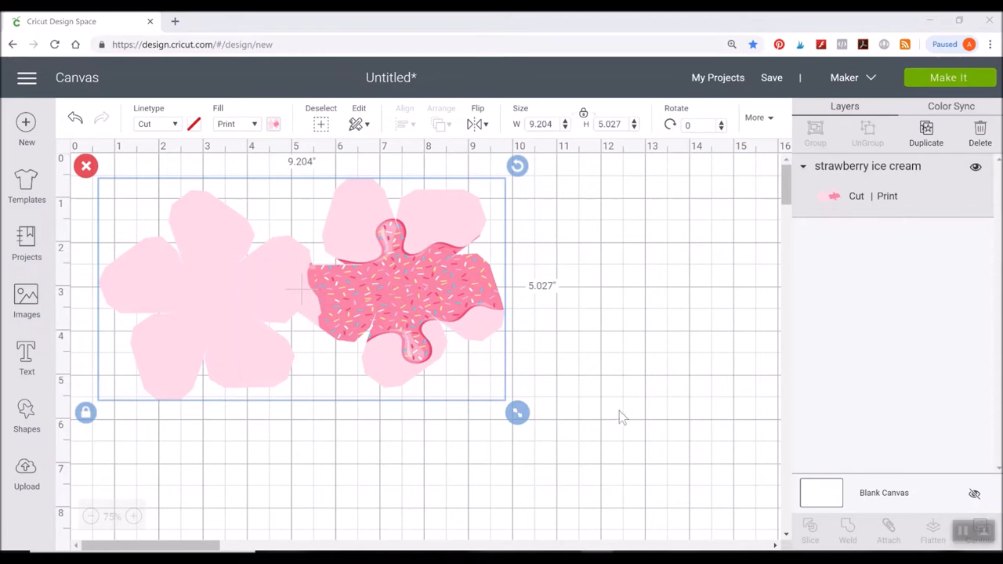
{"action": "mouse_move", "coordinate": [406, 308]}
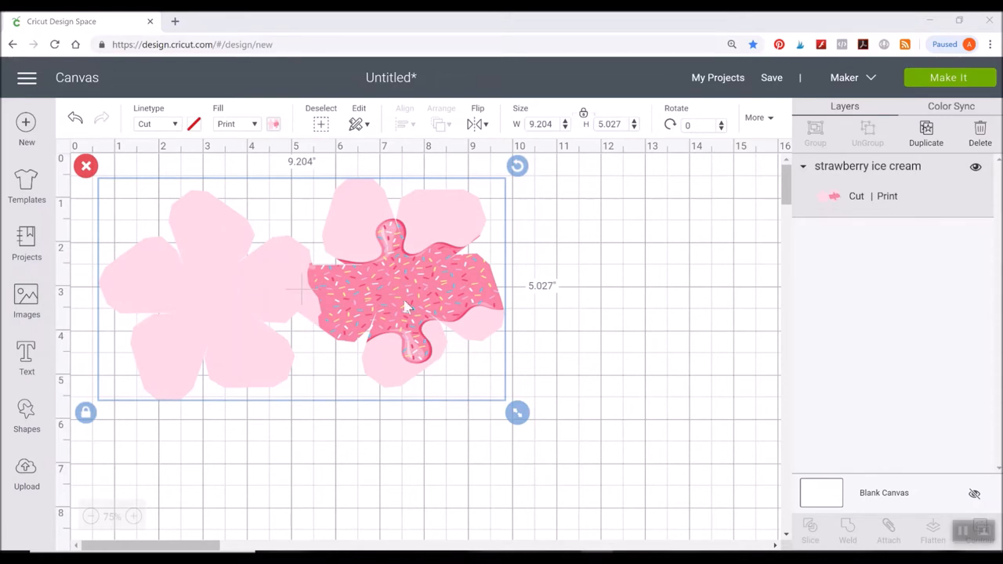
{"action": "mouse_move", "coordinate": [323, 324]}
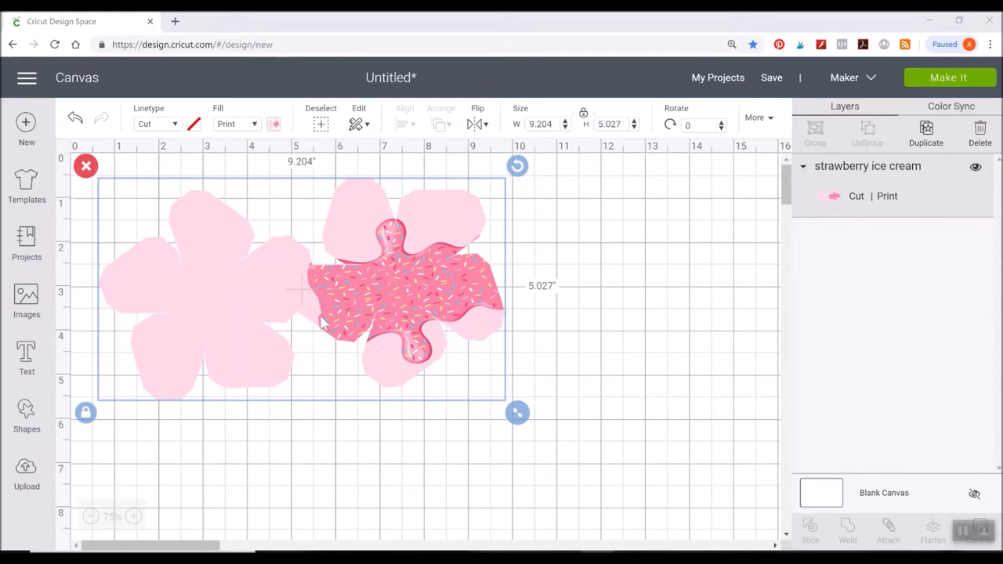
{"action": "mouse_move", "coordinate": [329, 308]}
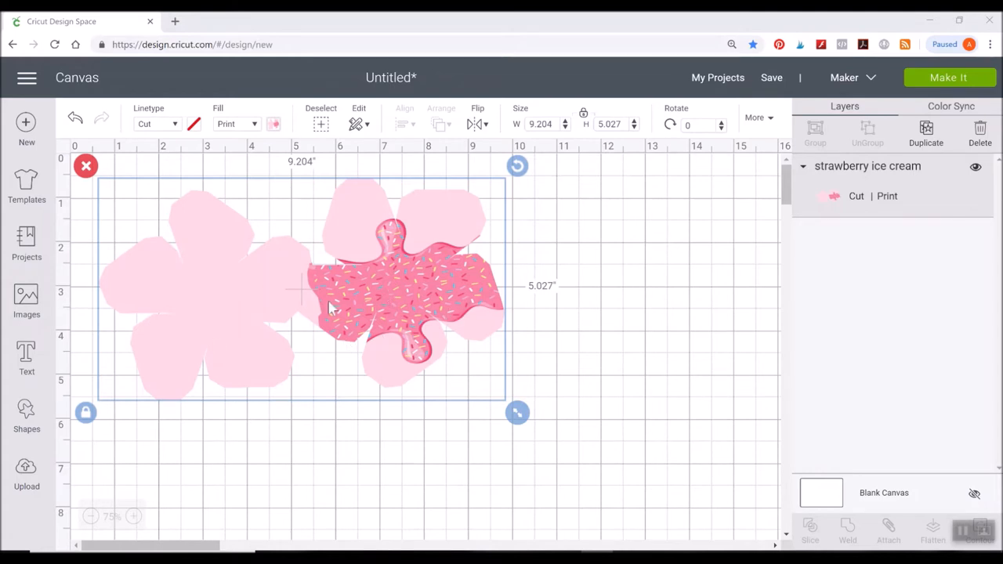
{"action": "mouse_move", "coordinate": [345, 323]}
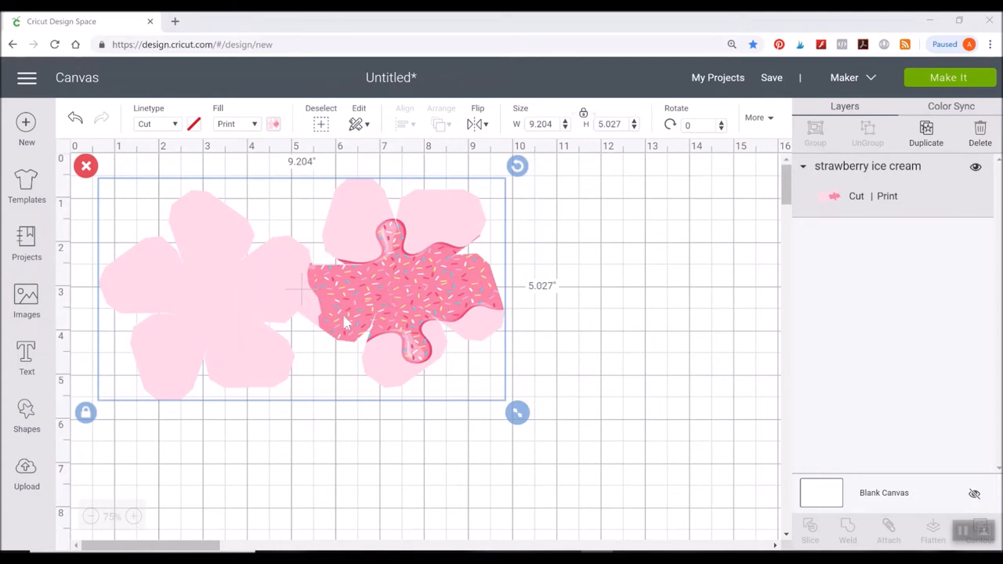
{"action": "mouse_move", "coordinate": [371, 292]}
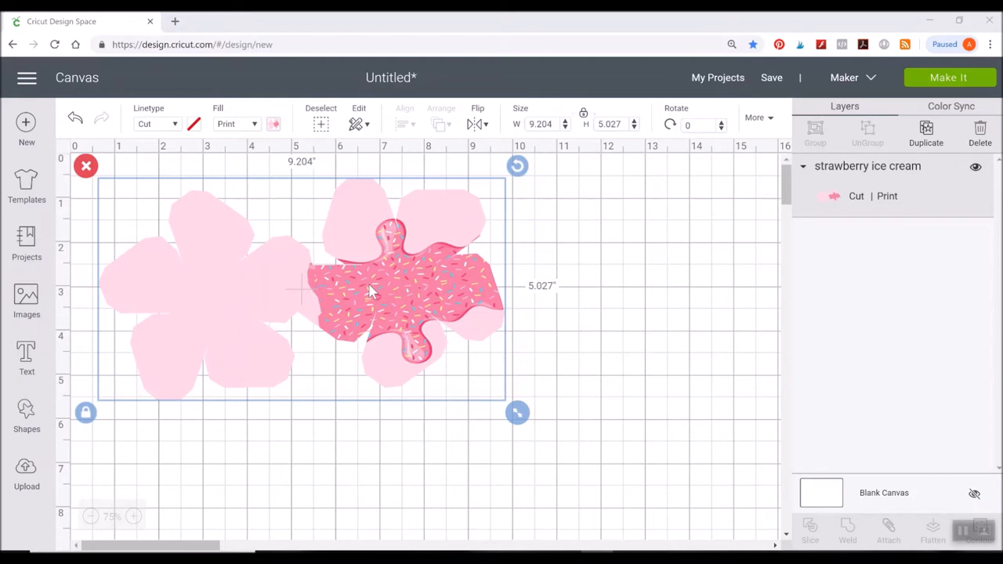
{"action": "mouse_move", "coordinate": [427, 395]}
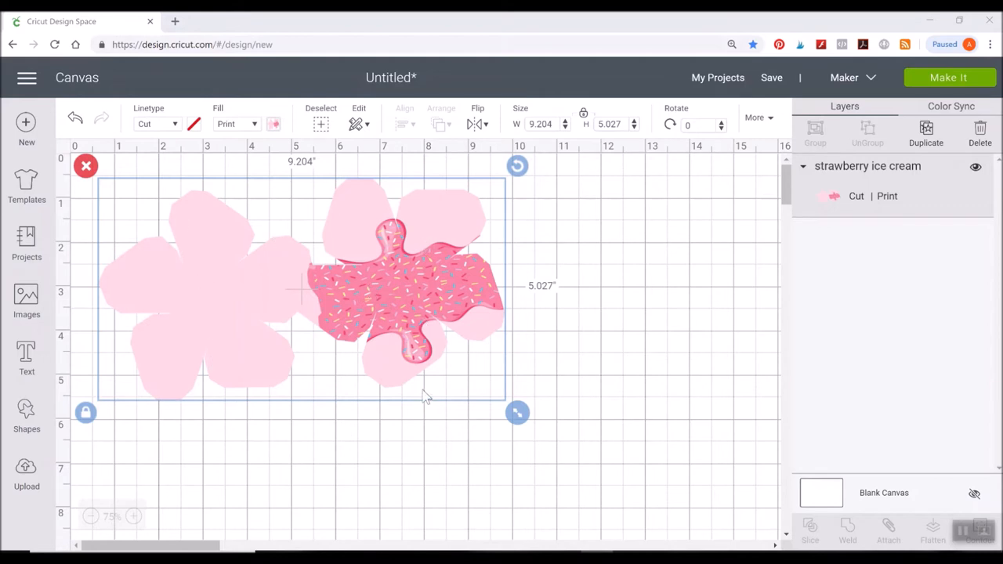
{"action": "mouse_move", "coordinate": [414, 352]}
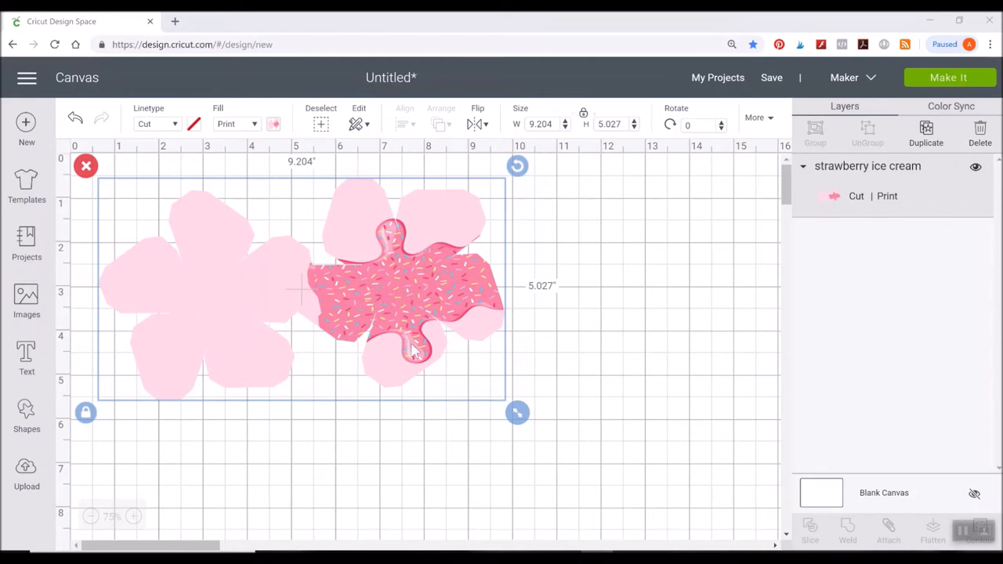
{"action": "mouse_move", "coordinate": [320, 359]}
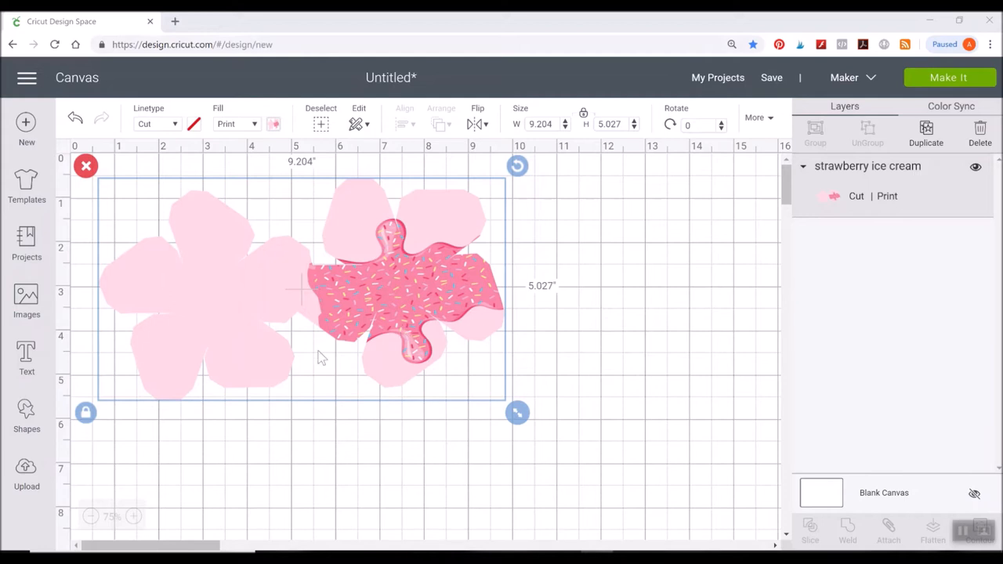
{"action": "mouse_move", "coordinate": [392, 379]}
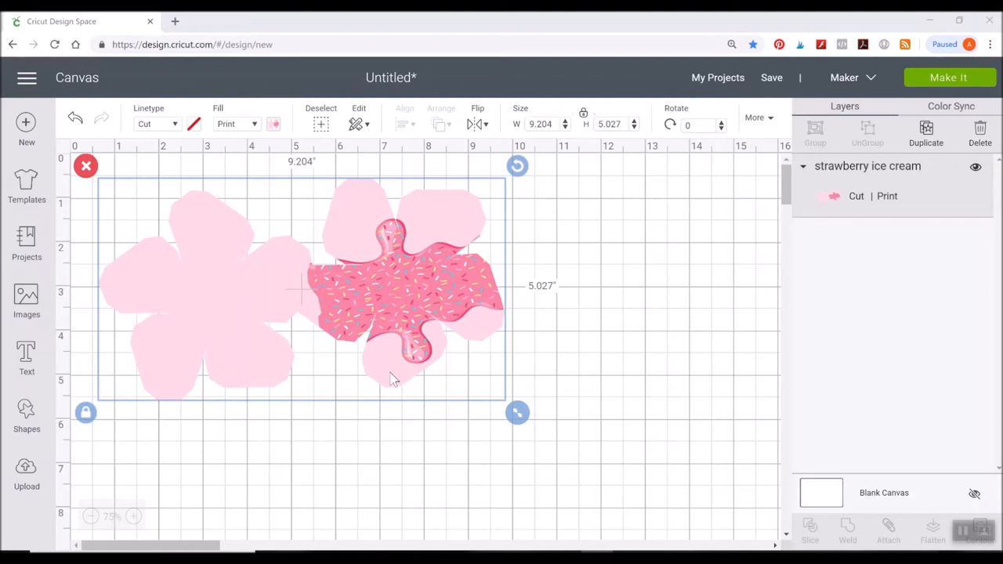
{"action": "mouse_move", "coordinate": [459, 336]}
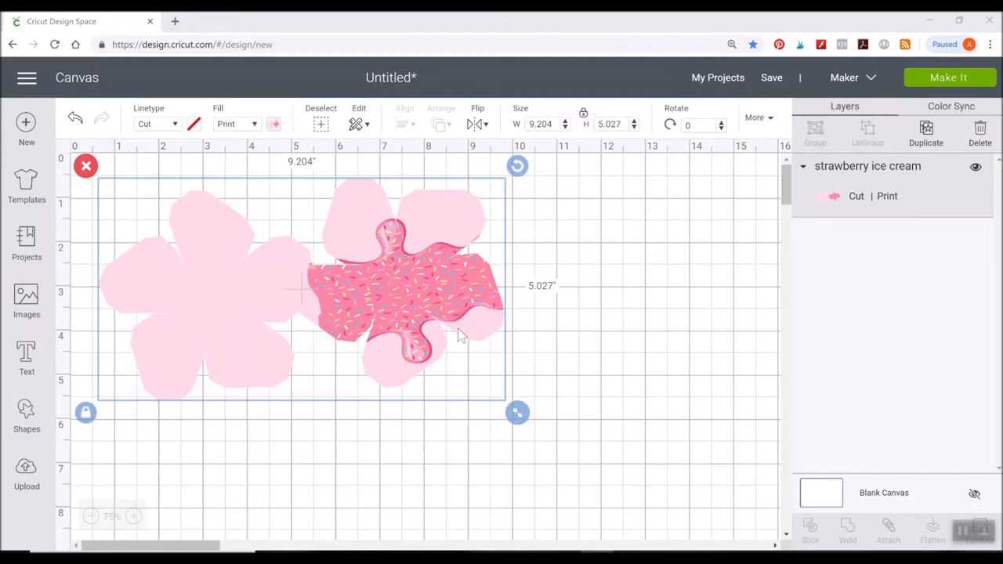
{"action": "mouse_move", "coordinate": [446, 243]}
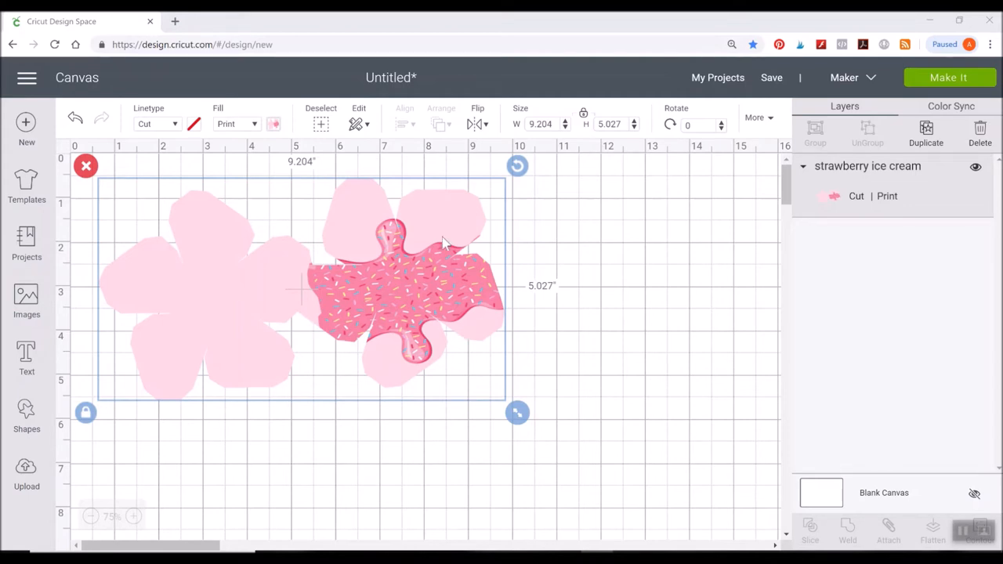
{"action": "mouse_move", "coordinate": [63, 496]}
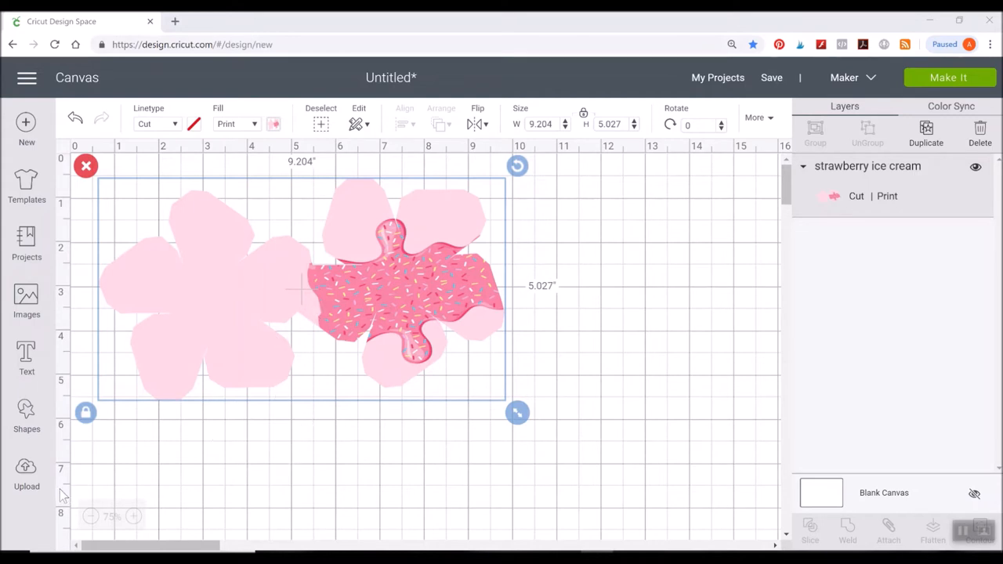
Insert the Ice Cream Cone and Scoop image from recent uploads onto the canvas.
{"action": "left_click", "coordinate": [26, 470]}
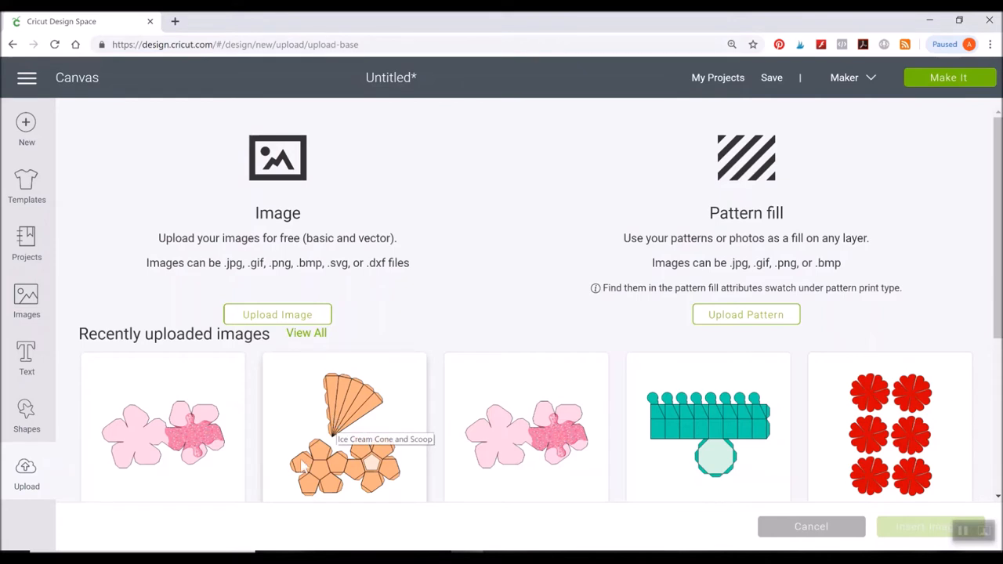
{"action": "mouse_move", "coordinate": [355, 427]}
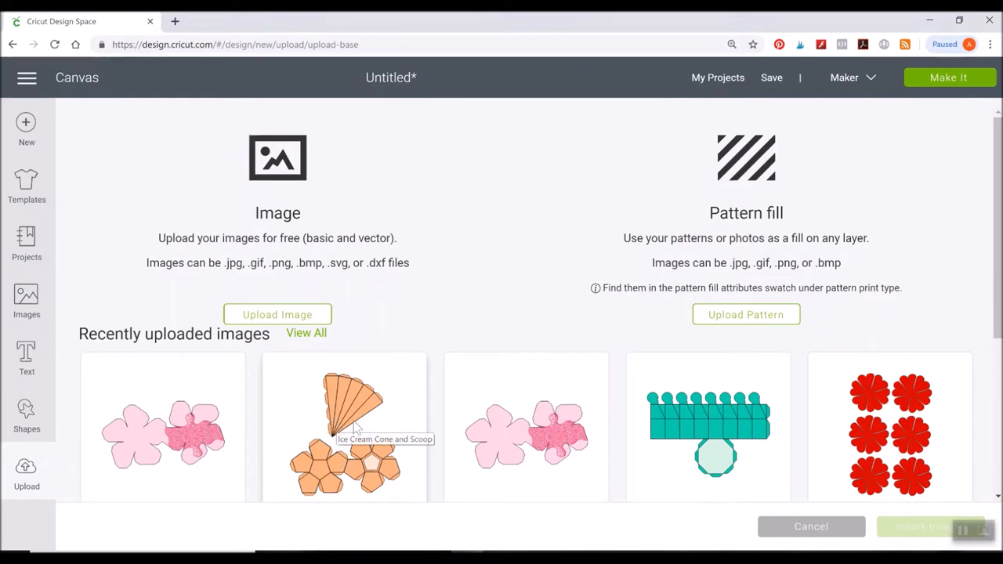
{"action": "left_click", "coordinate": [345, 427]}
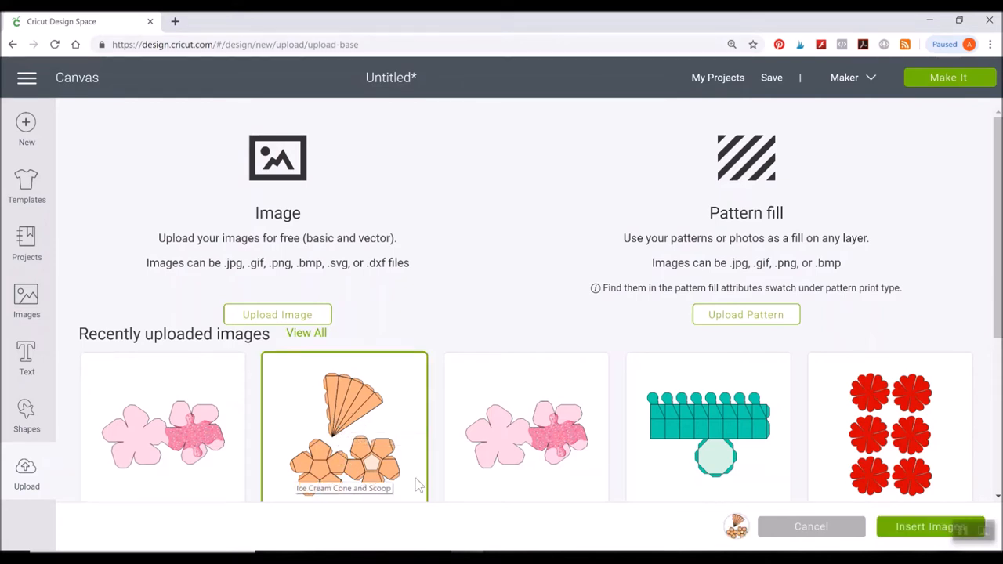
{"action": "mouse_move", "coordinate": [335, 365]}
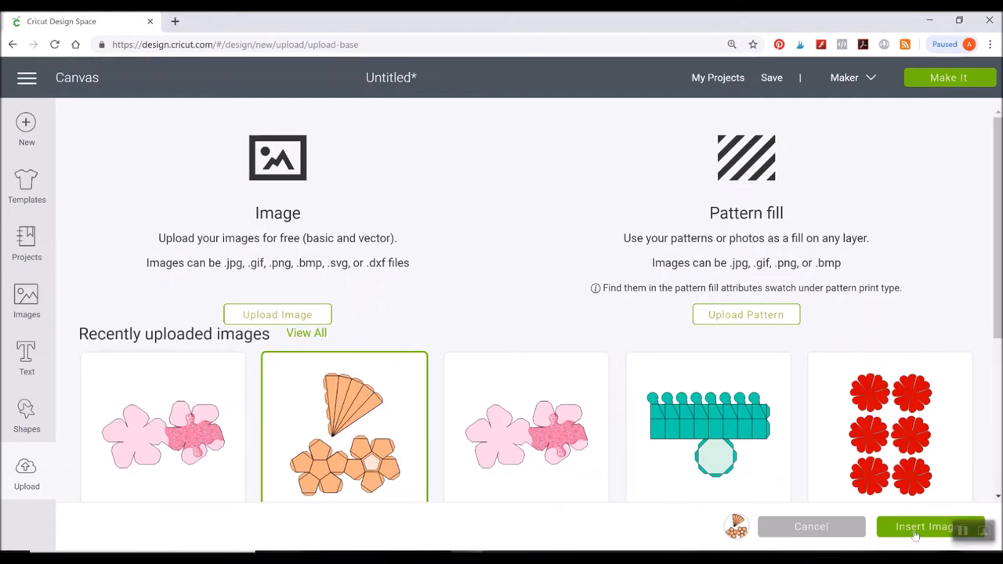
{"action": "left_click", "coordinate": [929, 526]}
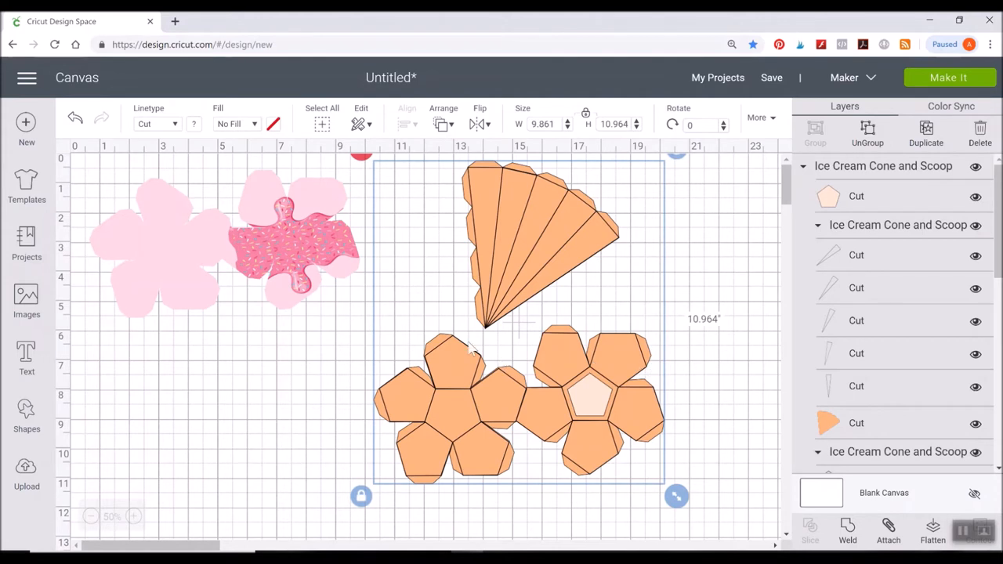
{"action": "mouse_move", "coordinate": [306, 220]}
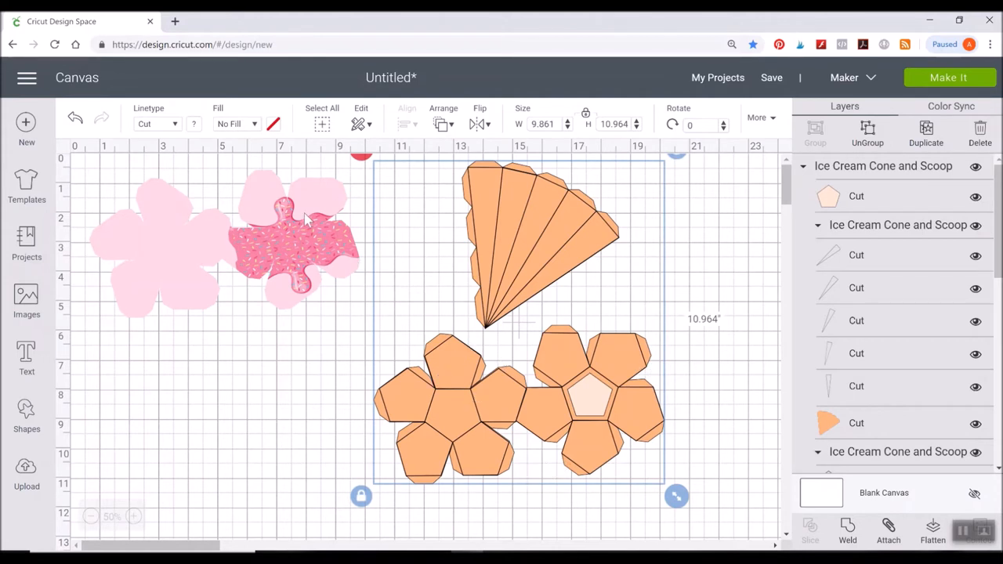
{"action": "mouse_move", "coordinate": [489, 349]}
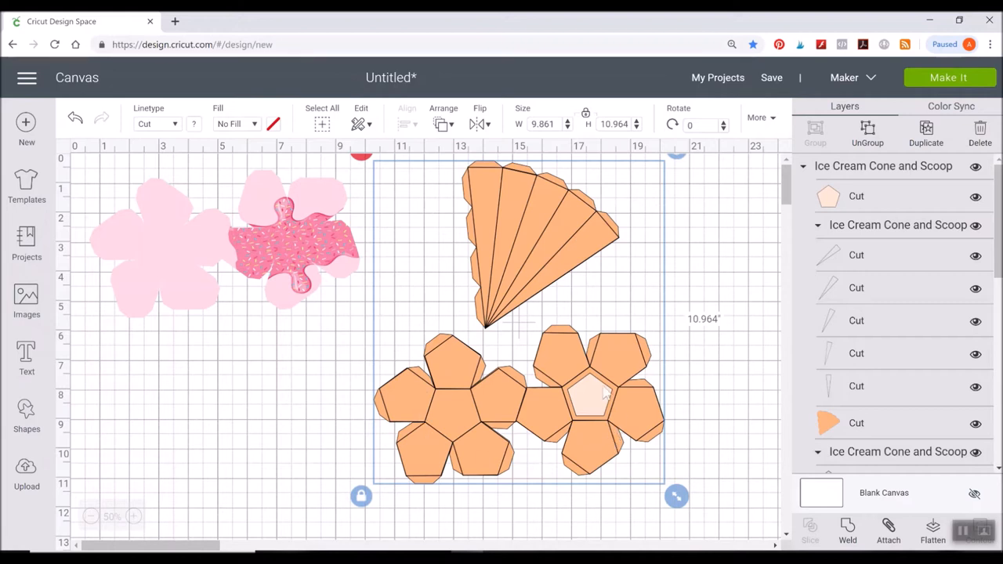
{"action": "mouse_move", "coordinate": [218, 297]}
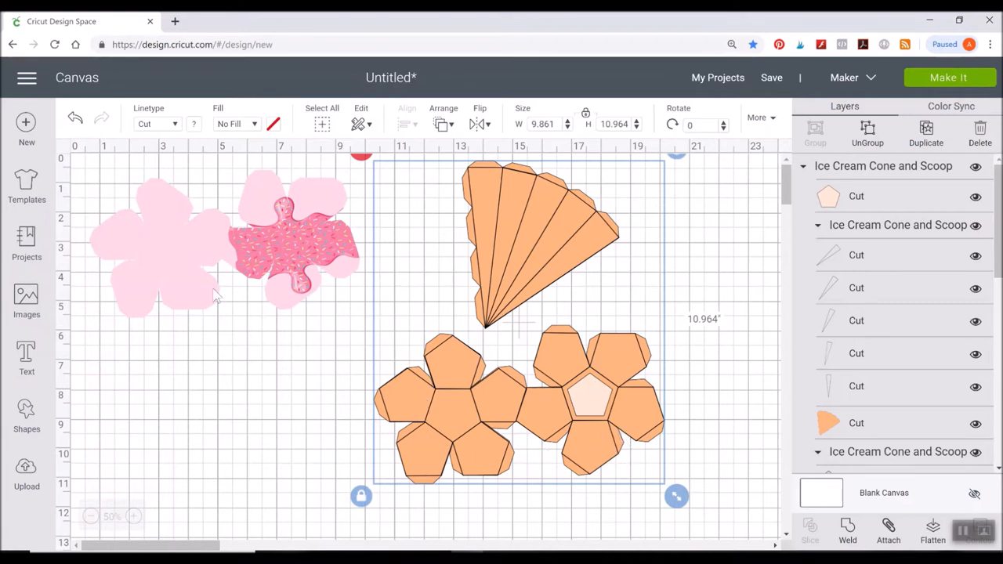
{"action": "mouse_move", "coordinate": [252, 270]}
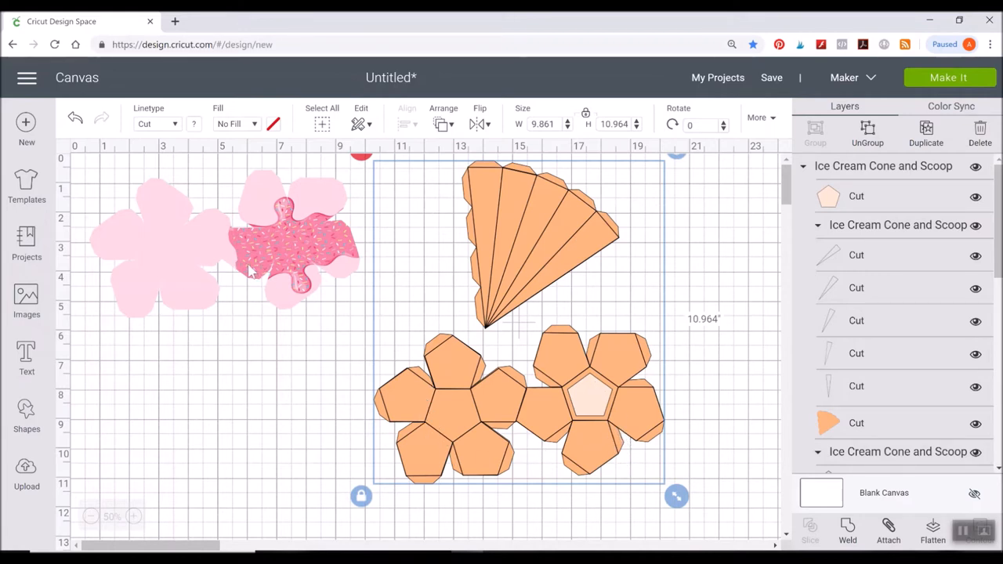
{"action": "mouse_move", "coordinate": [245, 309]}
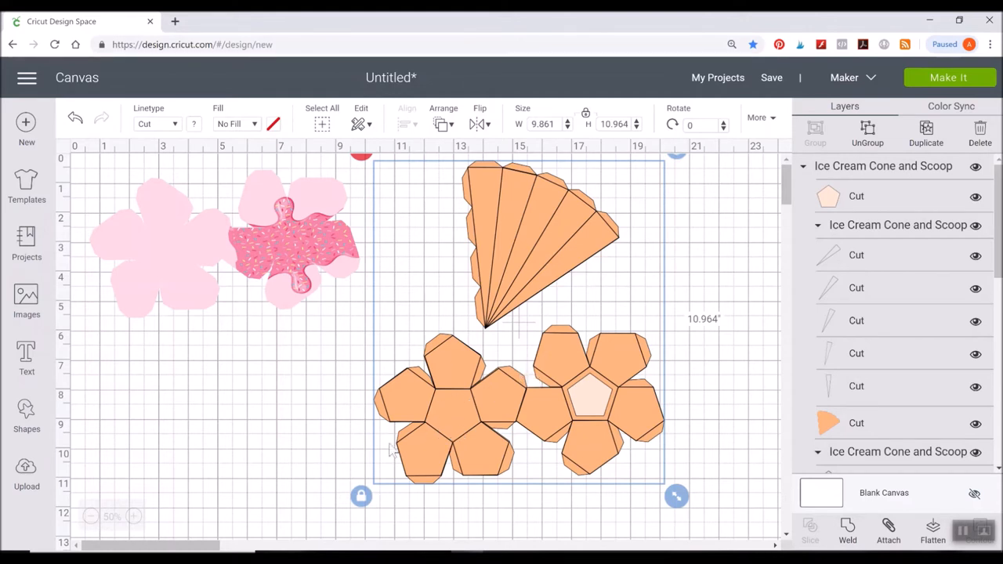
{"action": "mouse_move", "coordinate": [637, 437]}
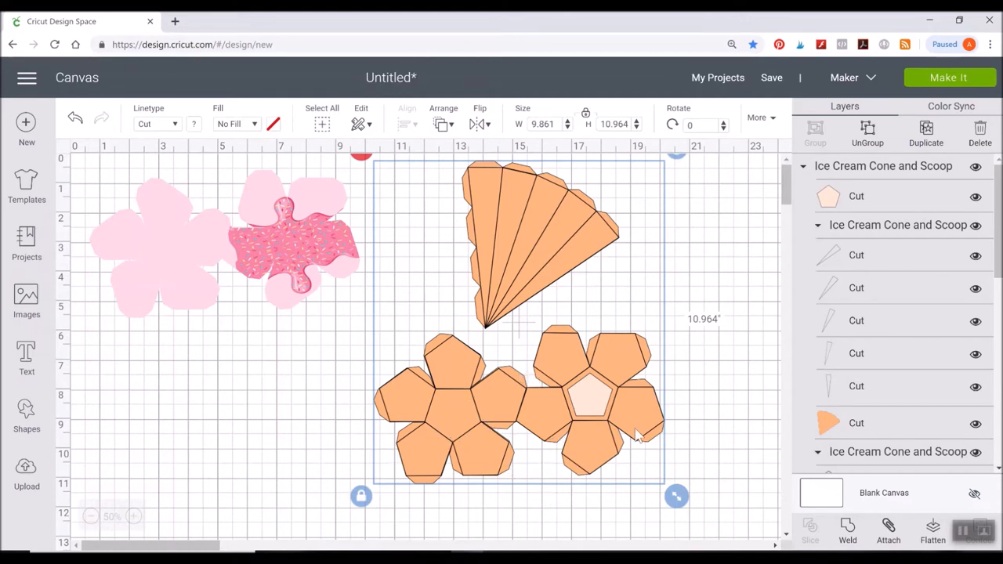
{"action": "mouse_move", "coordinate": [537, 380]}
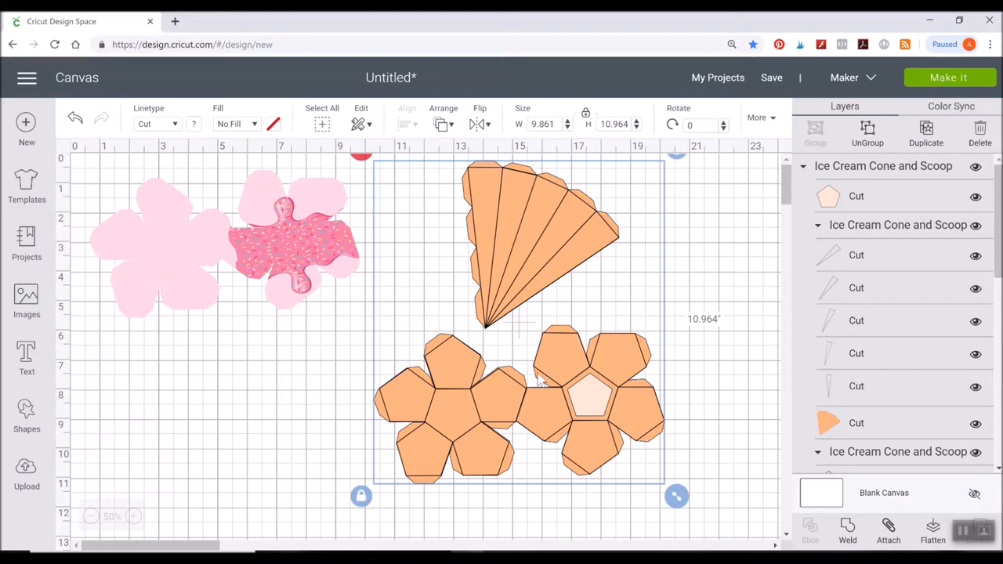
{"action": "mouse_move", "coordinate": [753, 329]}
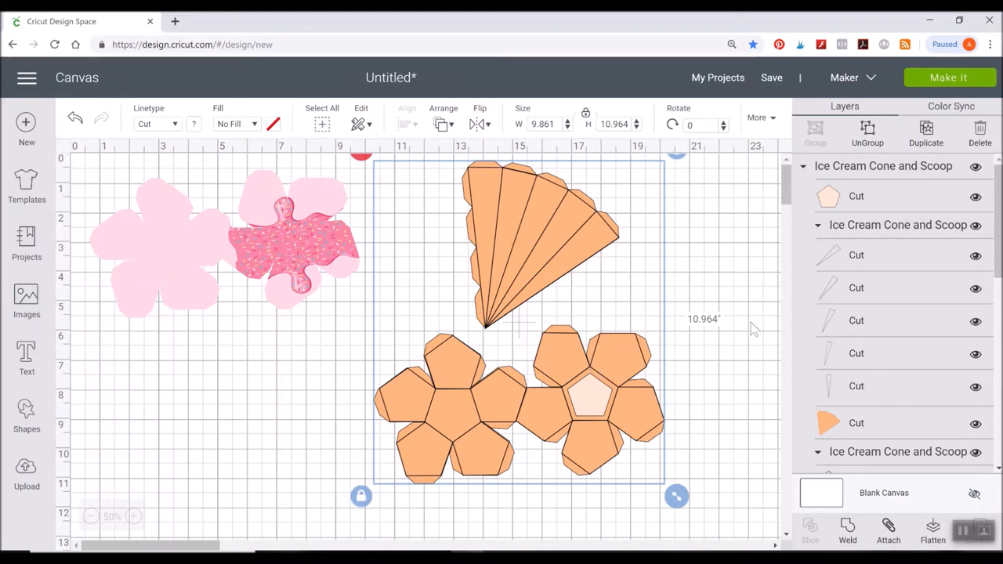
{"action": "mouse_move", "coordinate": [725, 239]}
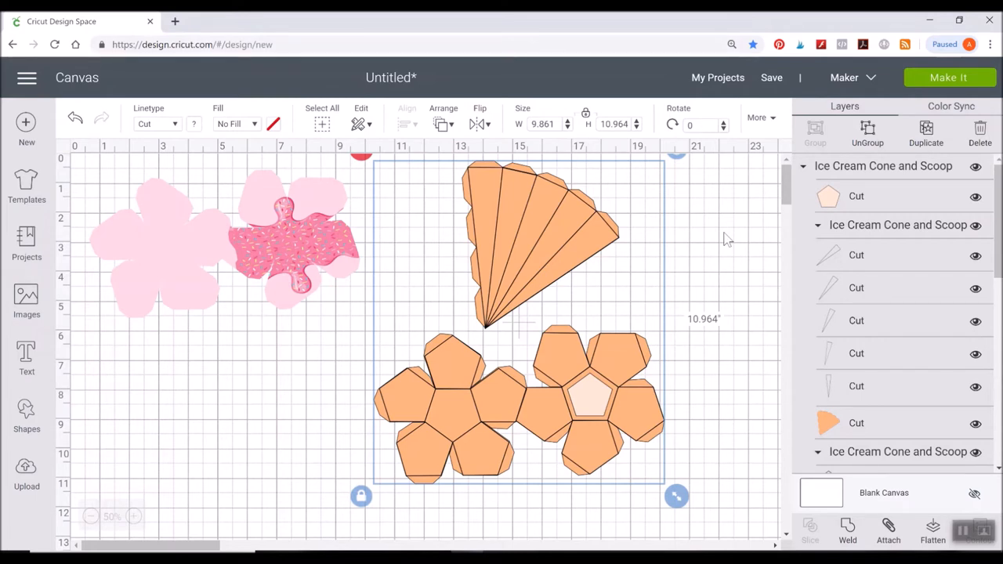
{"action": "mouse_move", "coordinate": [843, 203]}
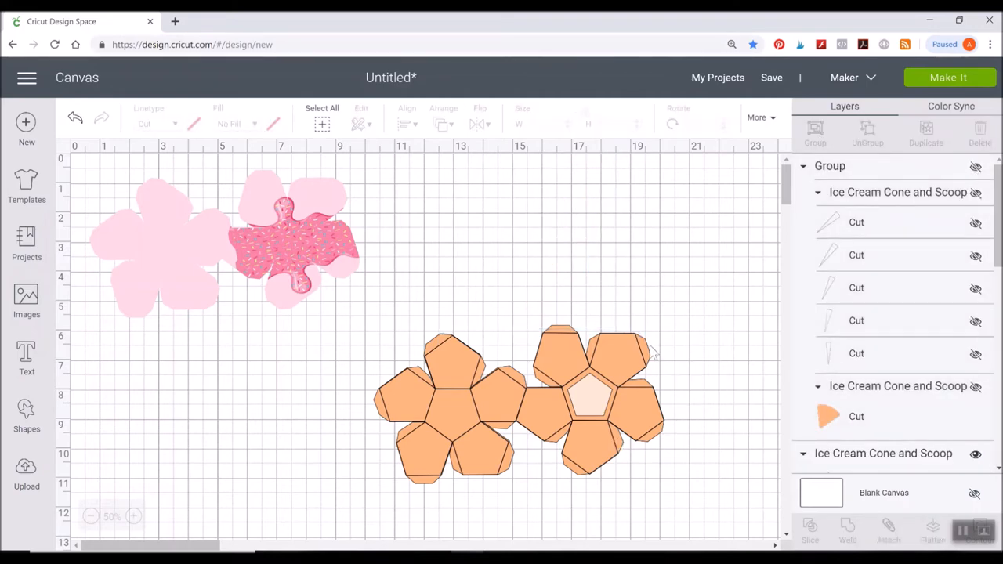
Hide the orange scoop fill layer so only the pentagon outlines remain.
{"action": "left_click", "coordinate": [517, 403]}
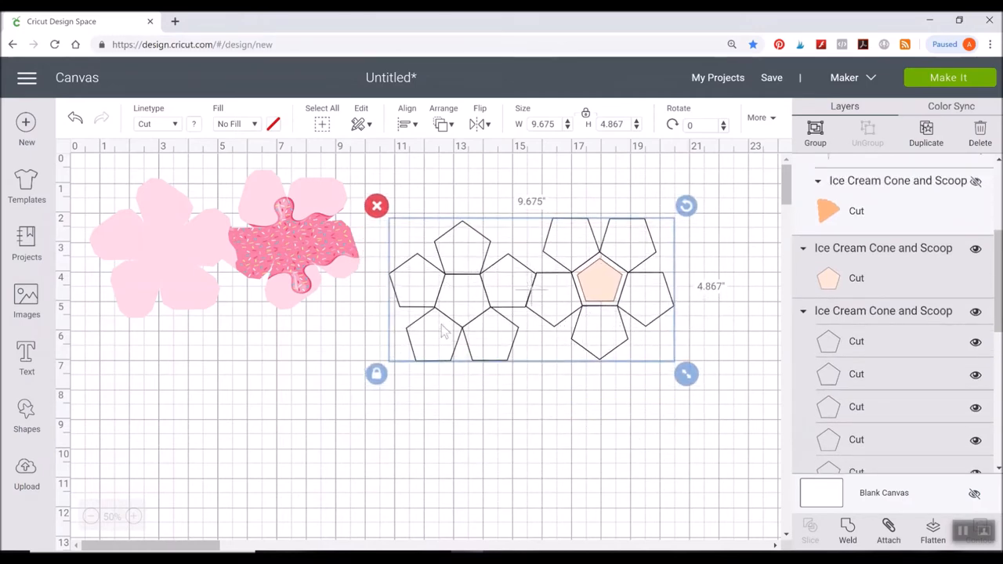
{"action": "mouse_move", "coordinate": [623, 267]}
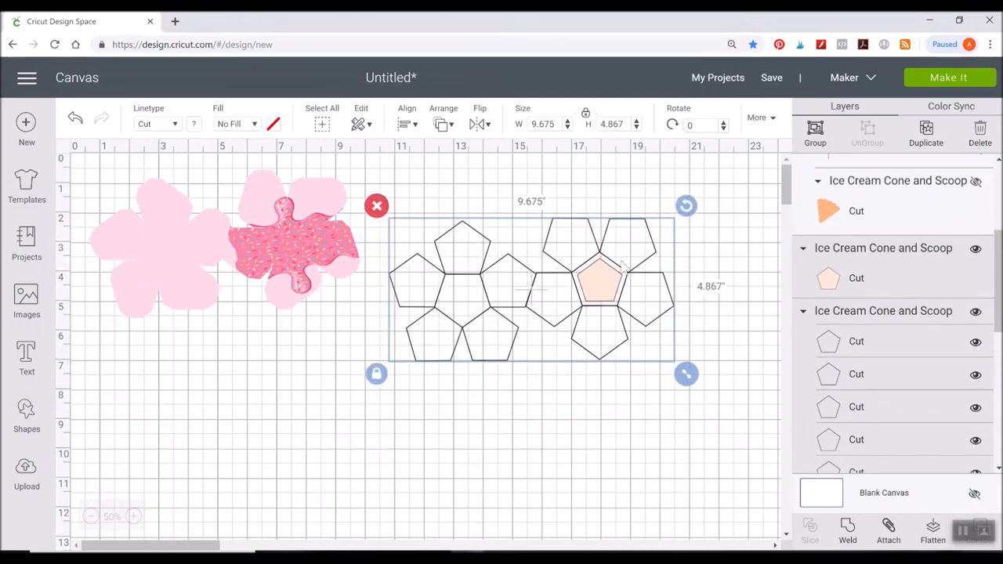
{"action": "mouse_move", "coordinate": [612, 290]}
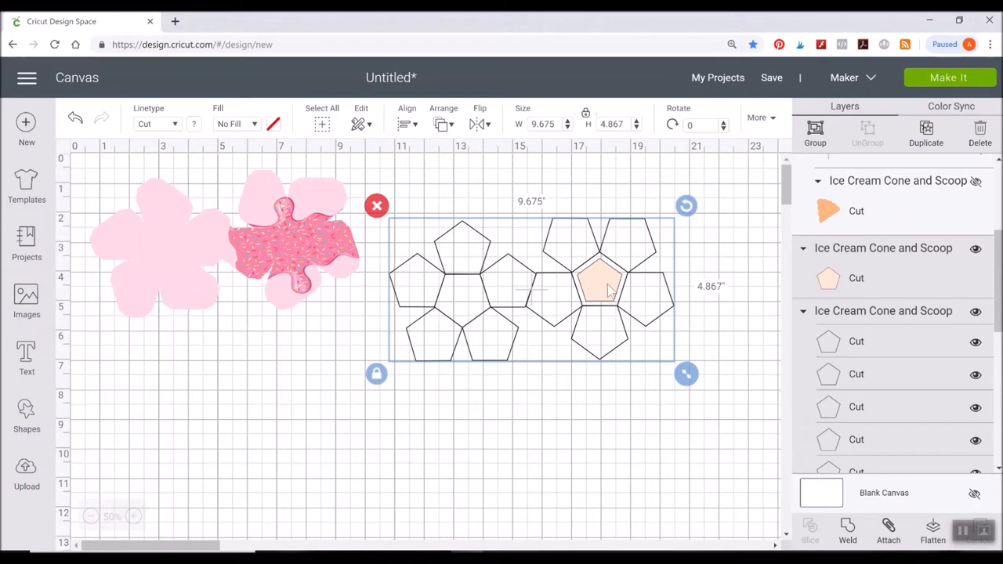
{"action": "mouse_move", "coordinate": [600, 298]}
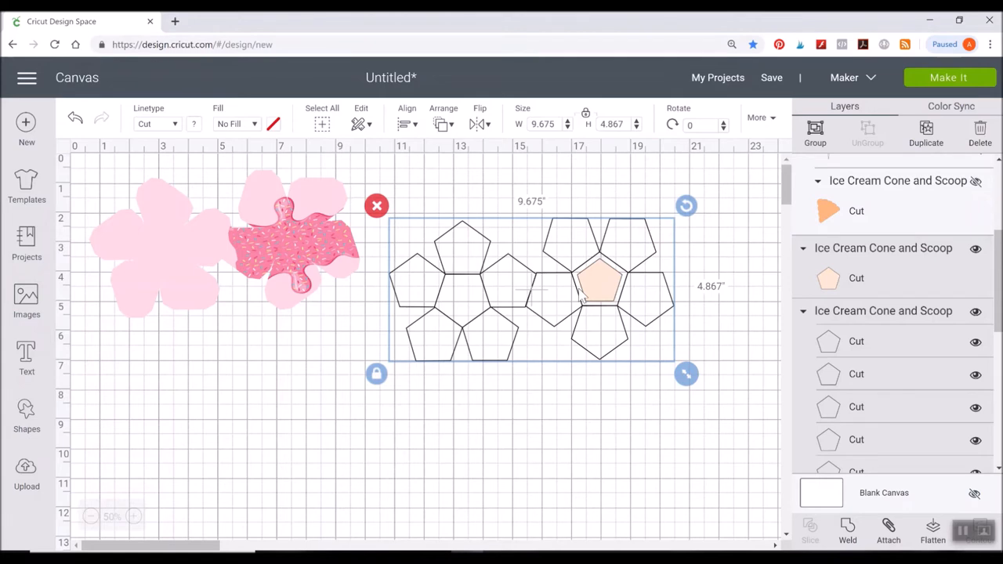
{"action": "mouse_move", "coordinate": [621, 295]}
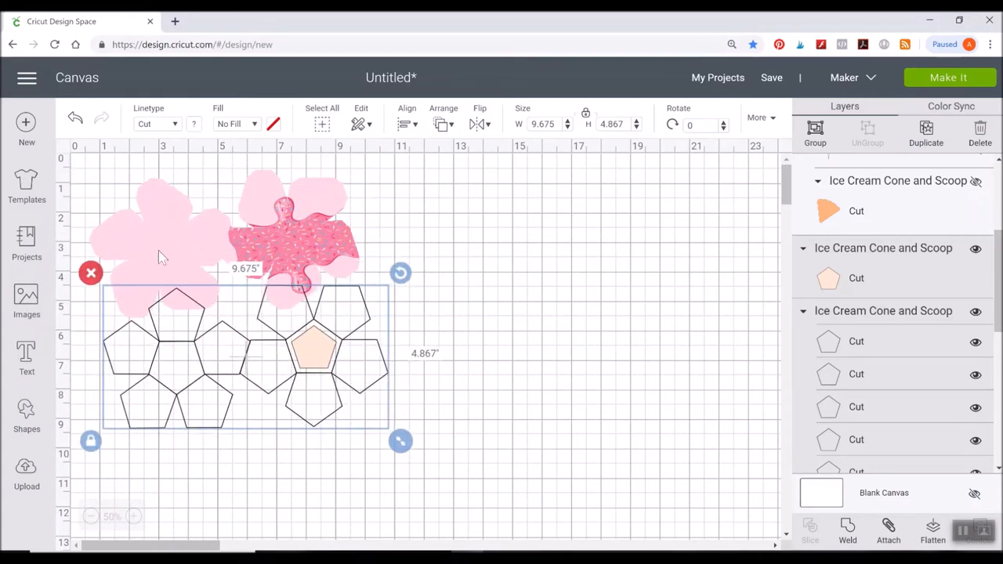
{"action": "mouse_move", "coordinate": [324, 328]}
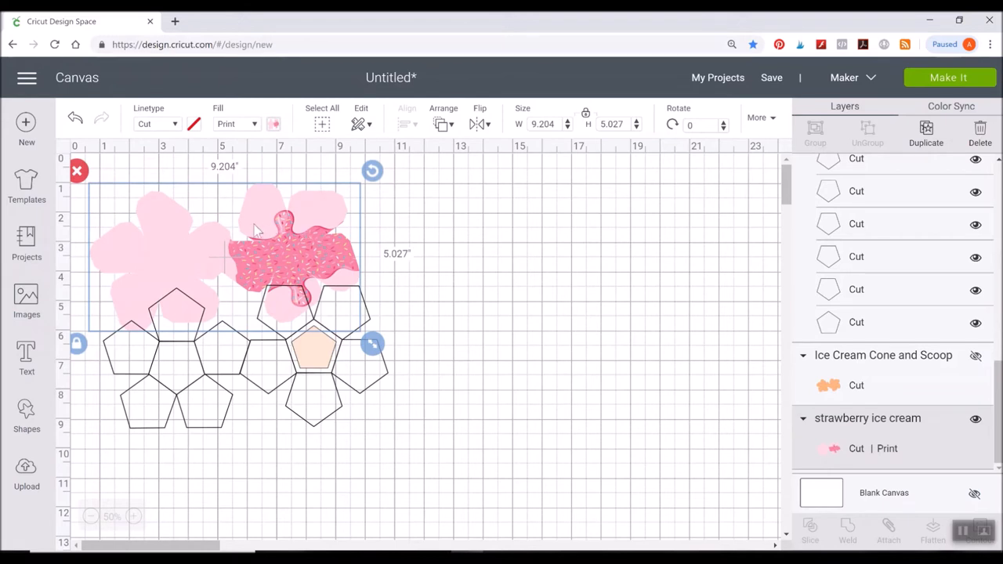
{"action": "mouse_move", "coordinate": [288, 197]}
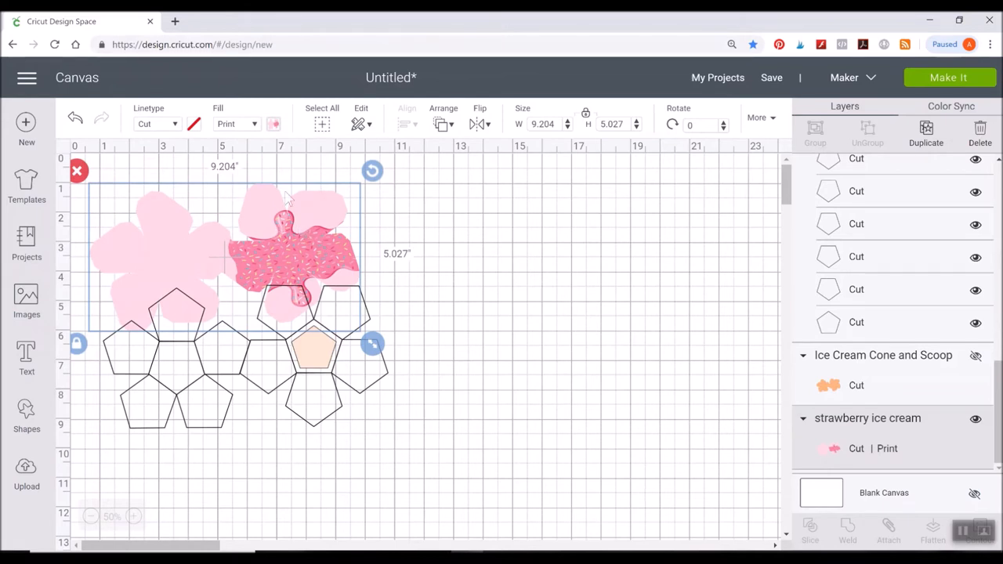
{"action": "mouse_move", "coordinate": [415, 392]}
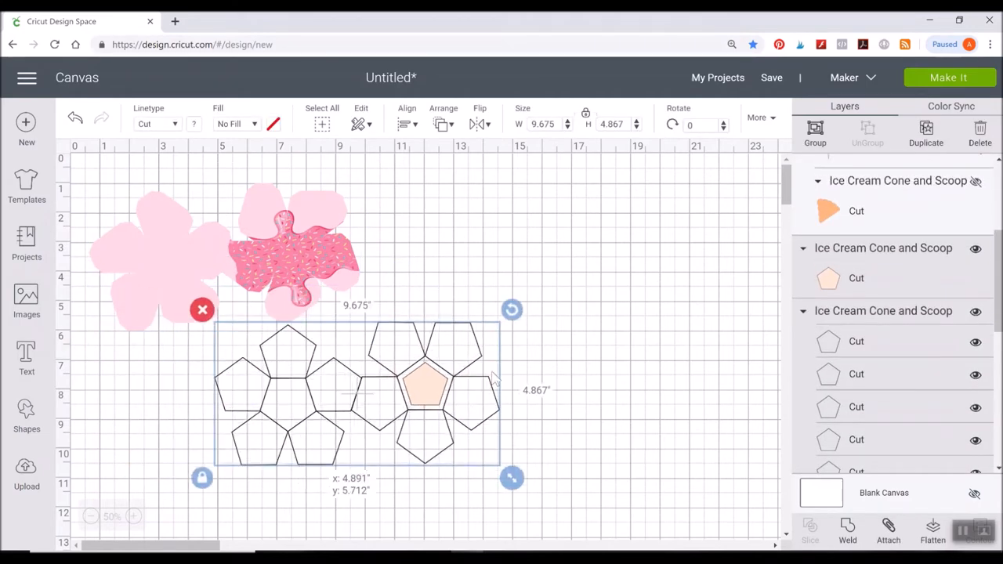
Move the pentagon outlines over both strawberry ice cream flower shapes.
{"action": "left_click_drag", "start_coordinate": [357, 396], "coordinate": [471, 395]}
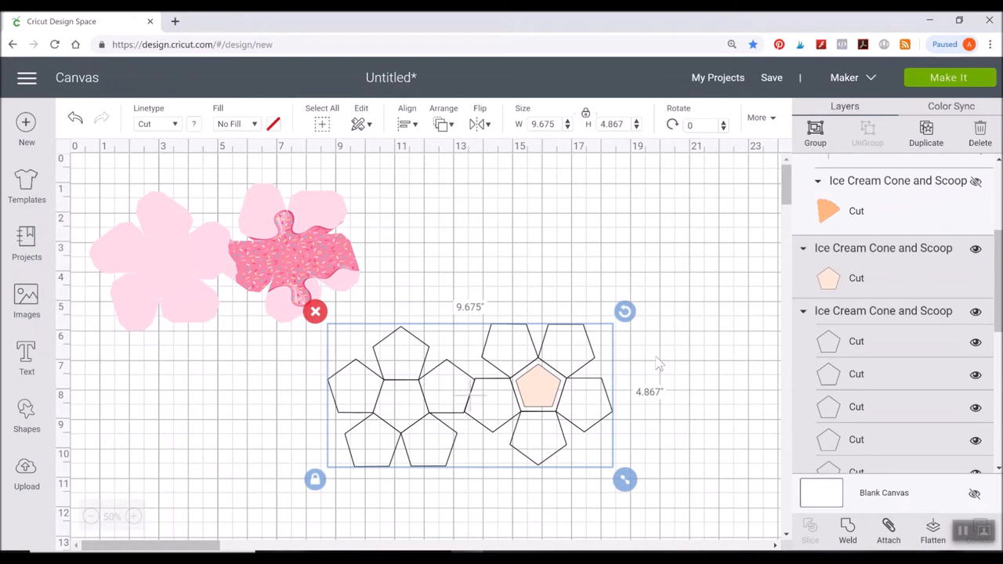
{"action": "mouse_move", "coordinate": [893, 317]}
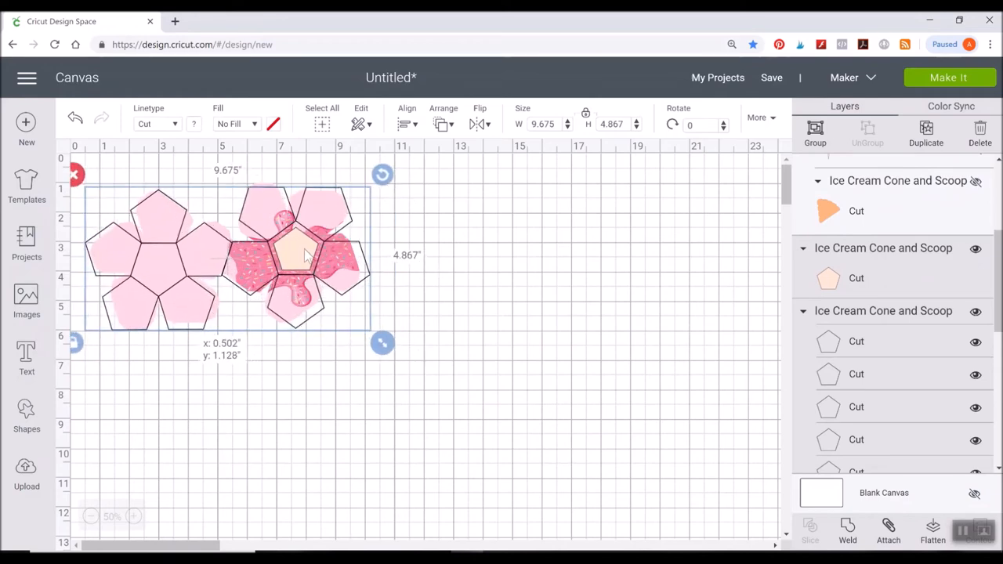
{"action": "left_click", "coordinate": [133, 516]}
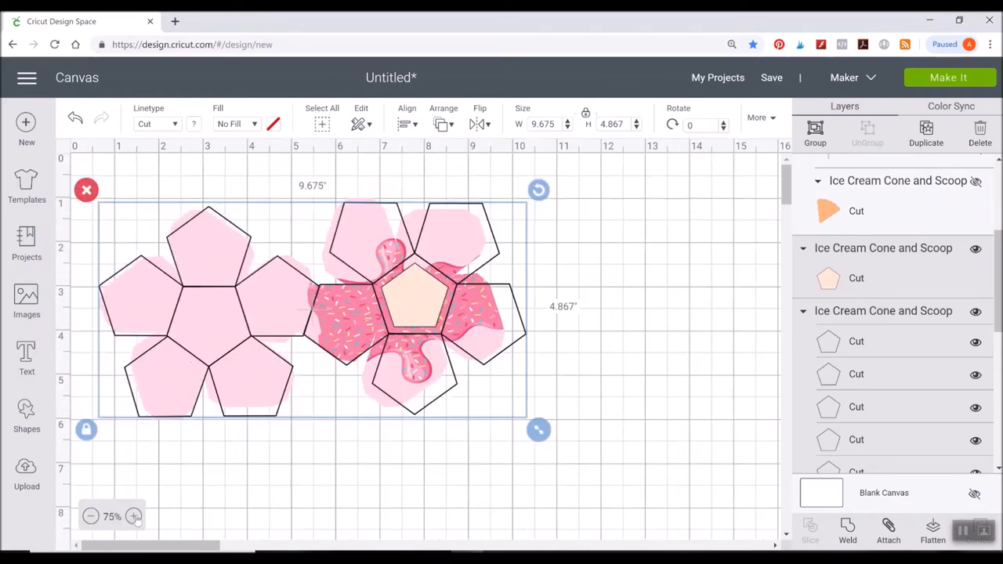
{"action": "left_click", "coordinate": [134, 516]}
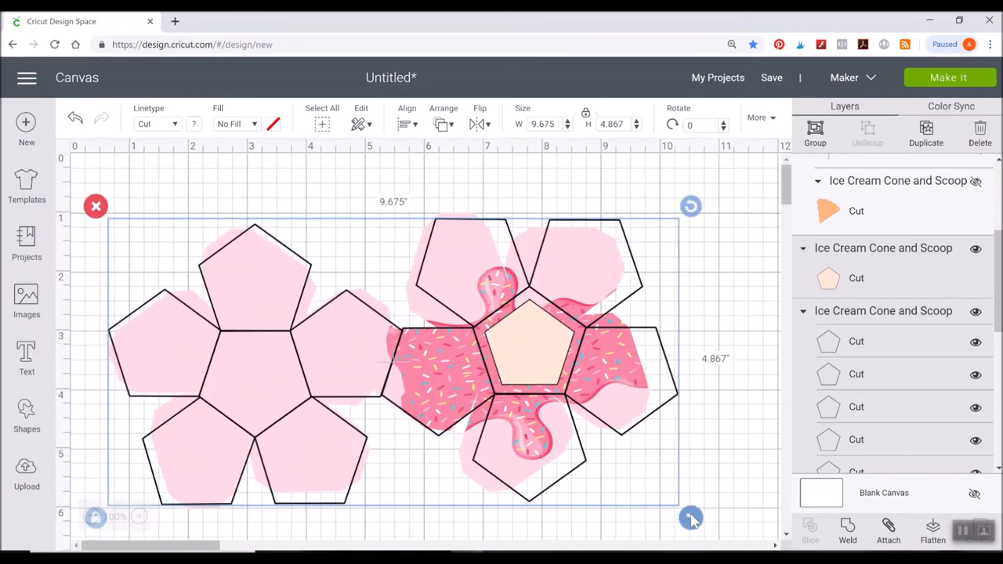
{"action": "left_click_drag", "start_coordinate": [691, 517], "coordinate": [637, 492]}
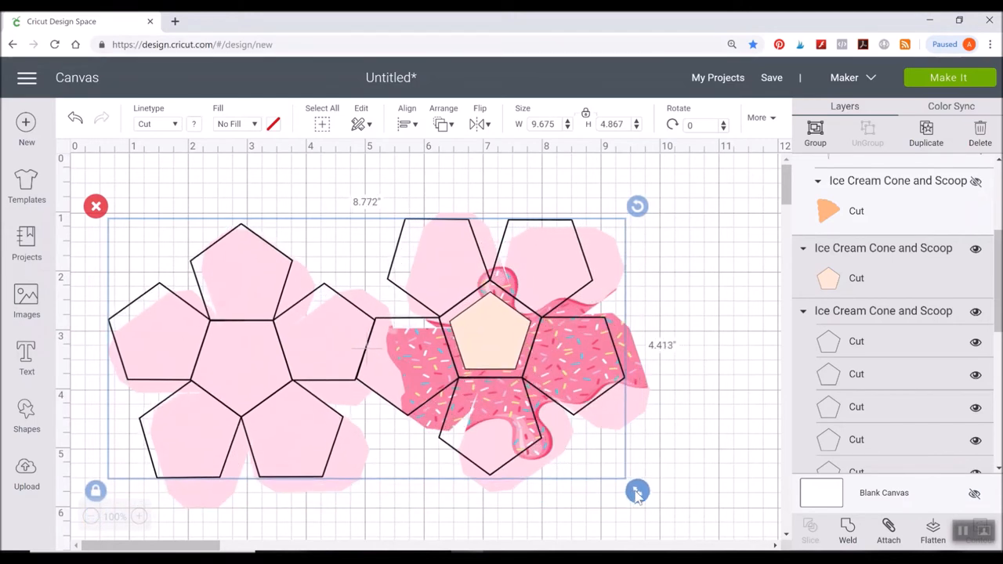
{"action": "left_click_drag", "start_coordinate": [637, 492], "coordinate": [620, 483]}
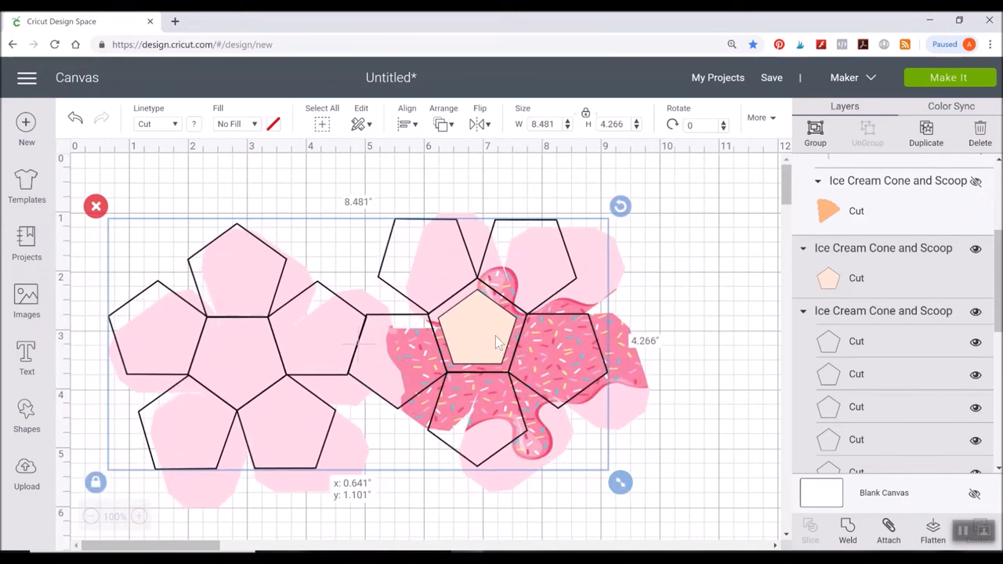
{"action": "left_click_drag", "start_coordinate": [494, 341], "coordinate": [525, 357]}
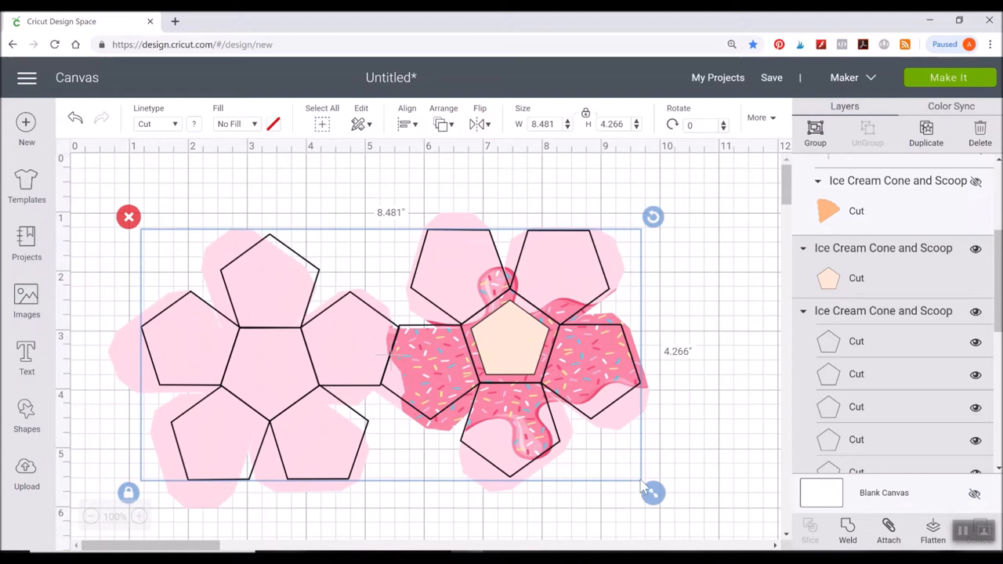
{"action": "left_click_drag", "start_coordinate": [653, 493], "coordinate": [665, 500]}
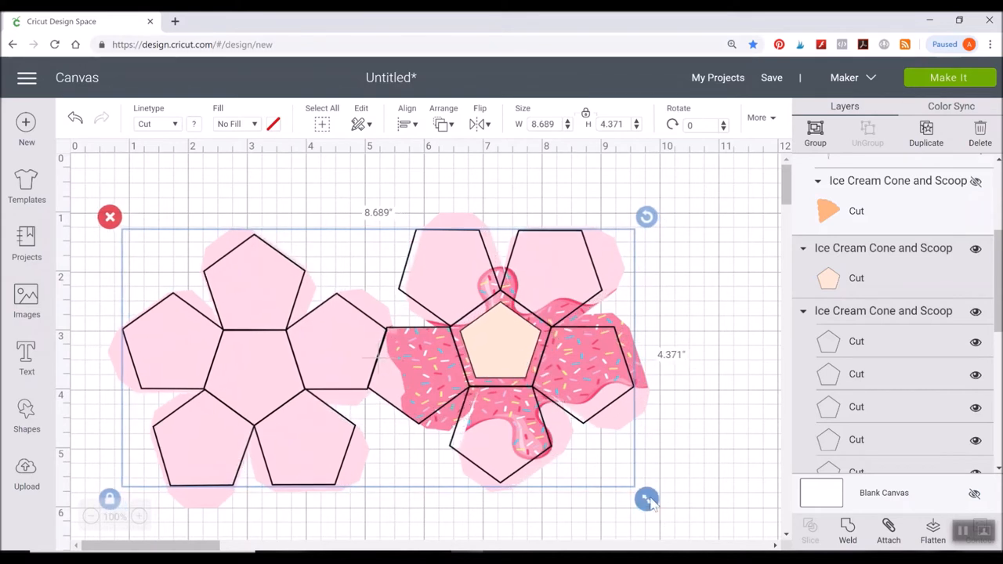
{"action": "left_click_drag", "start_coordinate": [647, 500], "coordinate": [655, 504]}
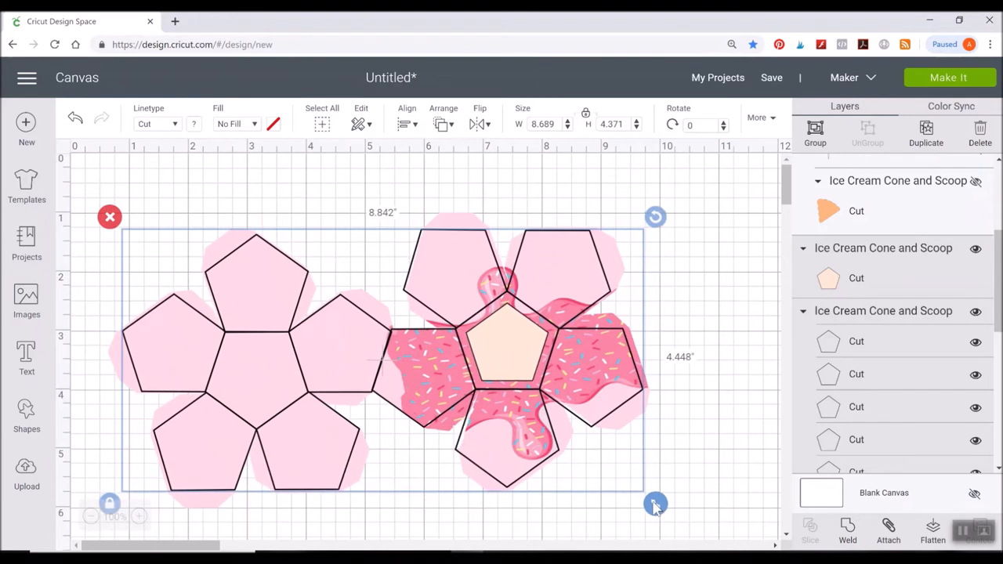
{"action": "left_click_drag", "start_coordinate": [655, 503], "coordinate": [664, 507]}
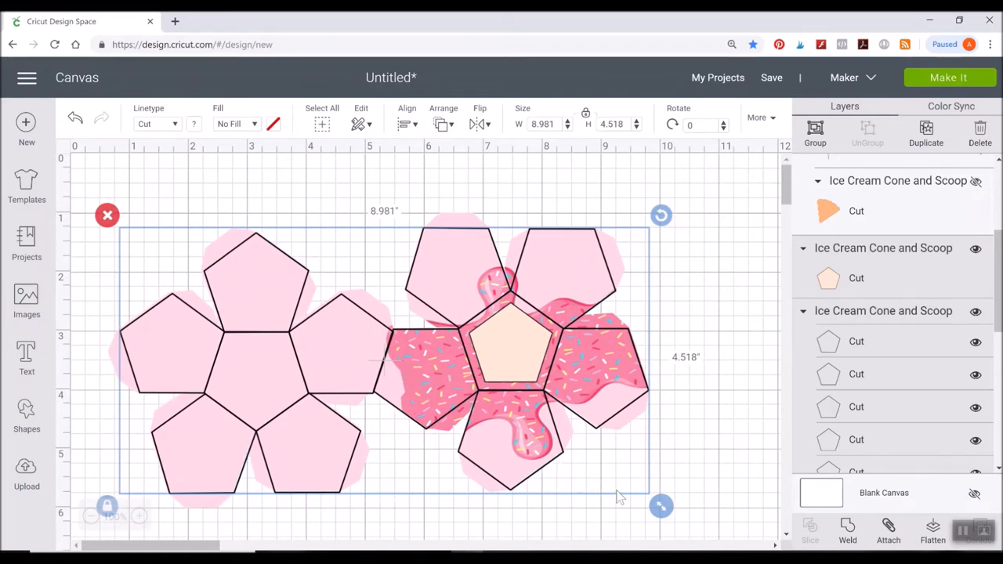
{"action": "mouse_move", "coordinate": [660, 505]}
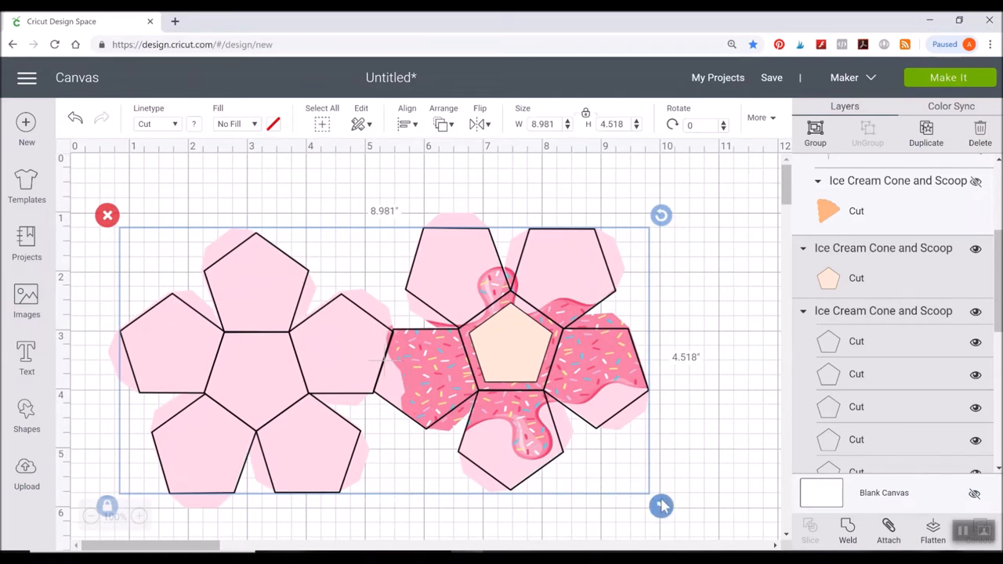
{"action": "left_click_drag", "start_coordinate": [661, 506], "coordinate": [663, 508]}
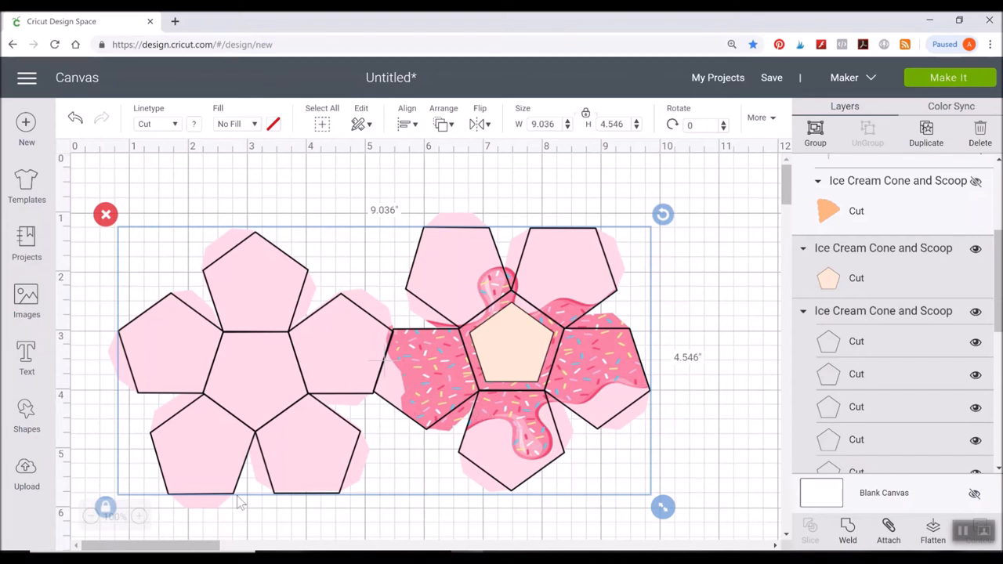
{"action": "mouse_move", "coordinate": [360, 490]}
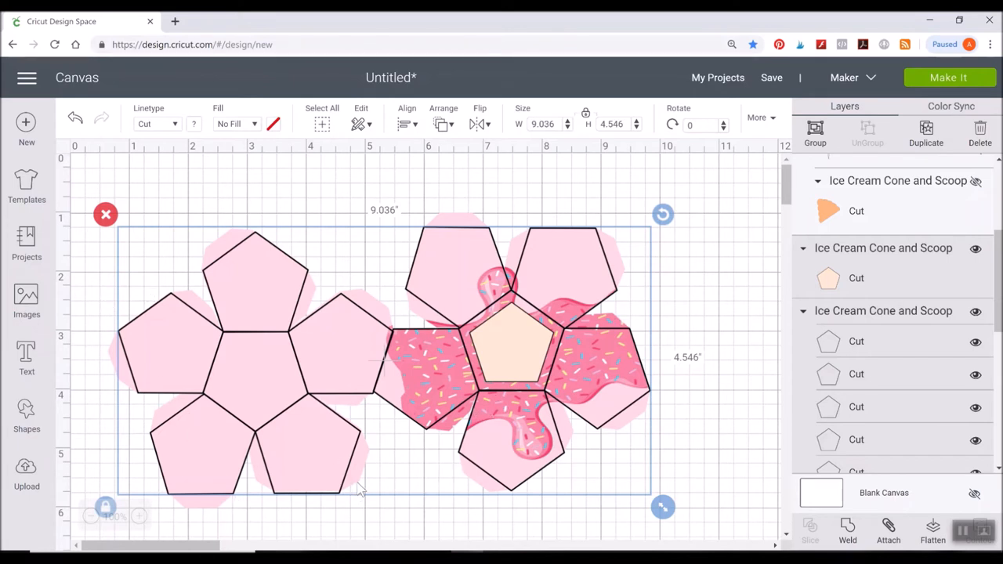
{"action": "mouse_move", "coordinate": [533, 239]}
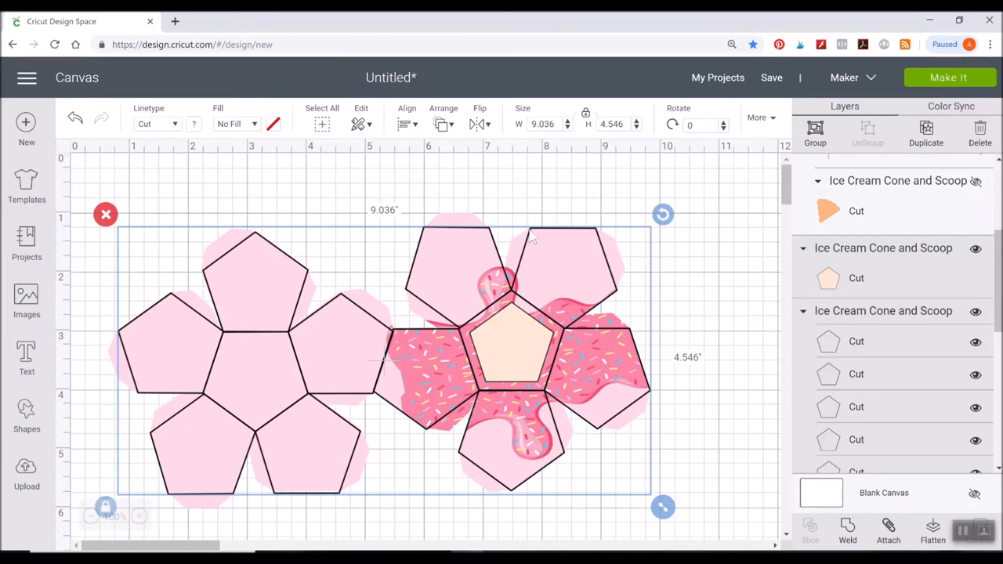
{"action": "mouse_move", "coordinate": [188, 349]}
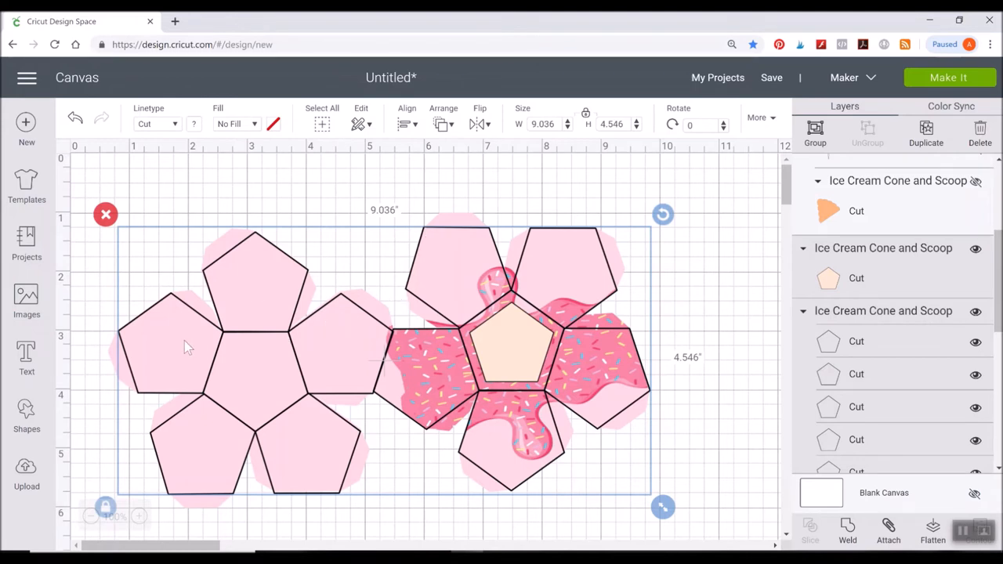
{"action": "mouse_move", "coordinate": [744, 286]}
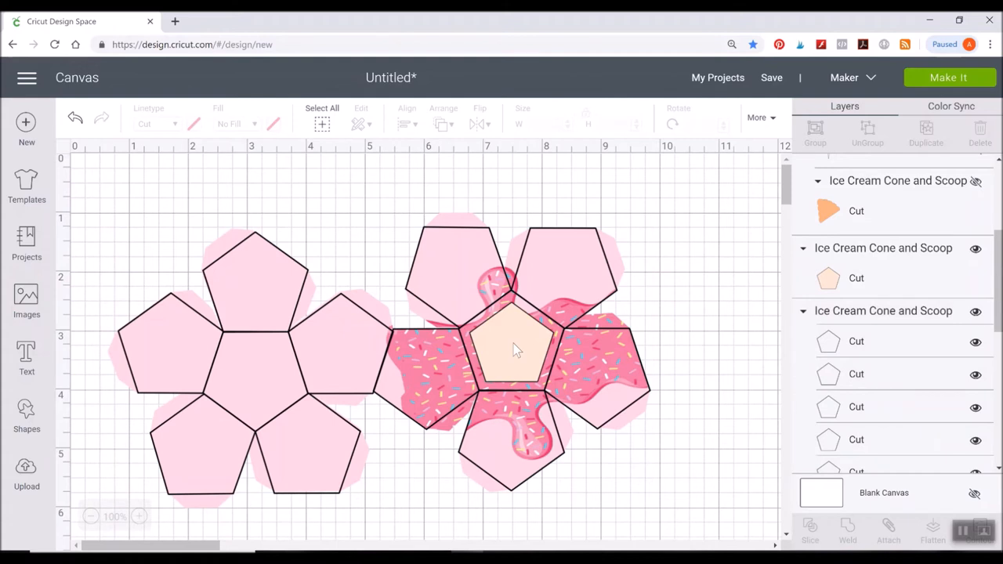
Change the sprinkle piece's centre pentagon linetype to Perf.
{"action": "left_click", "coordinate": [513, 345]}
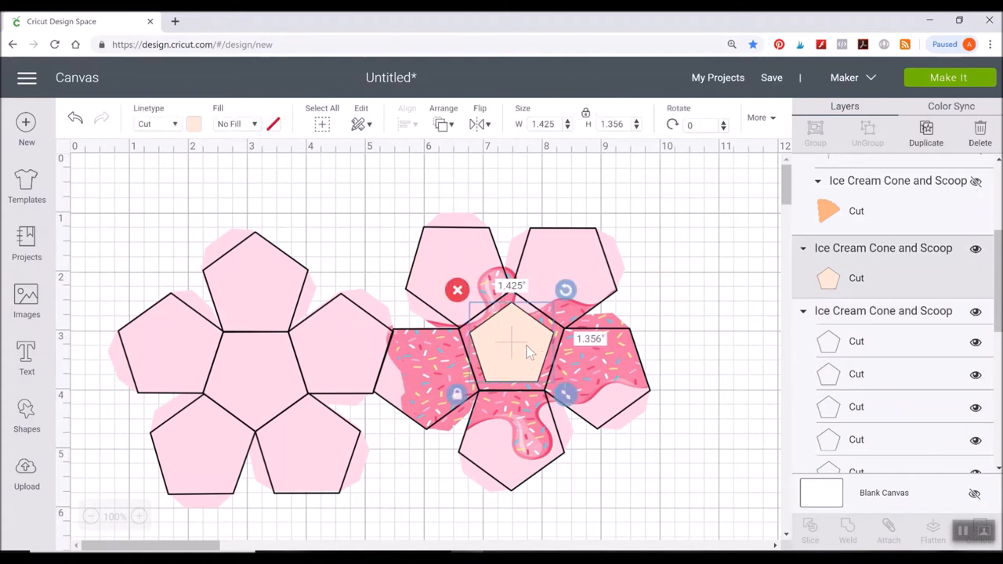
{"action": "mouse_move", "coordinate": [521, 345]}
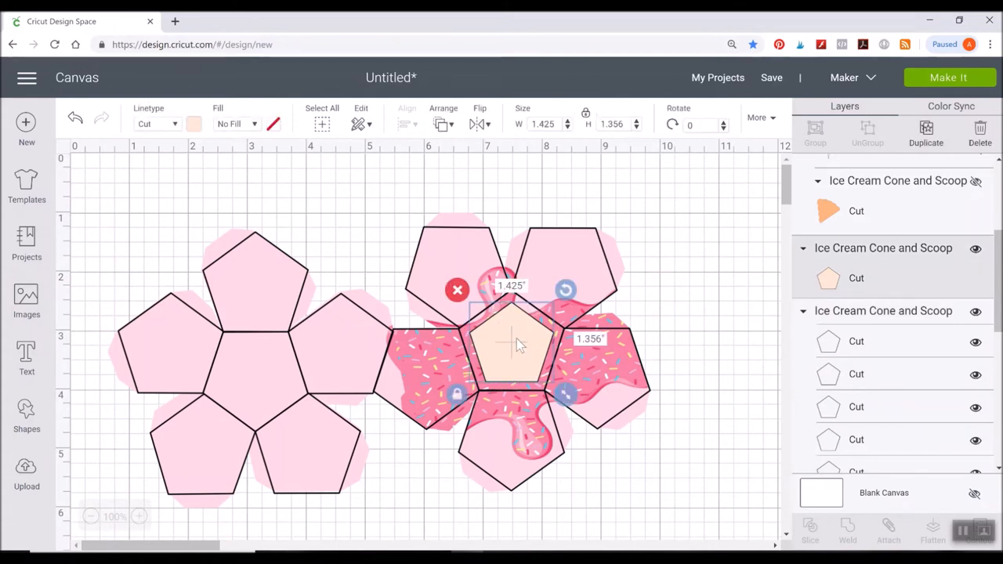
{"action": "mouse_move", "coordinate": [513, 341]}
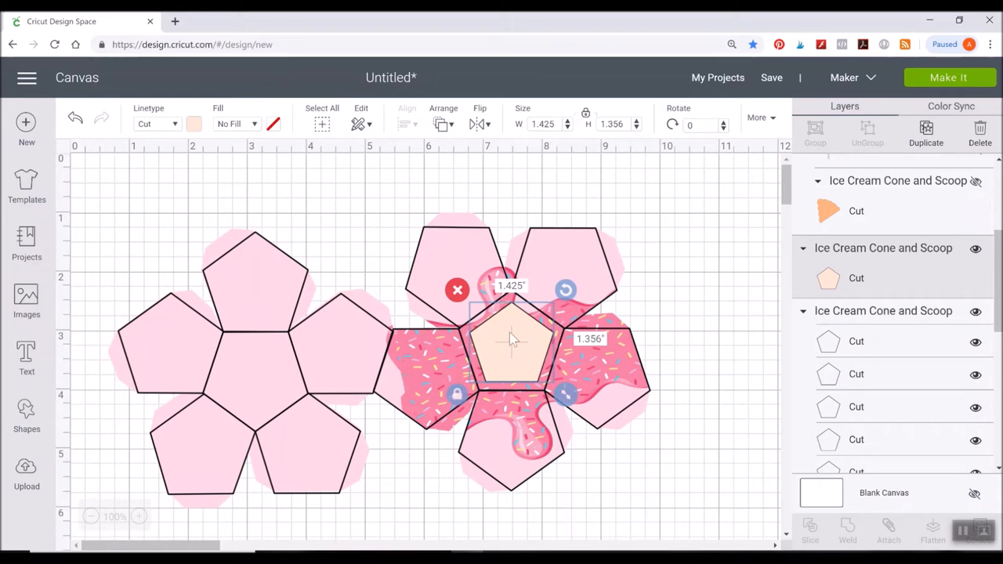
{"action": "mouse_move", "coordinate": [610, 375]}
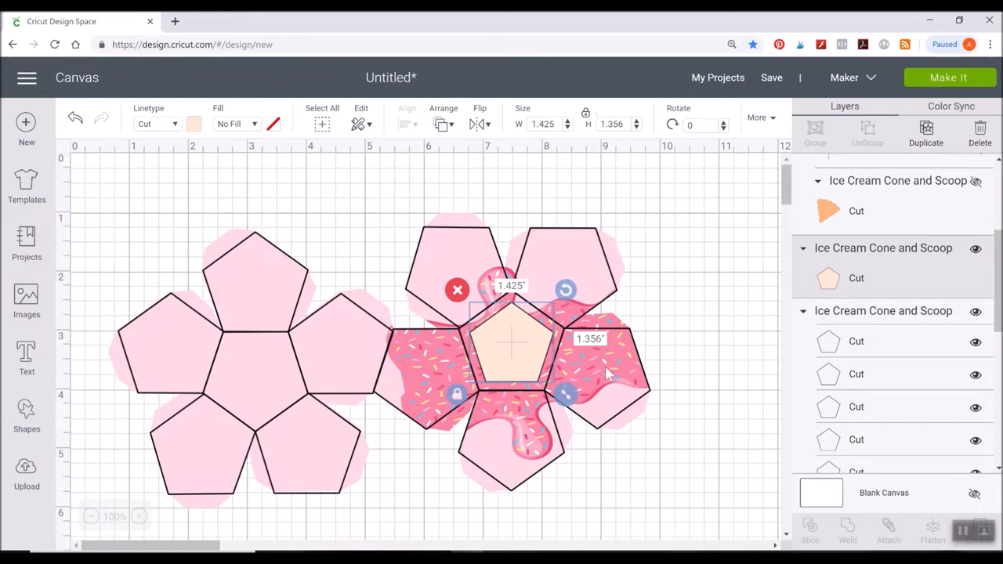
{"action": "mouse_move", "coordinate": [508, 356]}
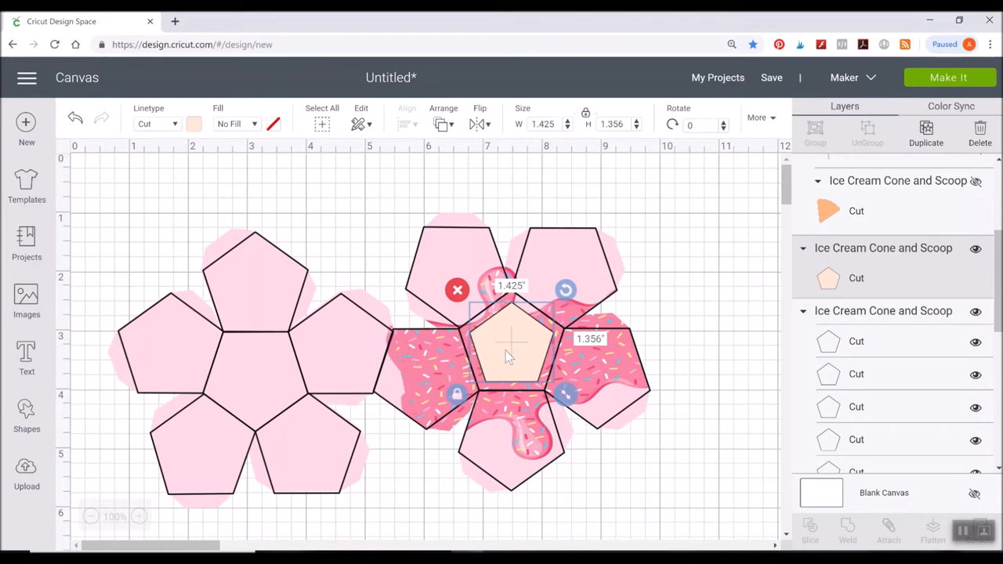
{"action": "mouse_move", "coordinate": [515, 319]}
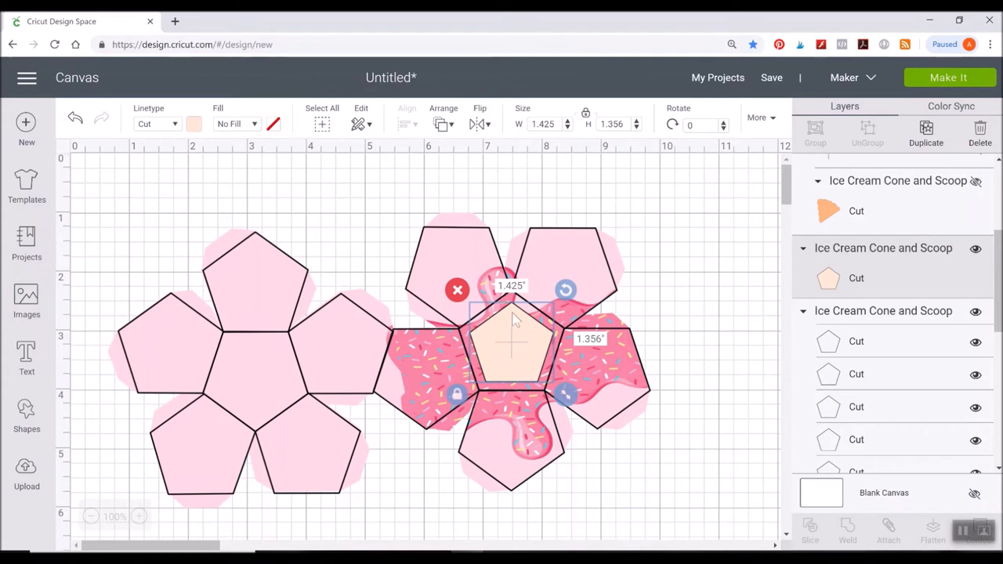
{"action": "mouse_move", "coordinate": [511, 350]}
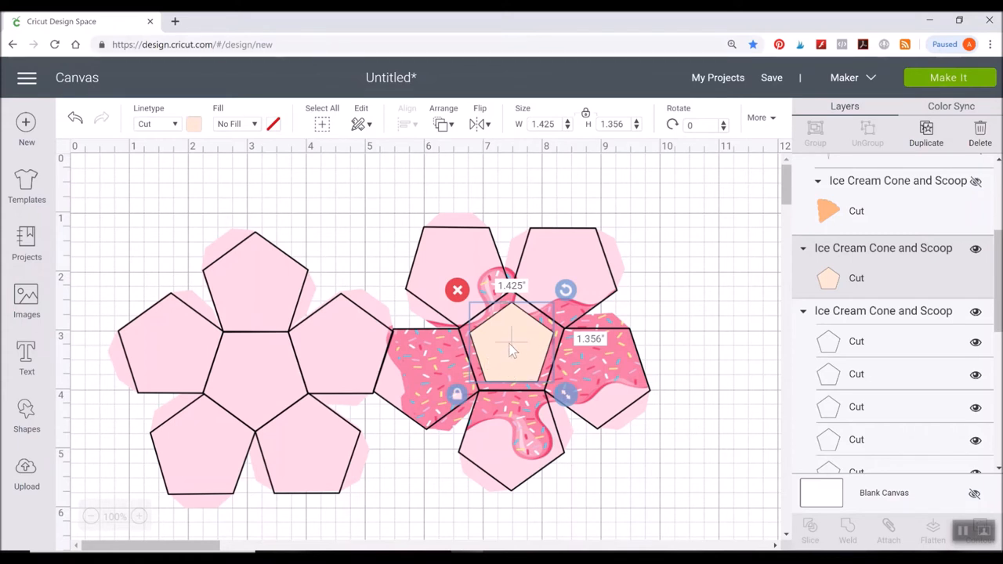
{"action": "mouse_move", "coordinate": [517, 342]}
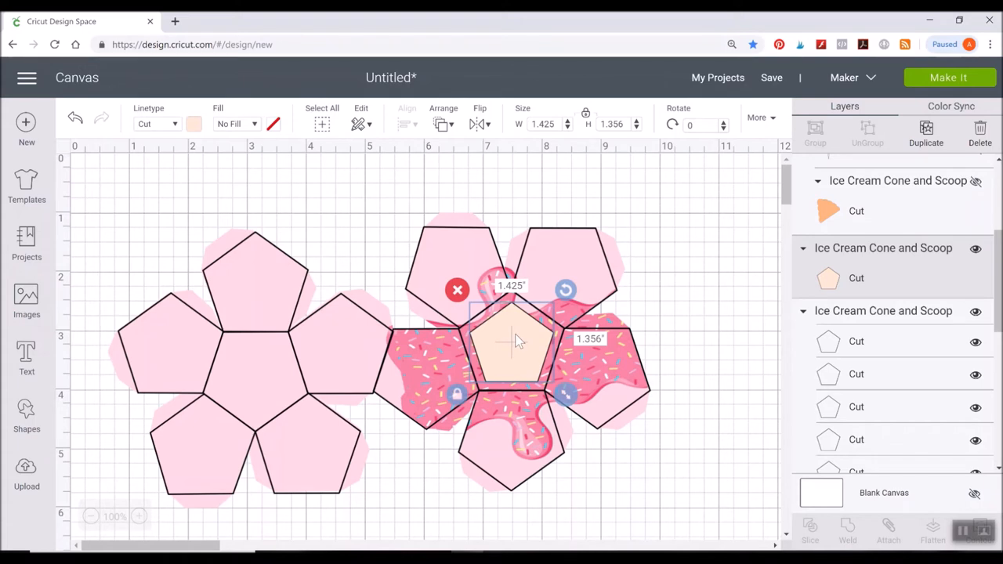
{"action": "mouse_move", "coordinate": [172, 134]}
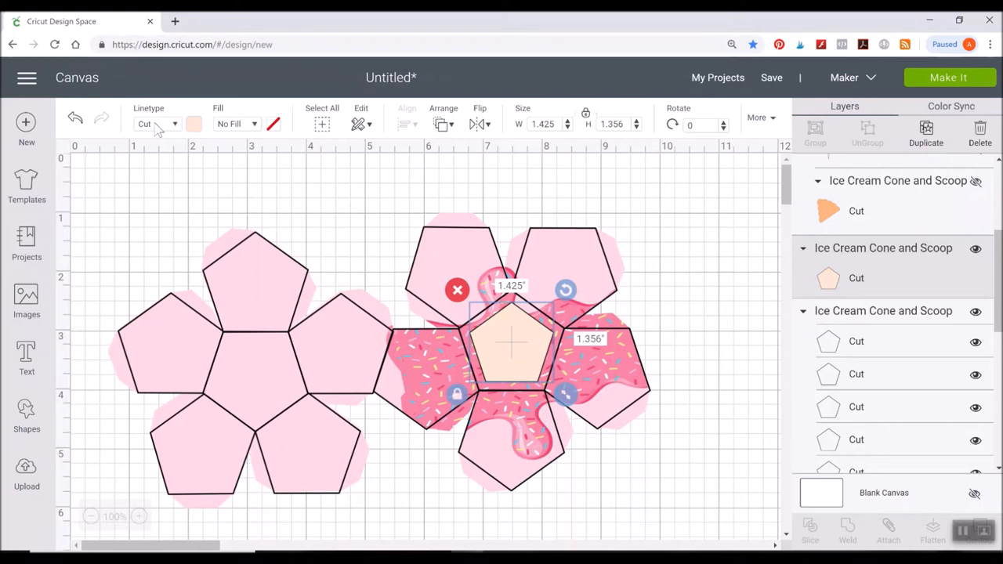
{"action": "left_click", "coordinate": [156, 123]}
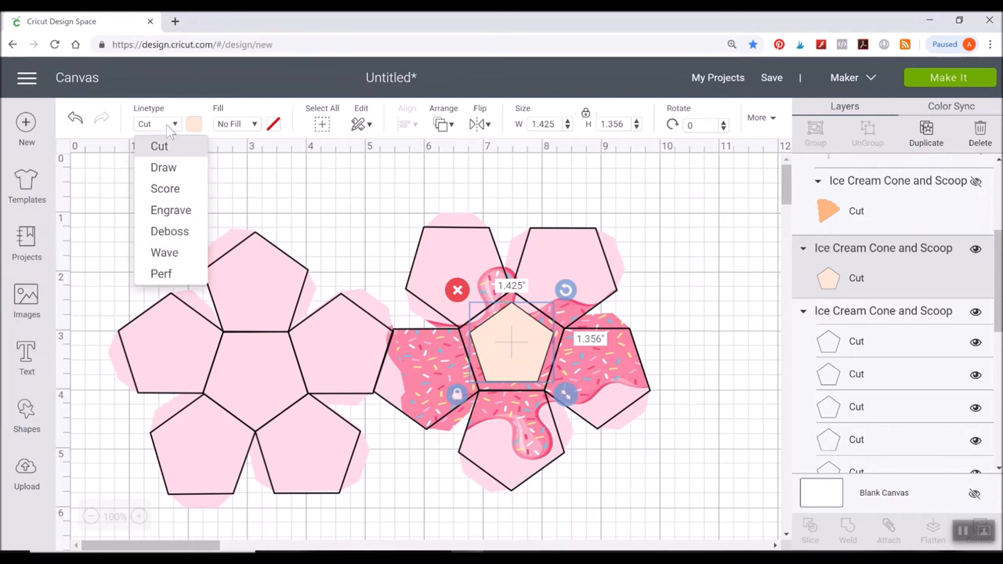
{"action": "mouse_move", "coordinate": [160, 273]}
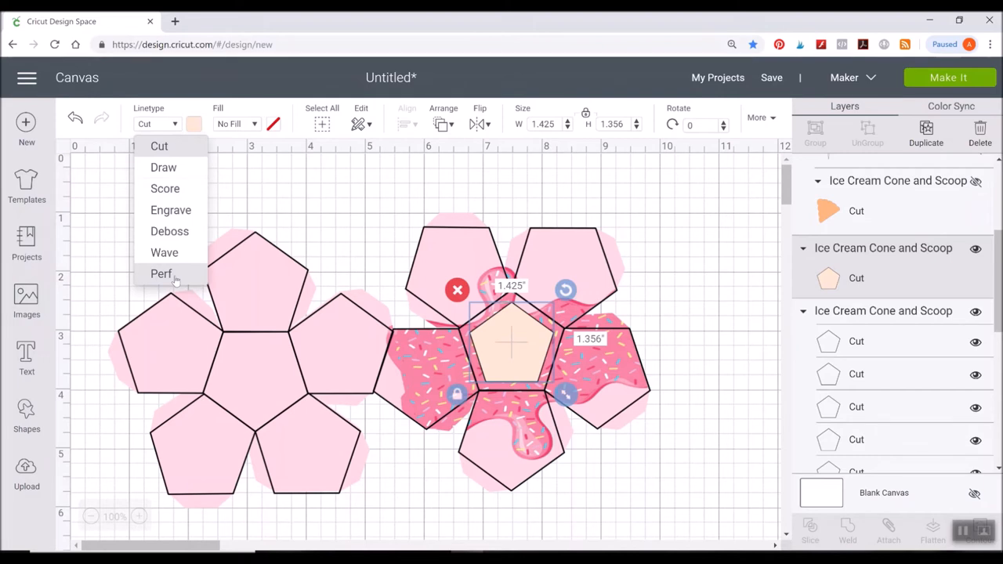
{"action": "left_click", "coordinate": [161, 274]}
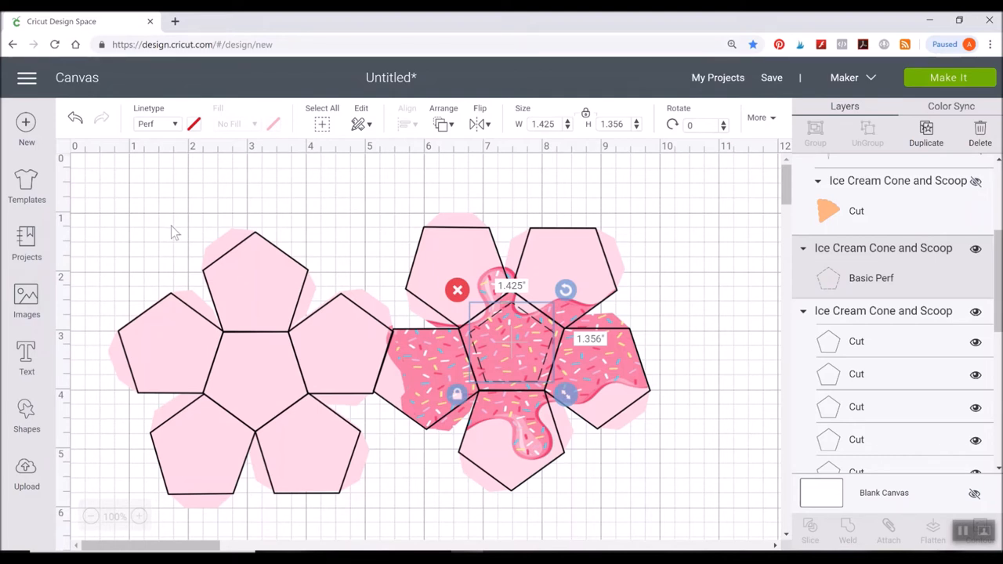
{"action": "mouse_move", "coordinate": [167, 212]}
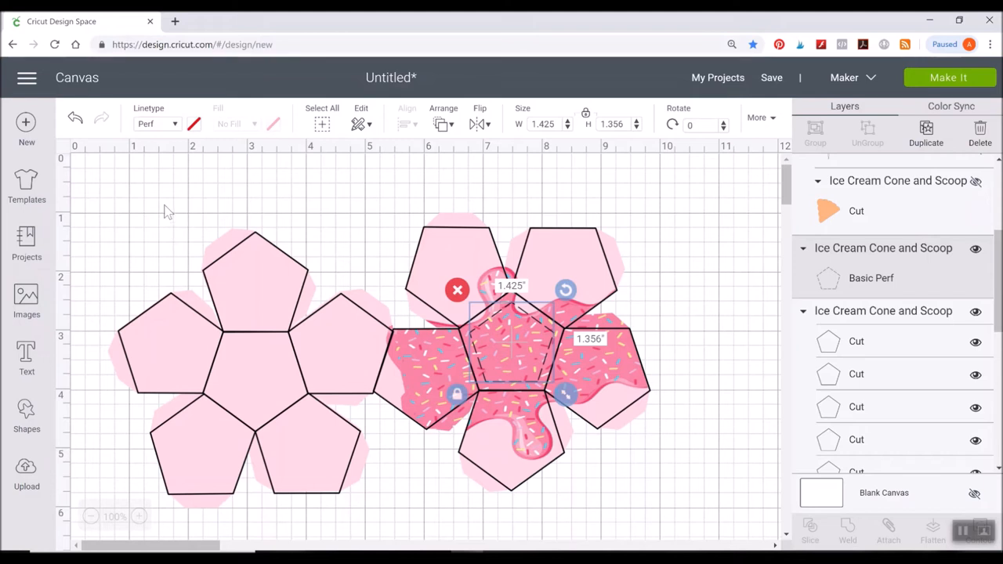
{"action": "mouse_move", "coordinate": [505, 128]}
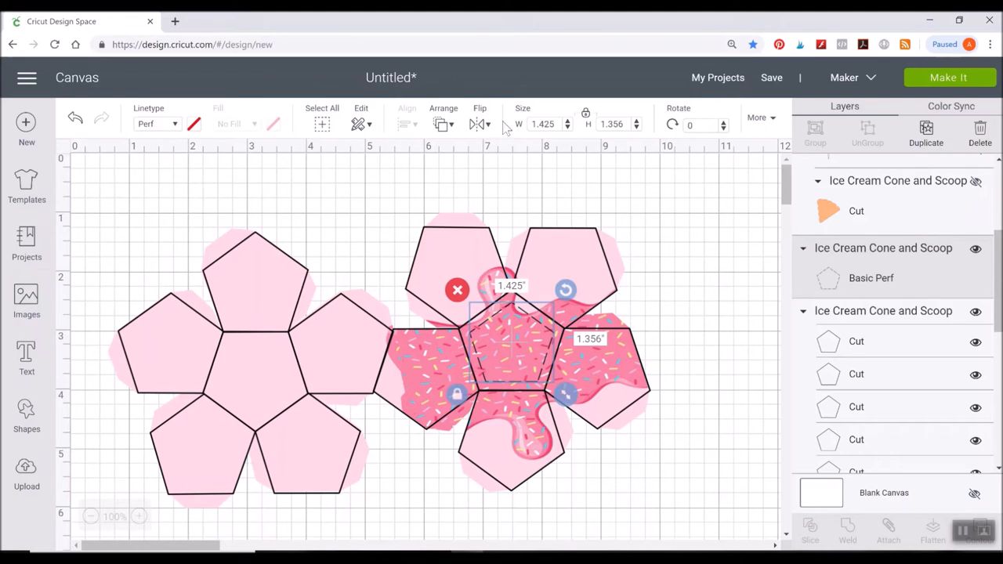
{"action": "mouse_move", "coordinate": [699, 300]}
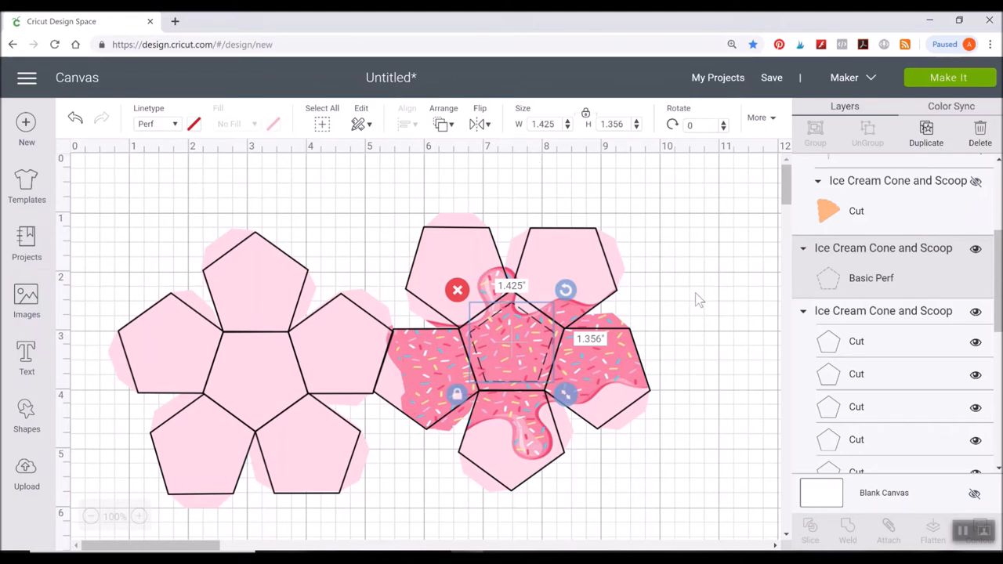
{"action": "left_click", "coordinate": [698, 300]}
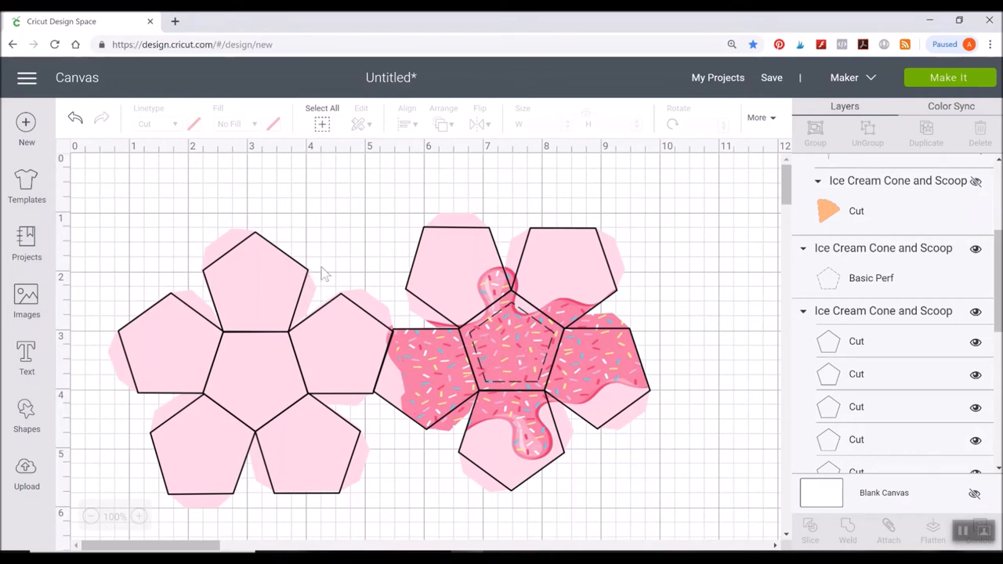
Set the outlines of the pink net and the sprinkle net to the Score linetype.
{"action": "left_click", "coordinate": [255, 360]}
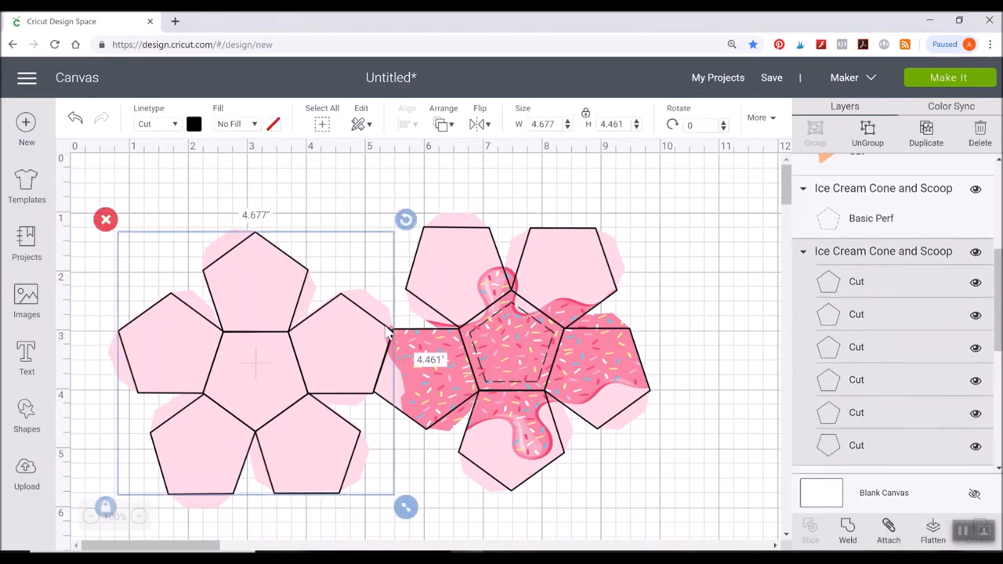
{"action": "left_click", "coordinate": [174, 124]}
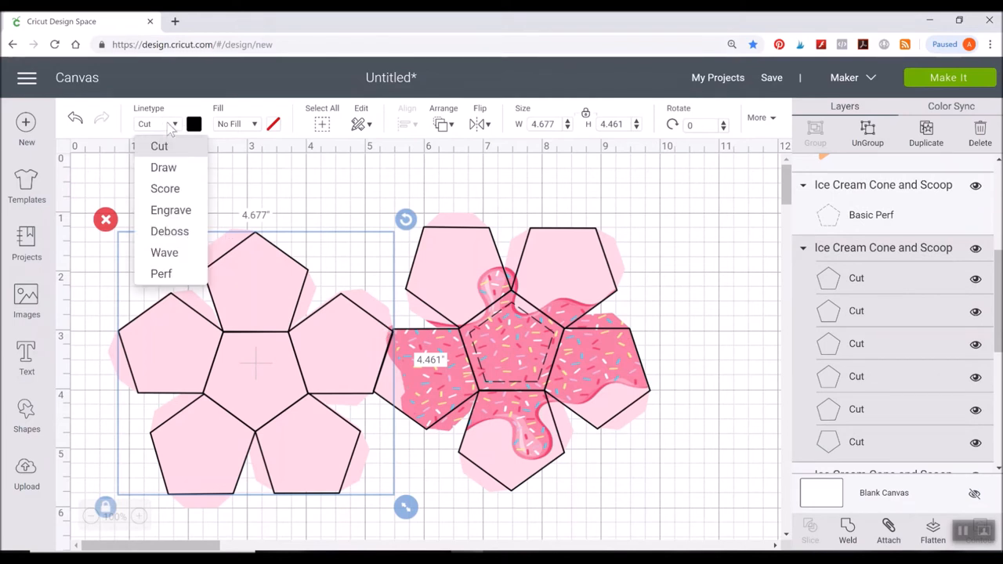
{"action": "mouse_move", "coordinate": [164, 188]}
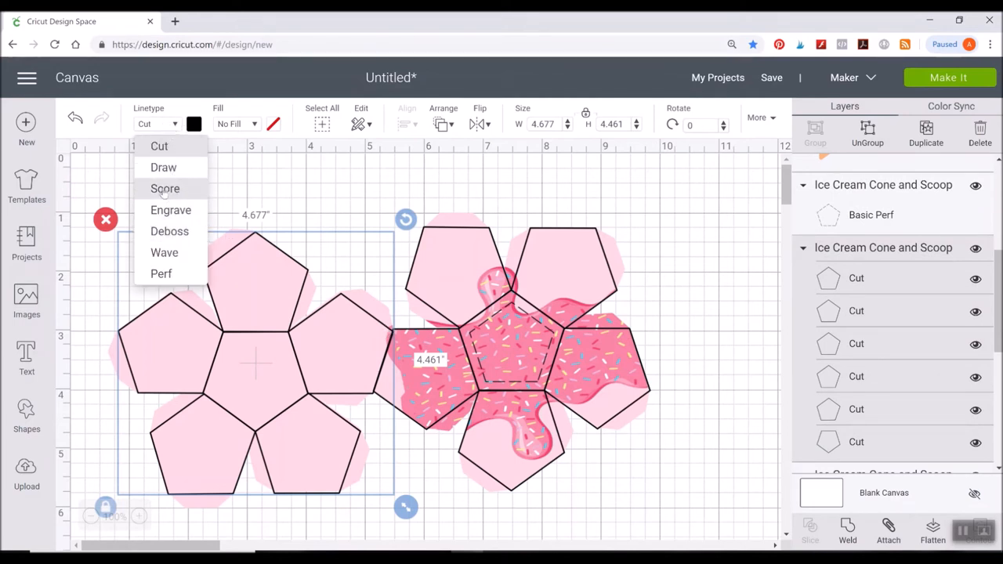
{"action": "left_click", "coordinate": [165, 188]}
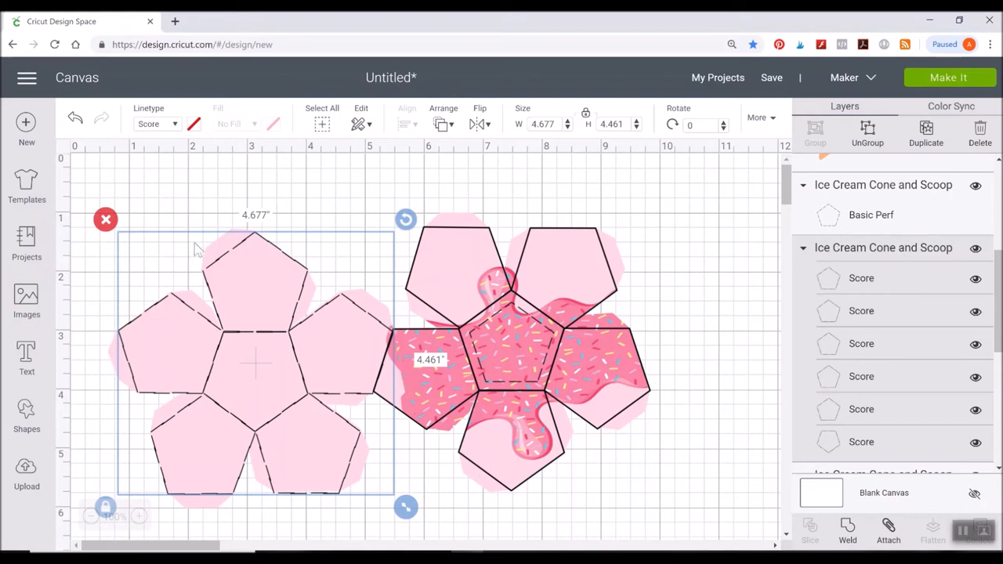
{"action": "mouse_move", "coordinate": [501, 235]}
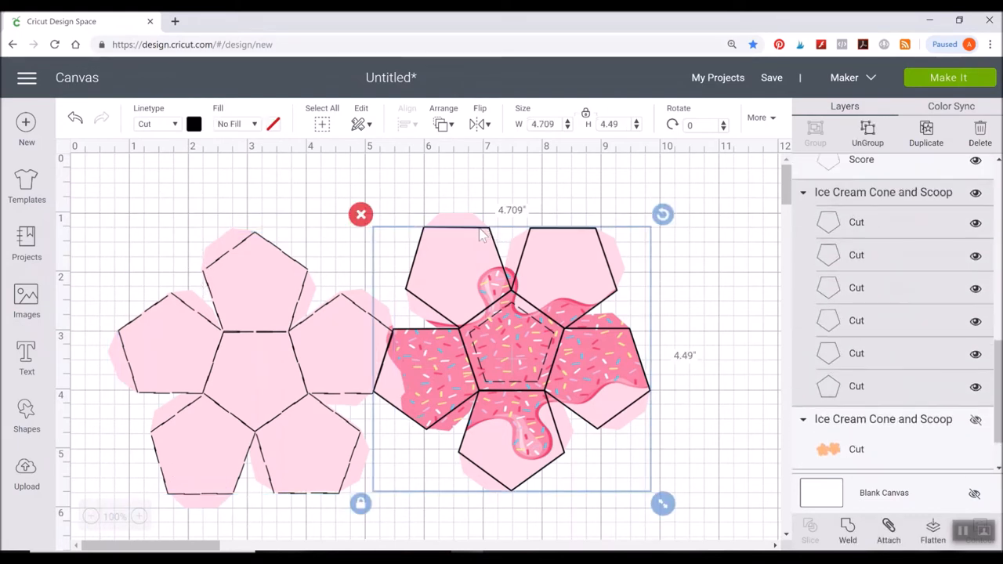
{"action": "left_click", "coordinate": [156, 124]}
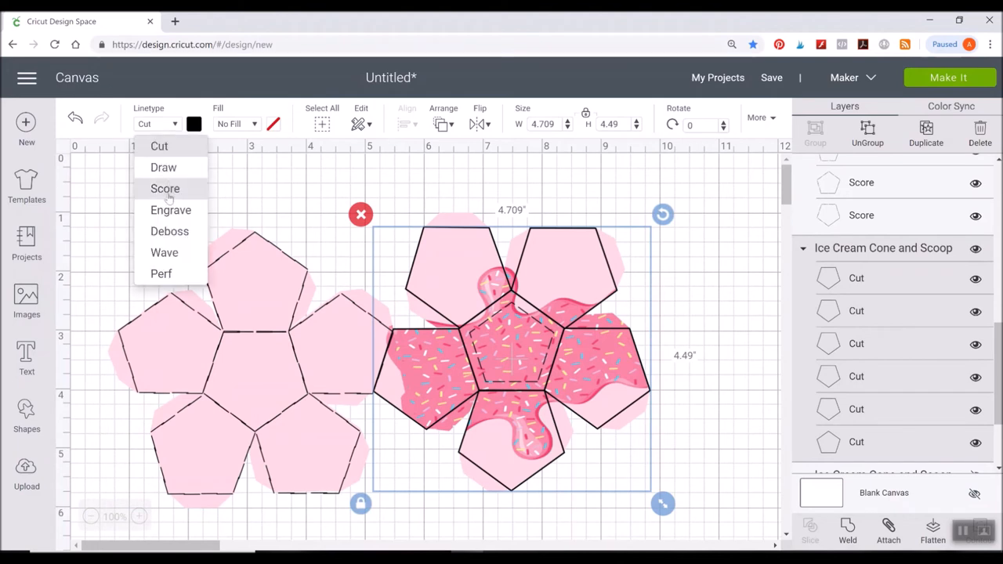
{"action": "left_click", "coordinate": [165, 188]}
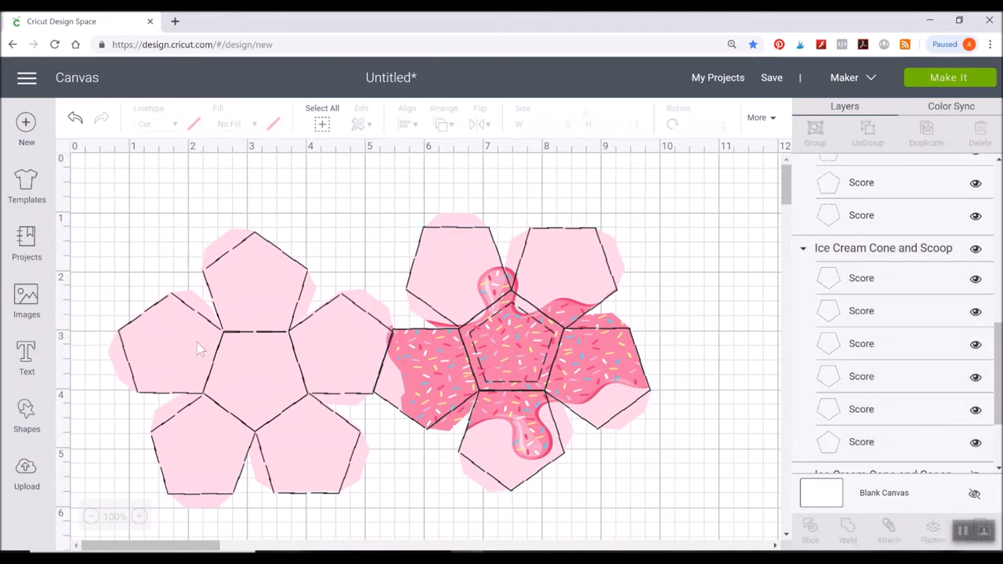
{"action": "mouse_move", "coordinate": [155, 332]}
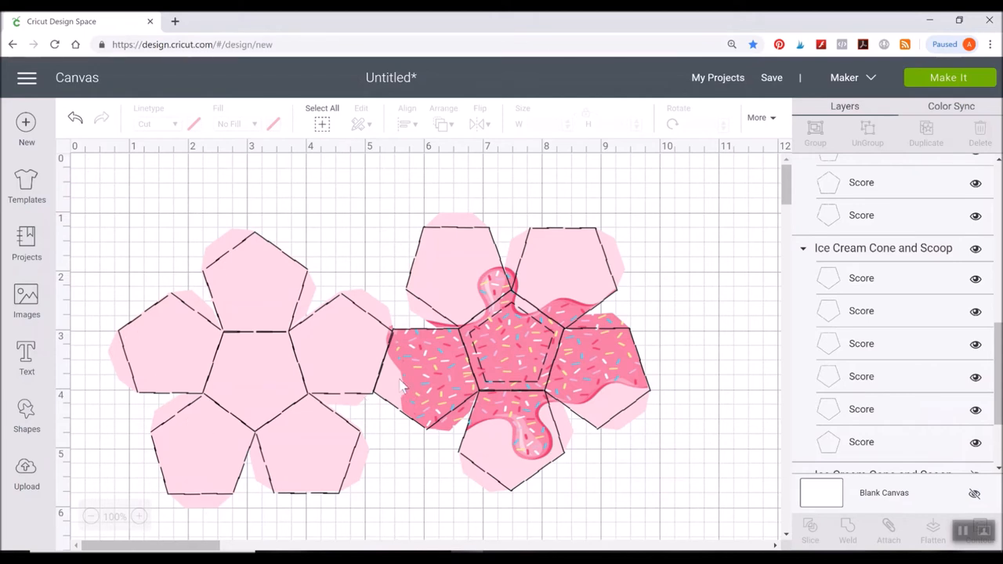
{"action": "mouse_move", "coordinate": [526, 321]}
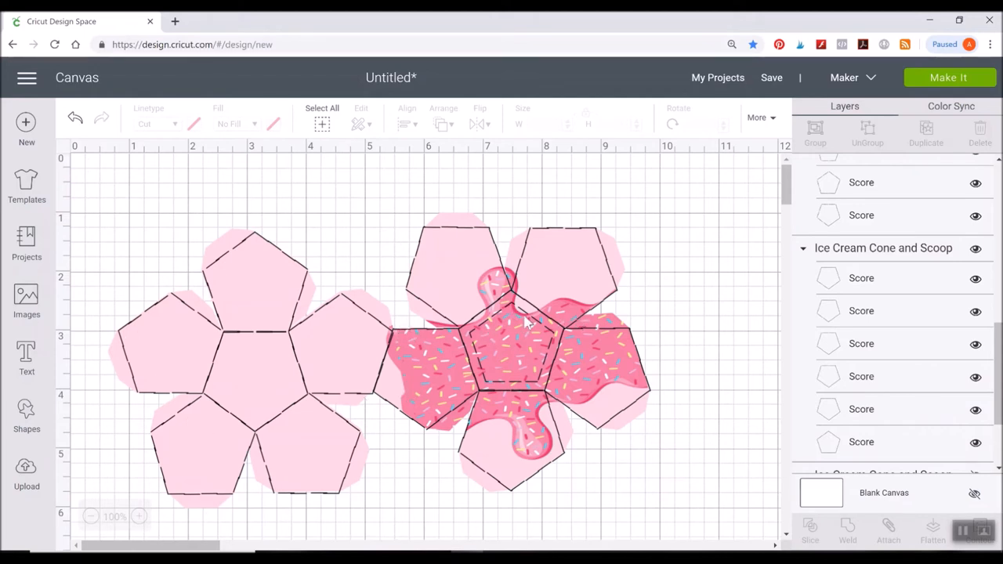
{"action": "mouse_move", "coordinate": [712, 307]}
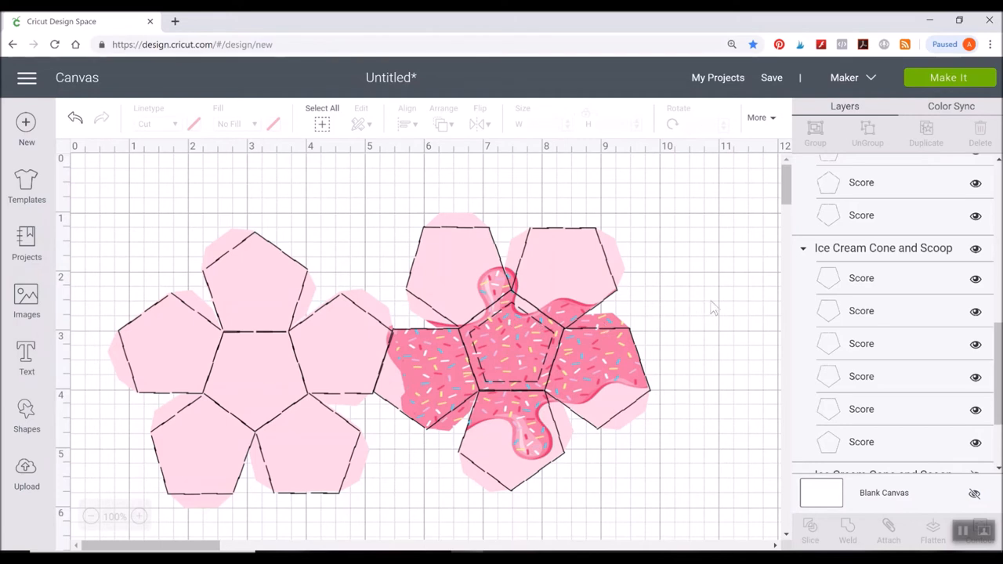
Select the scoop print image with its score and perf lines and attach them.
{"action": "left_click_drag", "start_coordinate": [109, 296], "coordinate": [707, 433]}
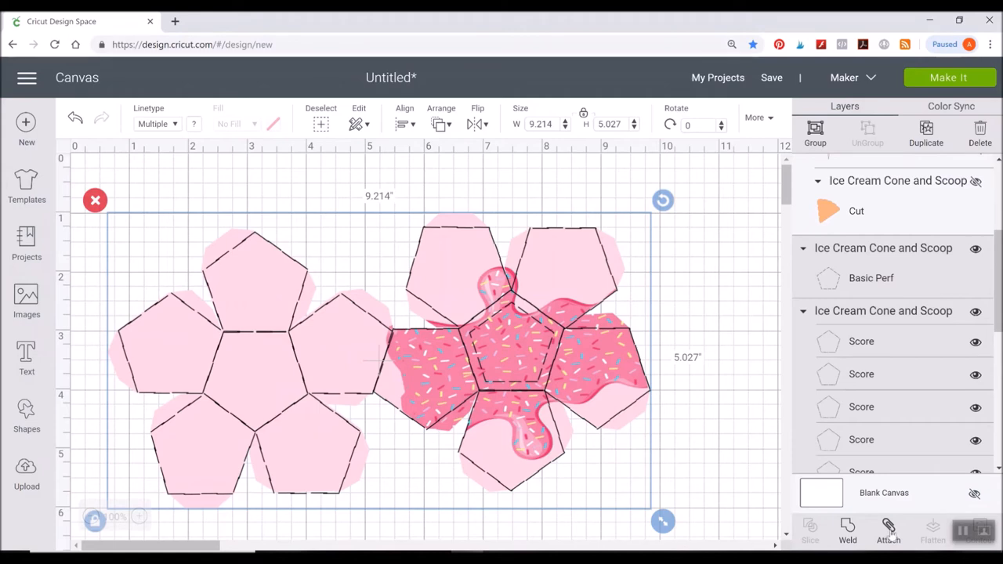
{"action": "left_click", "coordinate": [888, 533]}
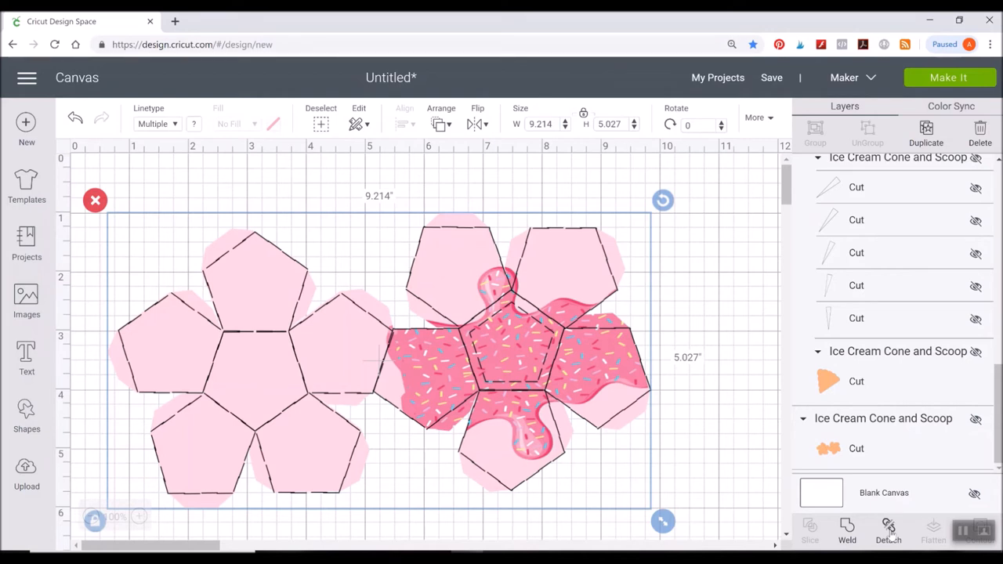
{"action": "mouse_move", "coordinate": [514, 386]}
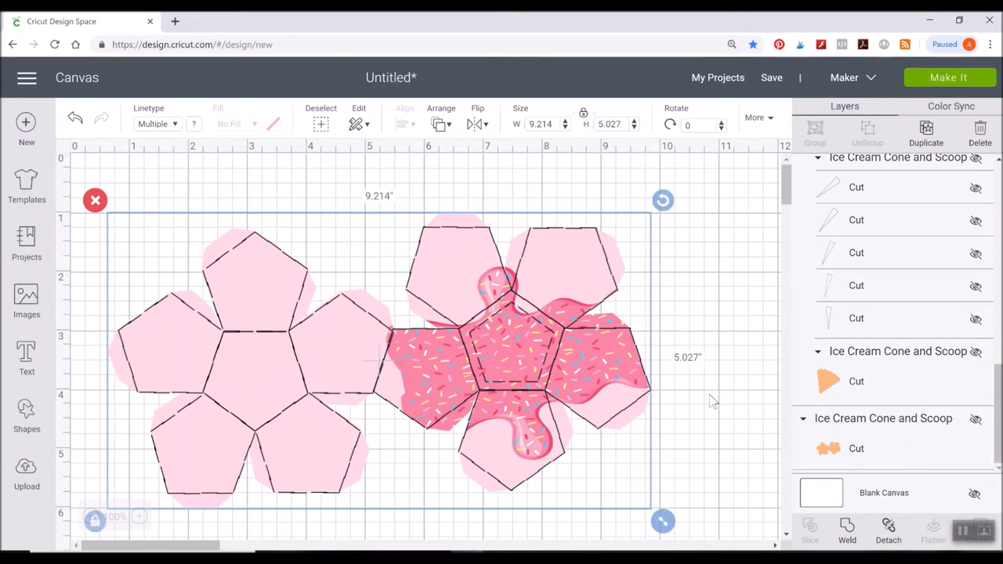
{"action": "mouse_move", "coordinate": [127, 237]}
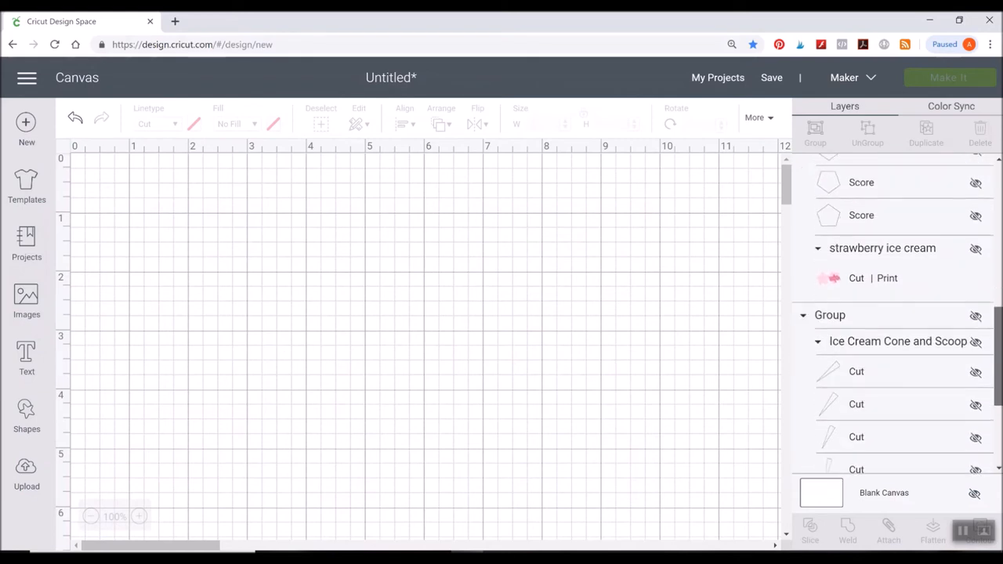
Unhide the cone group and move it to the canvas top-left.
{"action": "scroll", "scroll_direction": "down", "scroll_amount": 3}
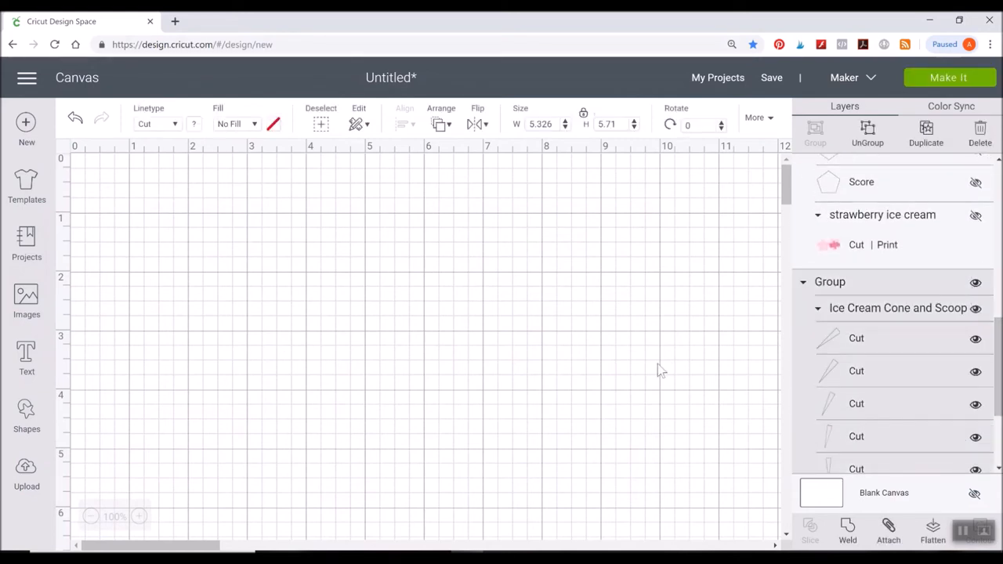
{"action": "left_click", "coordinate": [90, 515]}
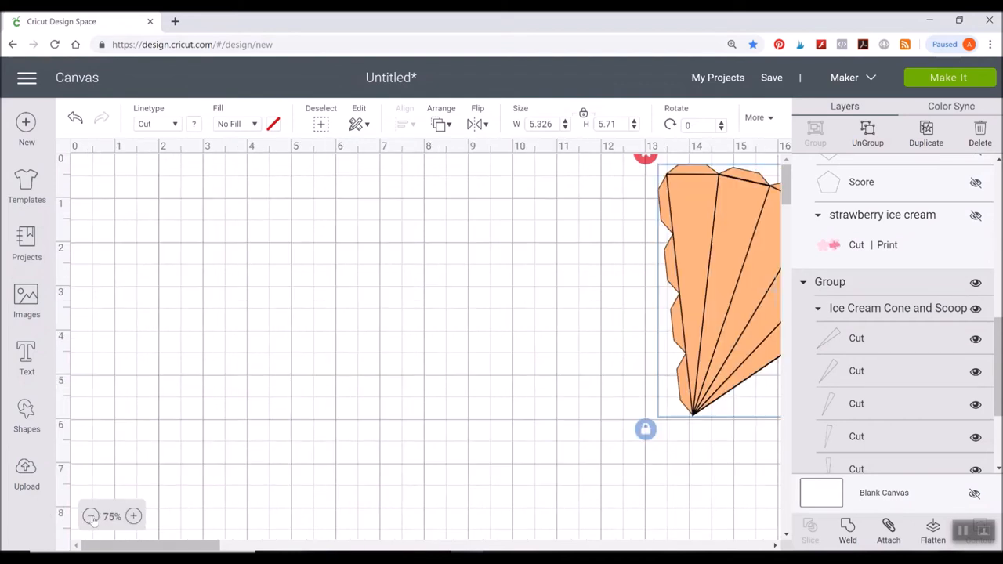
{"action": "left_click_drag", "start_coordinate": [713, 290], "coordinate": [314, 329]}
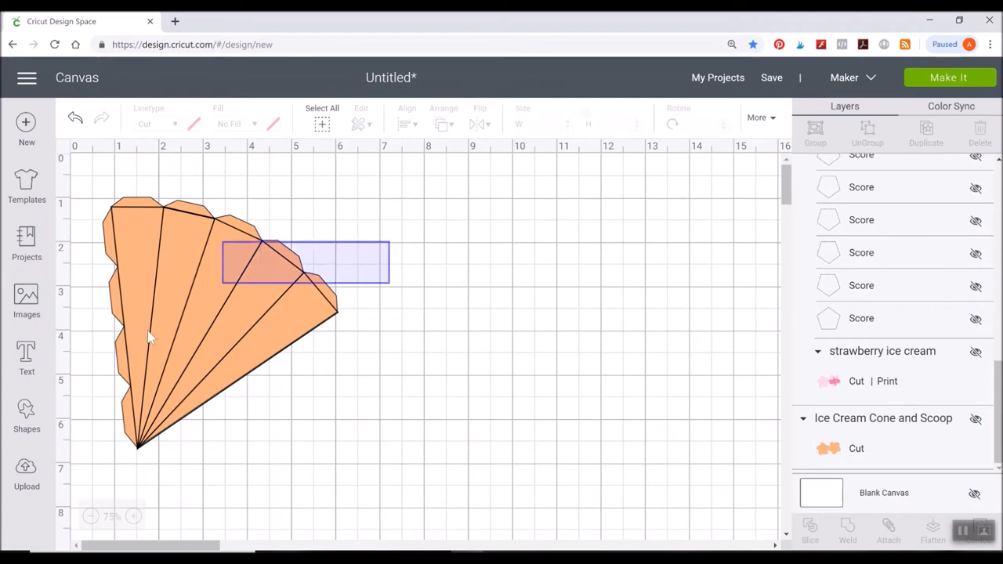
Enlarge the cone to about 6.8 by 7.3 inches and select its orange base layer.
{"action": "left_click", "coordinate": [220, 321]}
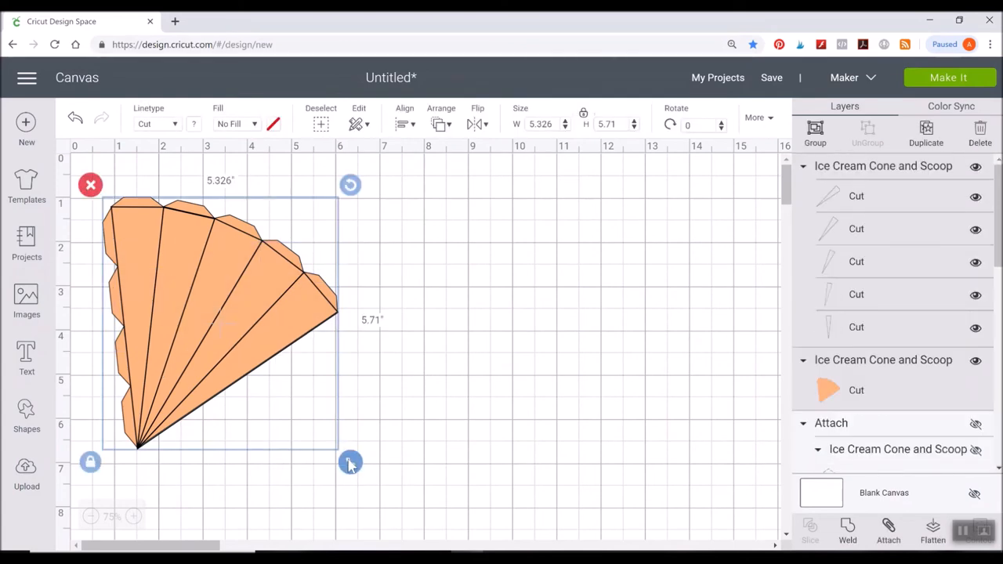
{"action": "left_click_drag", "start_coordinate": [350, 462], "coordinate": [366, 478]}
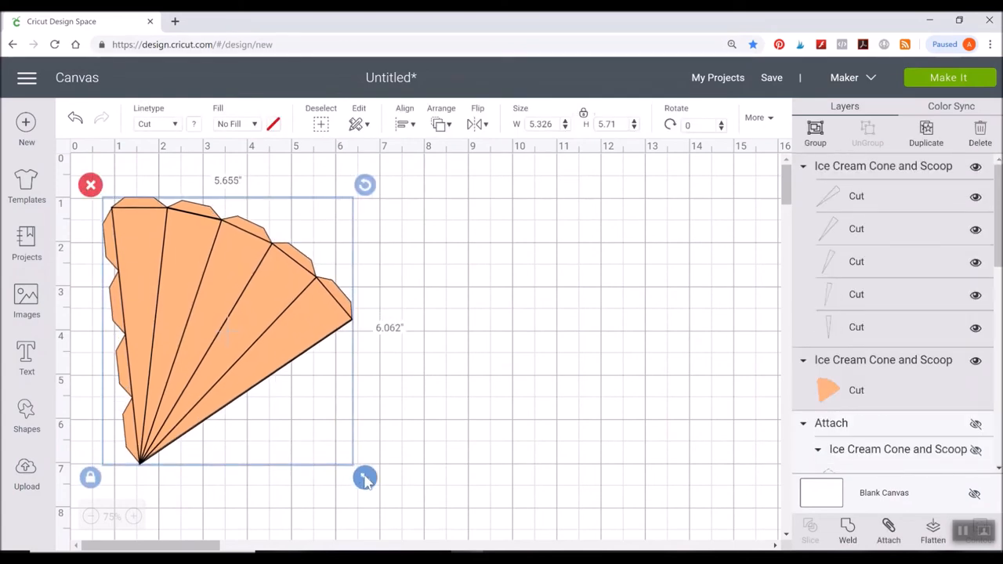
{"action": "left_click_drag", "start_coordinate": [365, 478], "coordinate": [399, 515]}
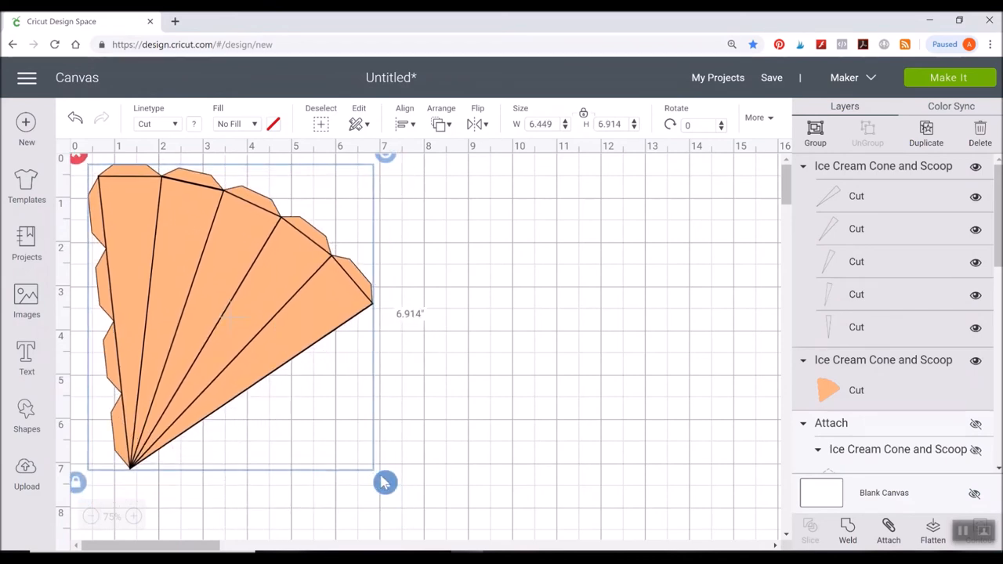
{"action": "left_click_drag", "start_coordinate": [384, 482], "coordinate": [405, 503]}
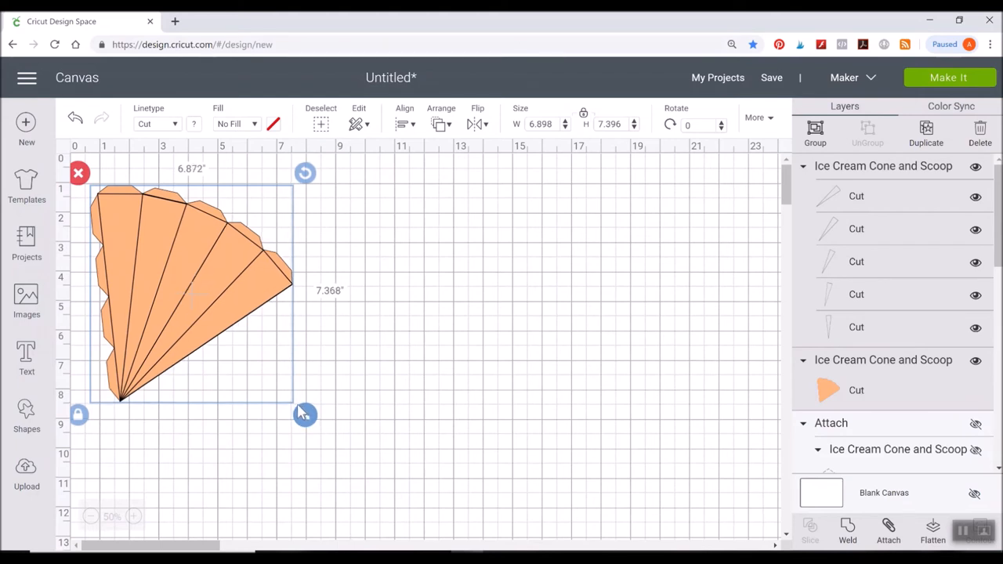
{"action": "left_click", "coordinate": [375, 395]}
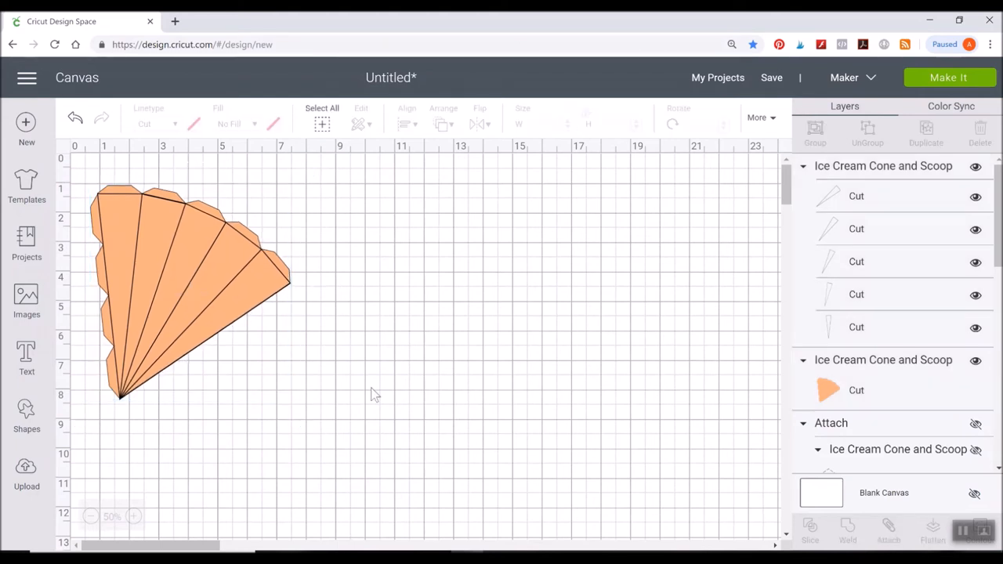
{"action": "mouse_move", "coordinate": [249, 260]}
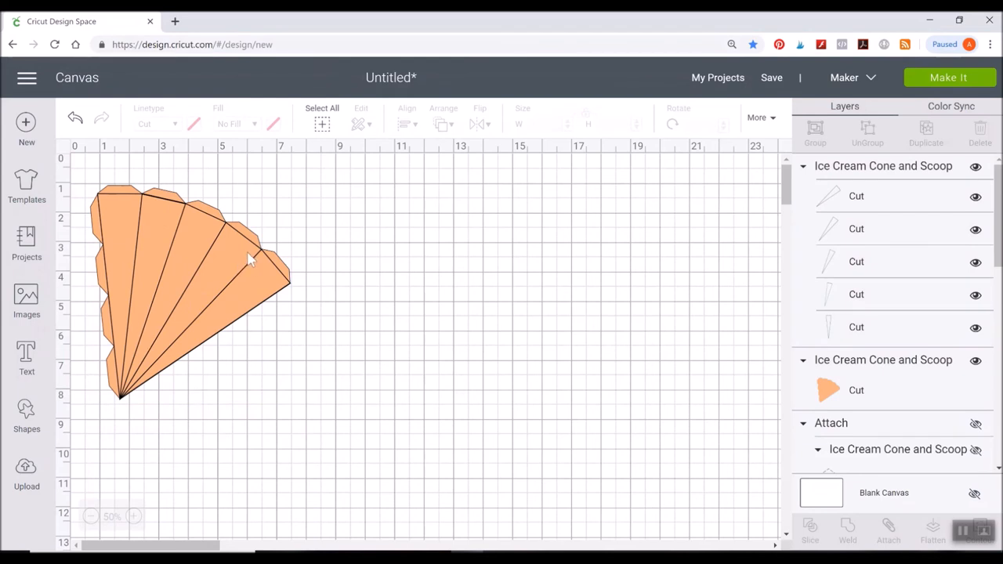
{"action": "mouse_move", "coordinate": [153, 353]}
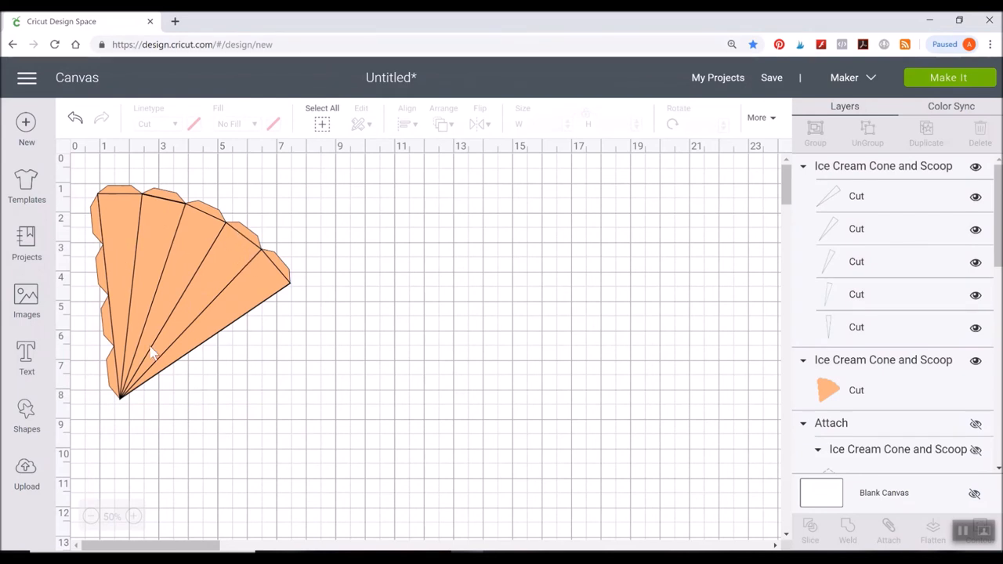
{"action": "mouse_move", "coordinate": [253, 238]}
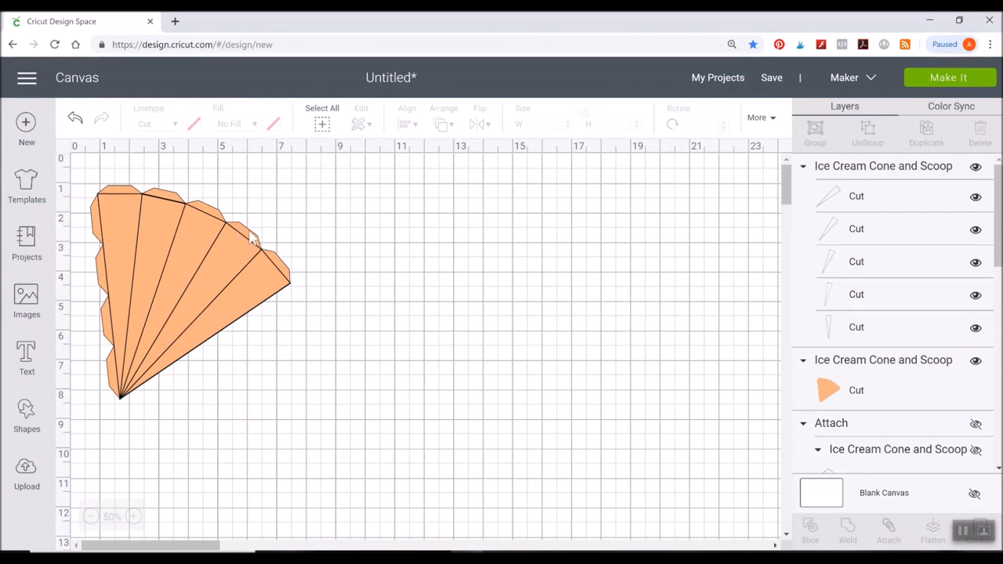
{"action": "left_click", "coordinate": [188, 290]}
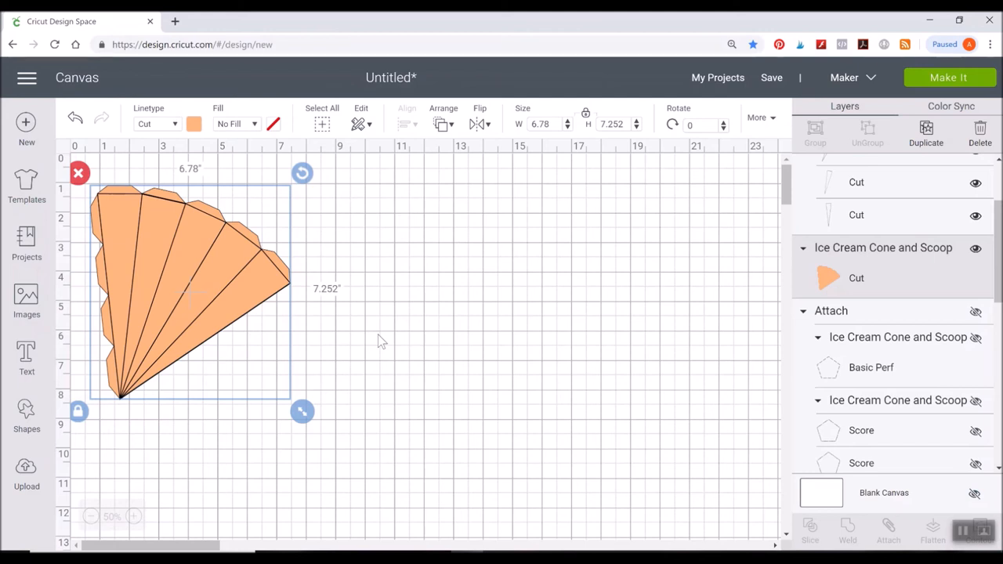
{"action": "mouse_move", "coordinate": [373, 274]}
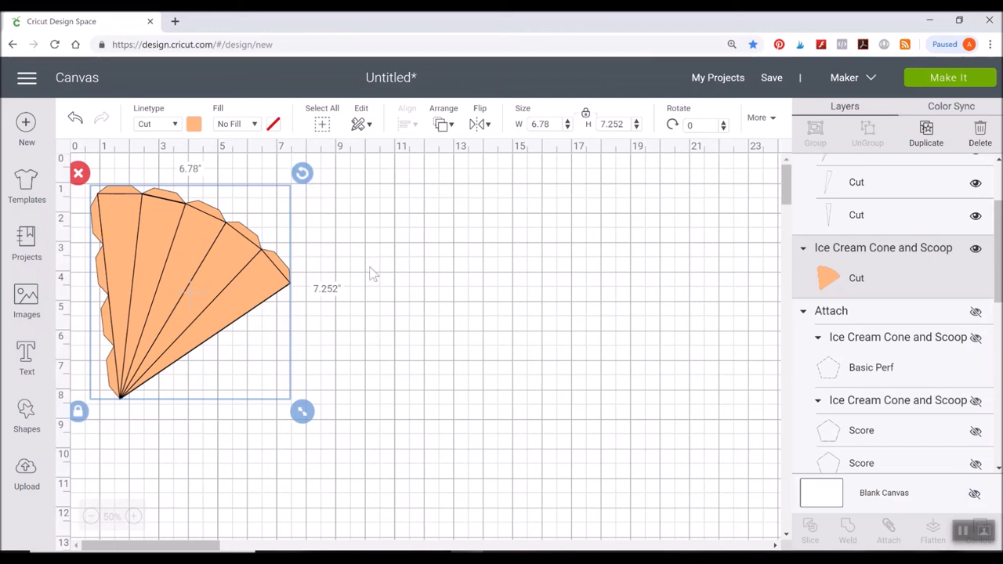
{"action": "mouse_move", "coordinate": [305, 308]}
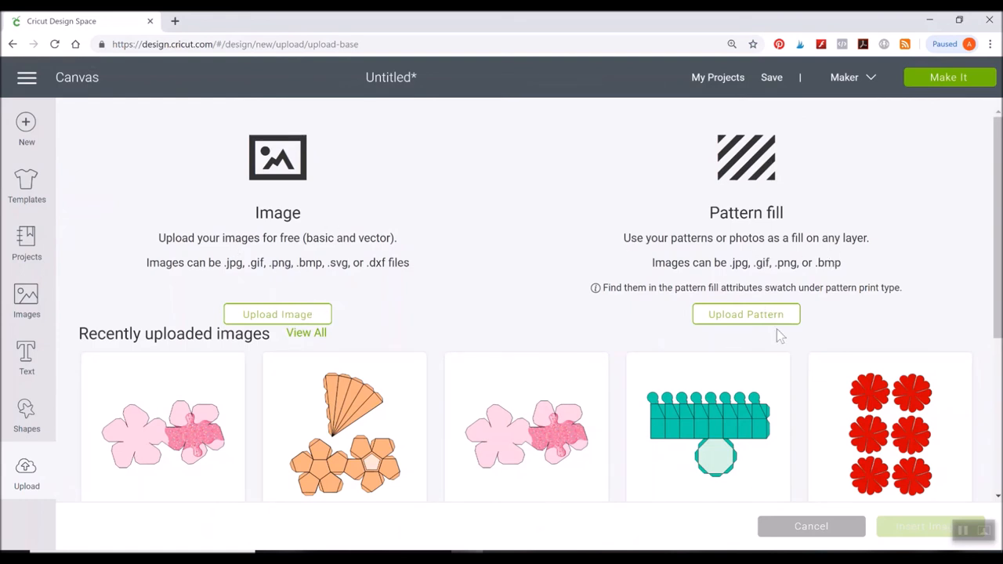
Start a new pattern upload and choose the Waffle Cone image file.
{"action": "left_click", "coordinate": [745, 314]}
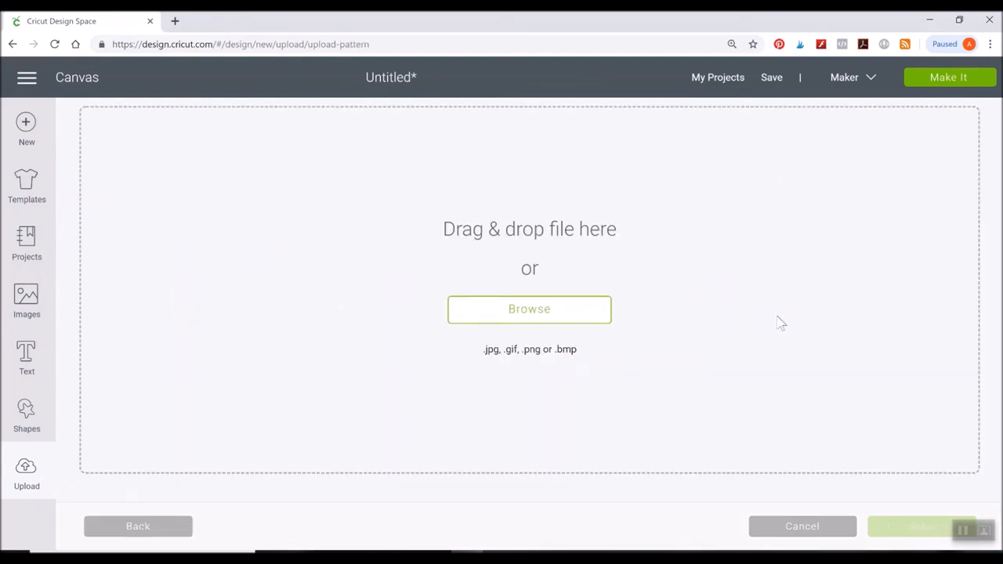
{"action": "left_click", "coordinate": [529, 309]}
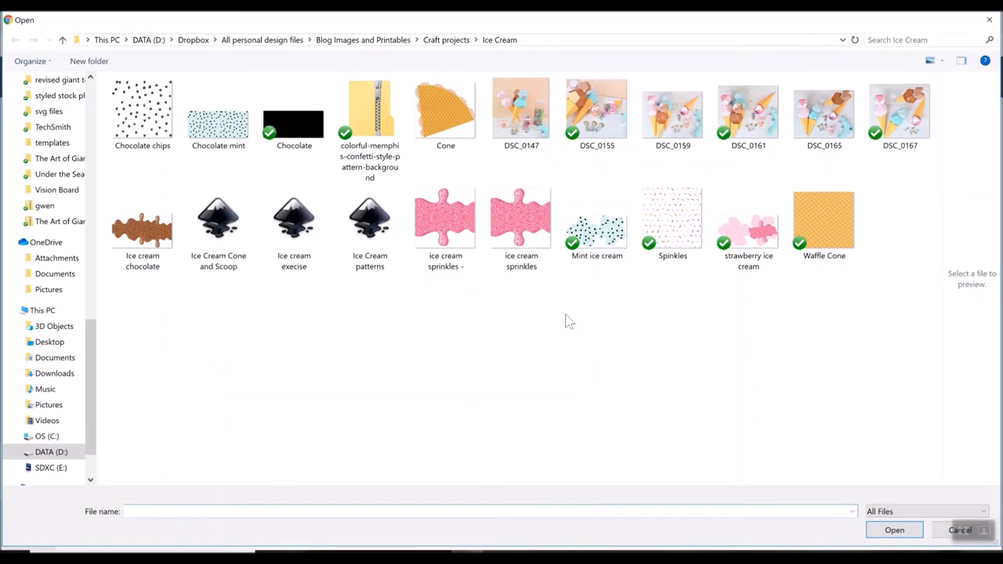
{"action": "mouse_move", "coordinate": [835, 239]}
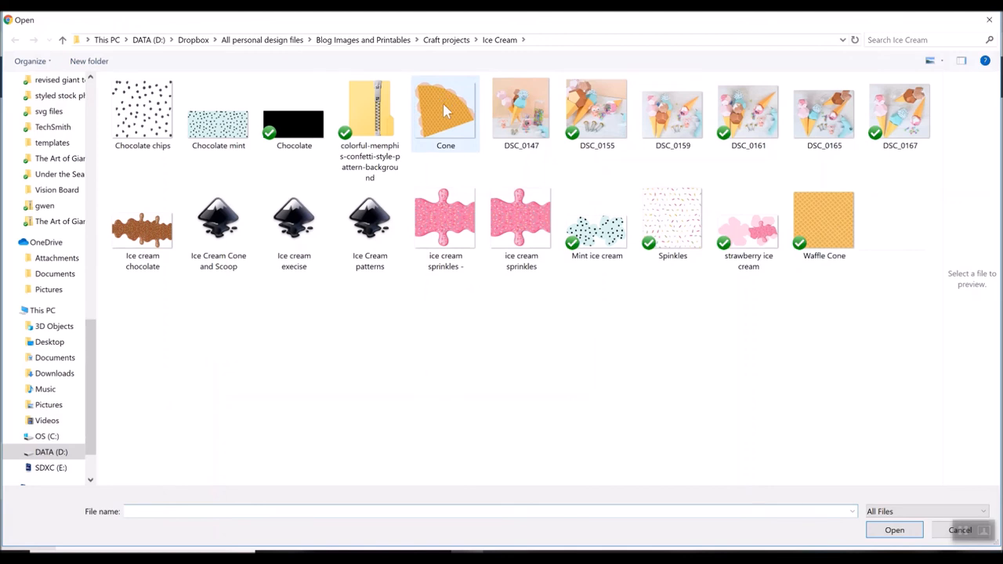
{"action": "mouse_move", "coordinate": [445, 113]}
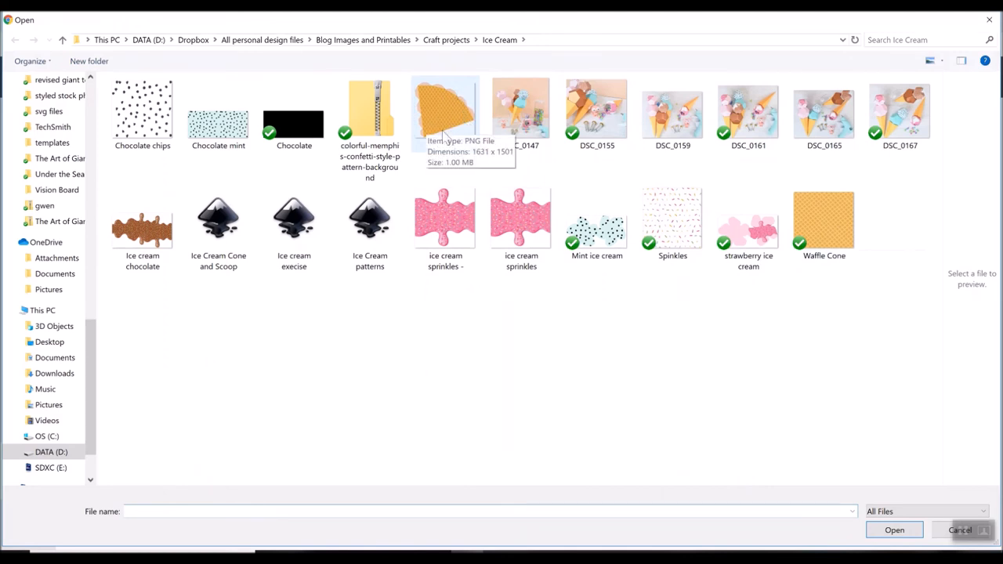
{"action": "mouse_move", "coordinate": [824, 222]}
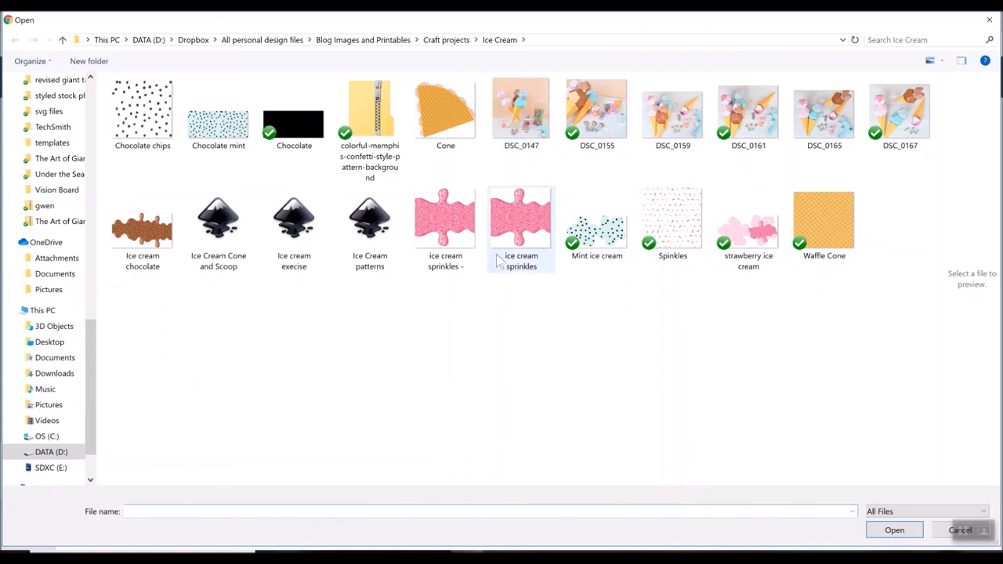
{"action": "left_click", "coordinate": [561, 330]}
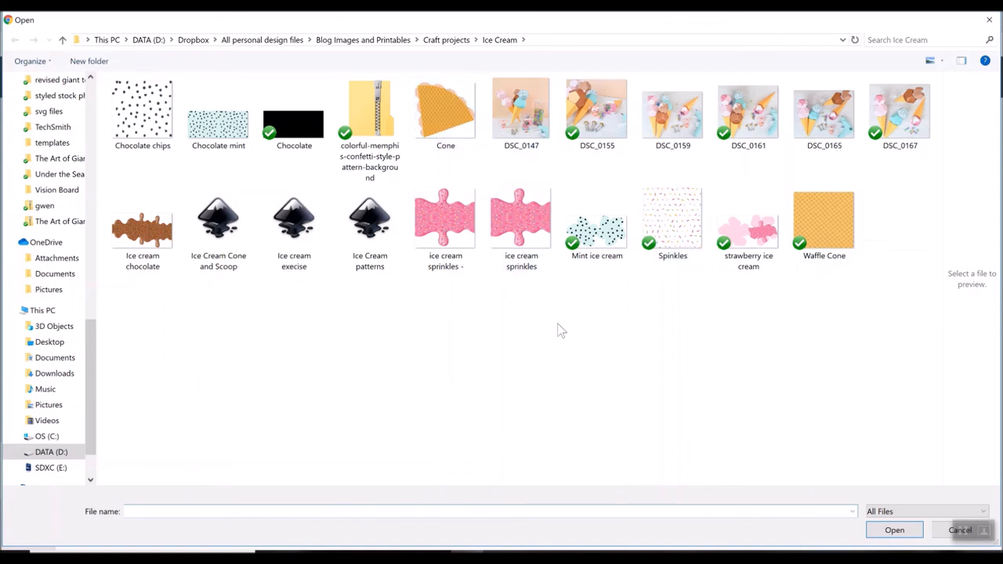
{"action": "mouse_move", "coordinate": [792, 217]}
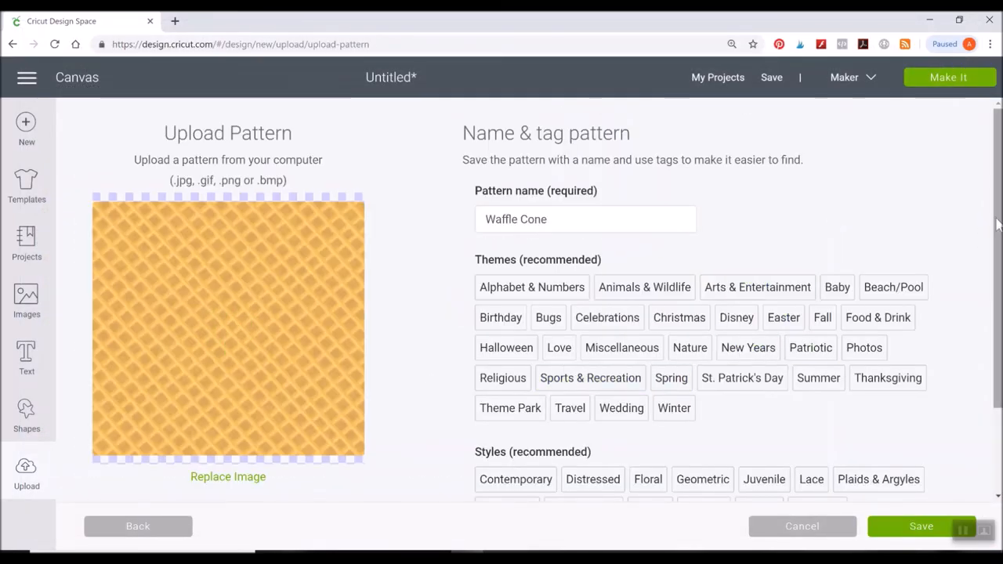
Scroll the Upload Pattern page to save the Waffle Cone pattern fill.
{"action": "scroll", "scroll_direction": "down", "scroll_amount": 3}
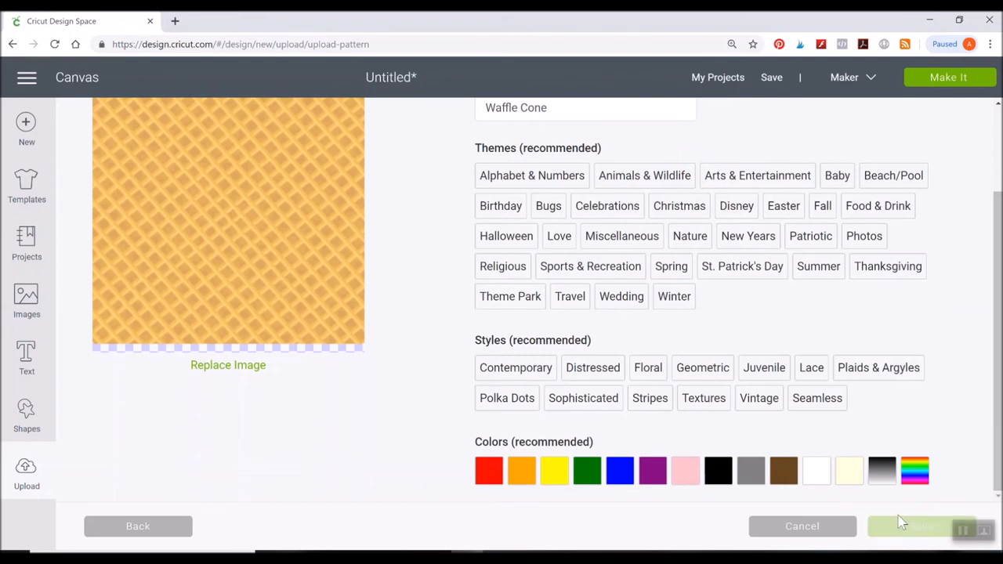
{"action": "mouse_move", "coordinate": [888, 427]}
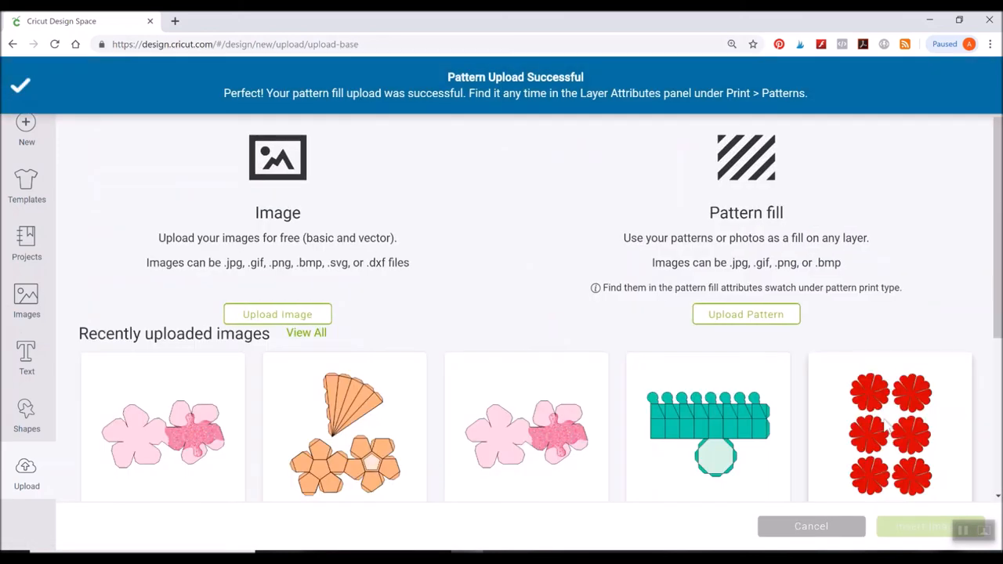
{"action": "mouse_move", "coordinate": [889, 431]}
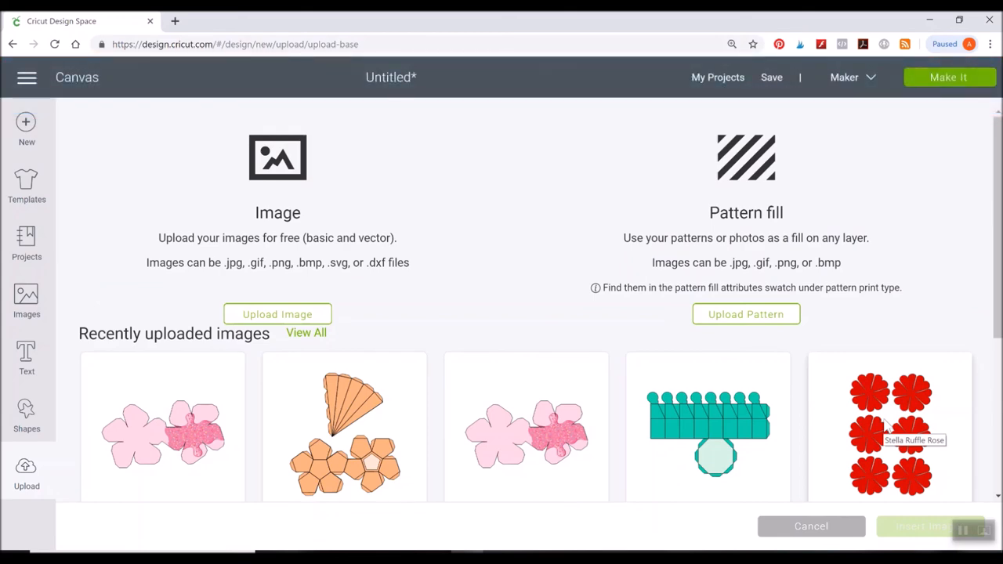
{"action": "scroll", "scroll_direction": "down", "scroll_amount": 3}
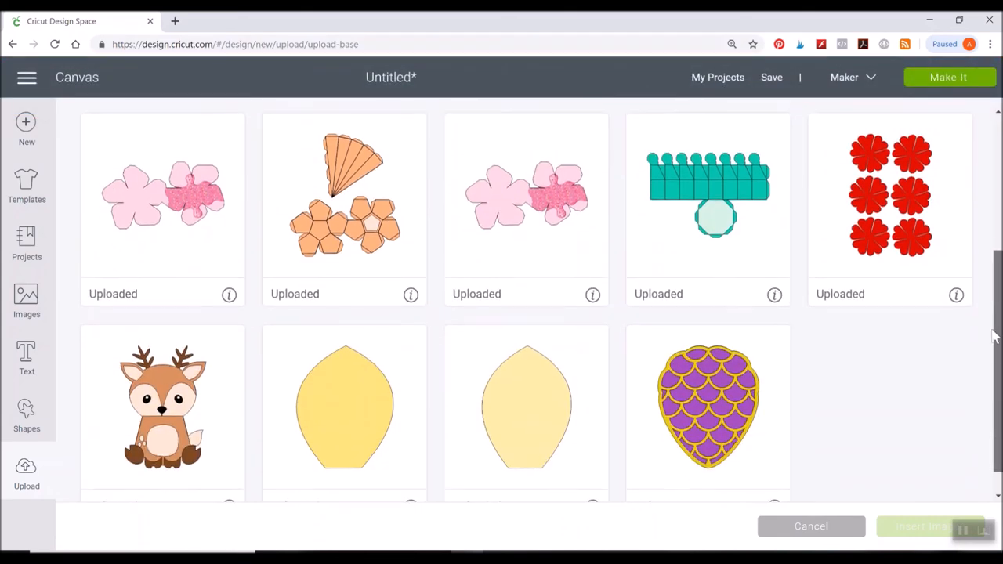
{"action": "scroll", "scroll_direction": "up", "scroll_amount": 3}
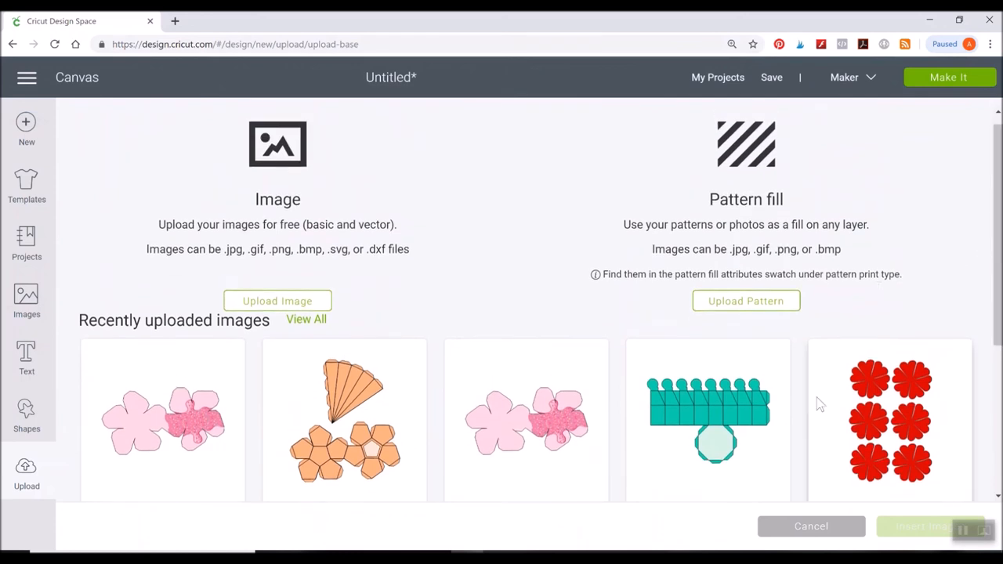
{"action": "mouse_move", "coordinate": [573, 230]}
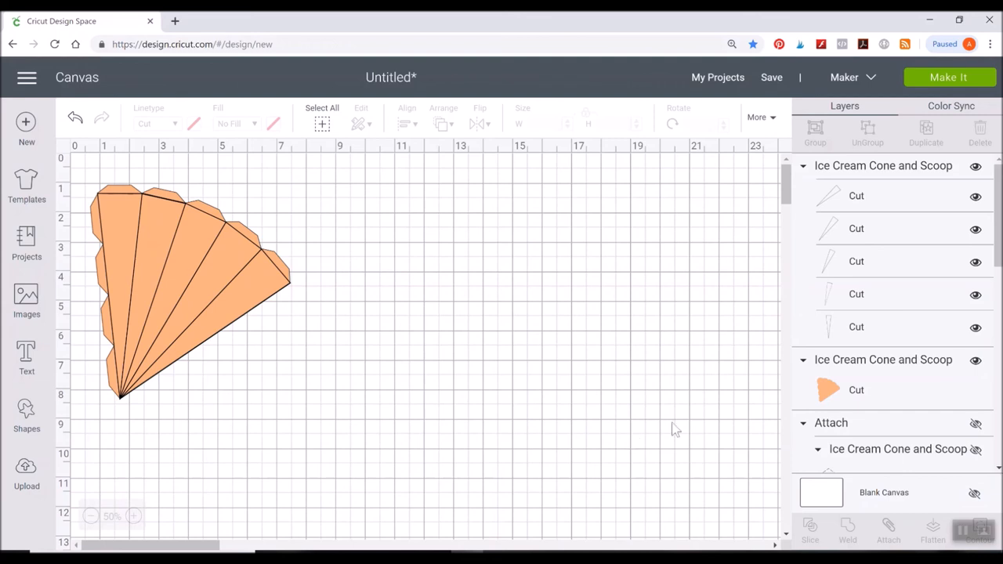
Set the orange cone layer's fill to Print with the Waffle Cone pattern.
{"action": "left_click", "coordinate": [188, 291]}
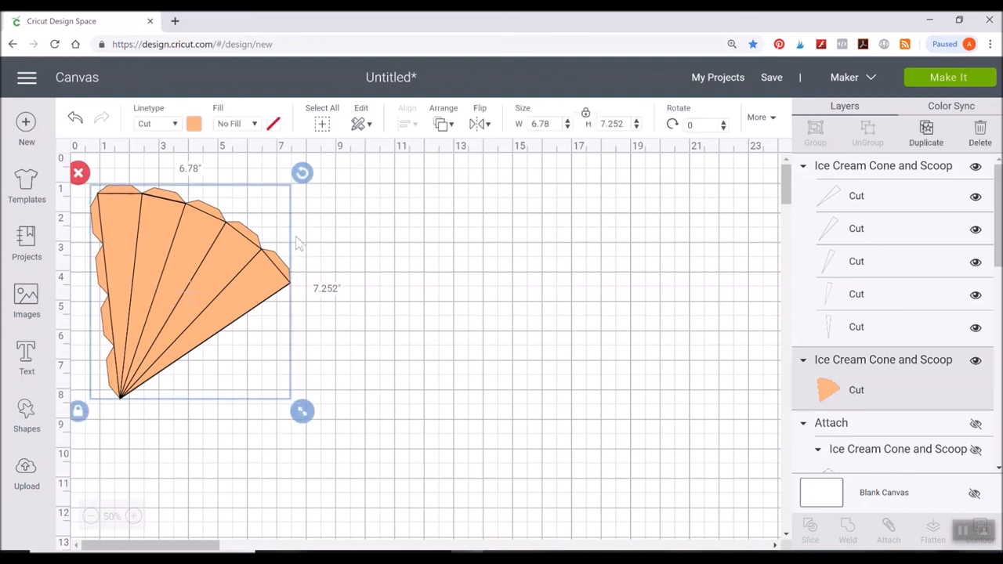
{"action": "mouse_move", "coordinate": [388, 204]}
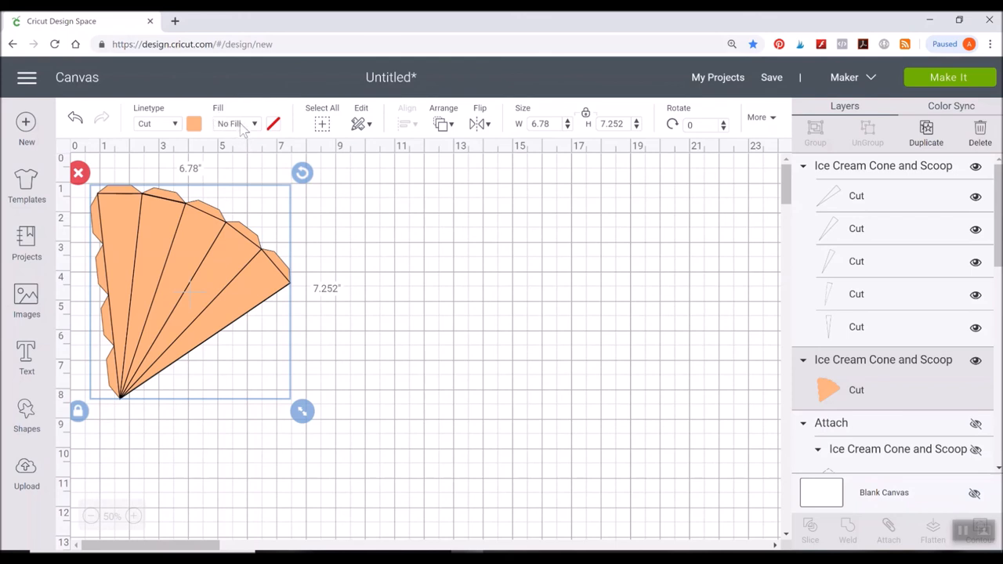
{"action": "left_click", "coordinate": [233, 123]}
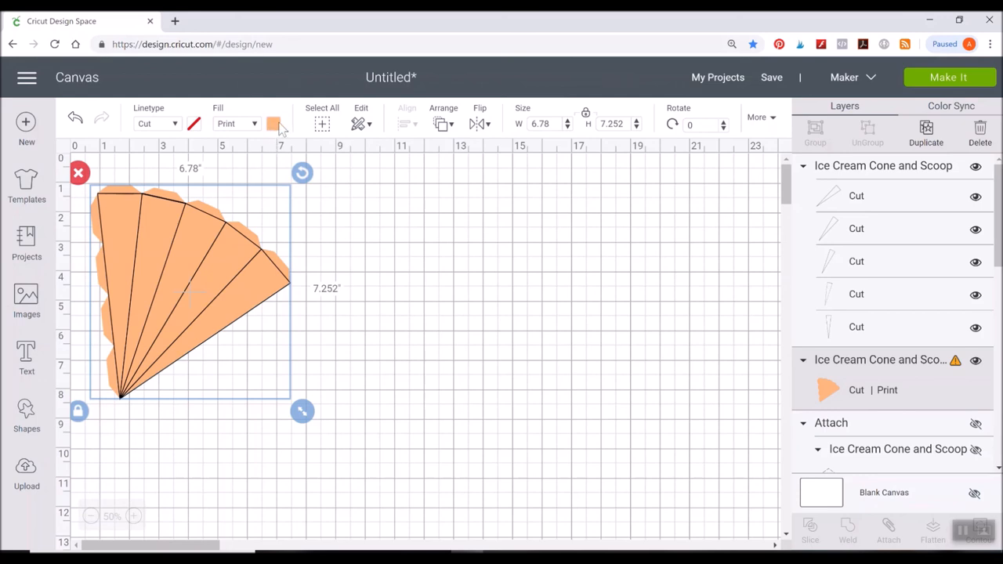
{"action": "left_click", "coordinate": [274, 124]}
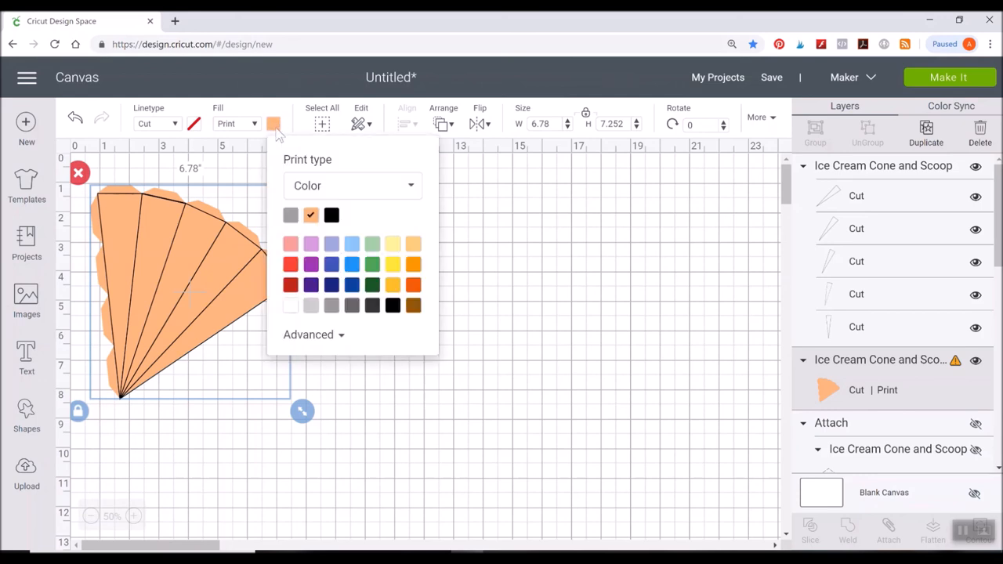
{"action": "left_click", "coordinate": [353, 185]}
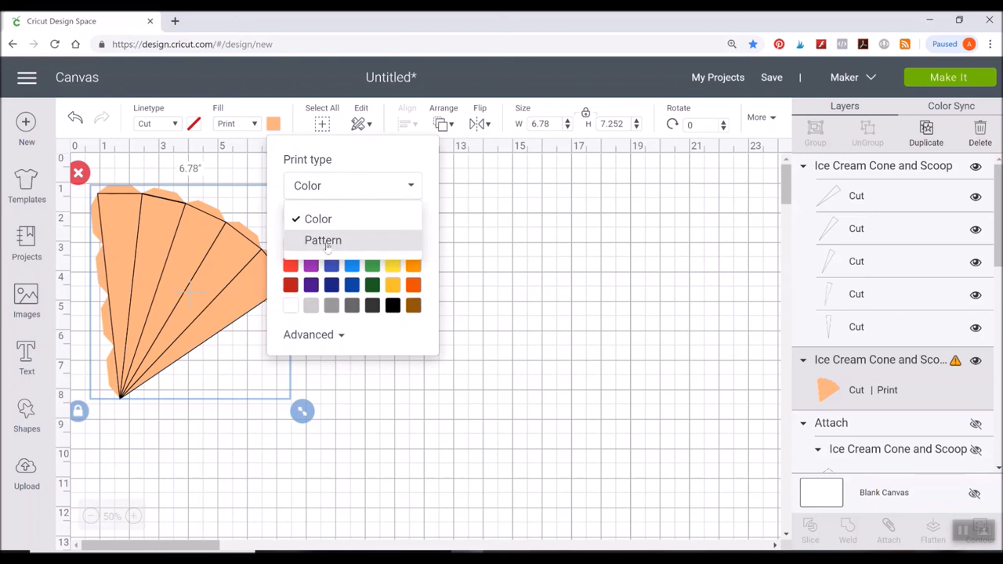
{"action": "left_click", "coordinate": [323, 240]}
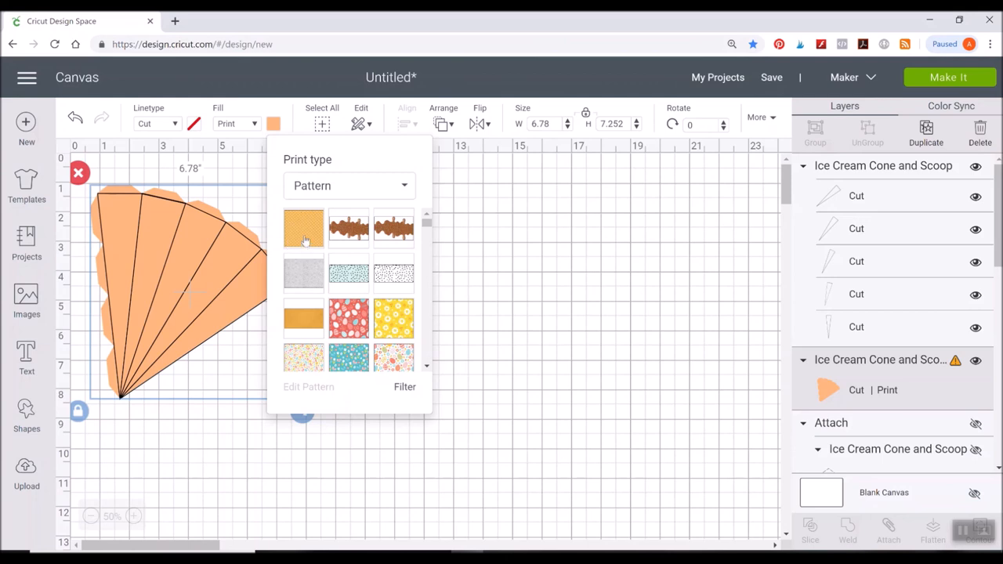
{"action": "left_click", "coordinate": [303, 229]}
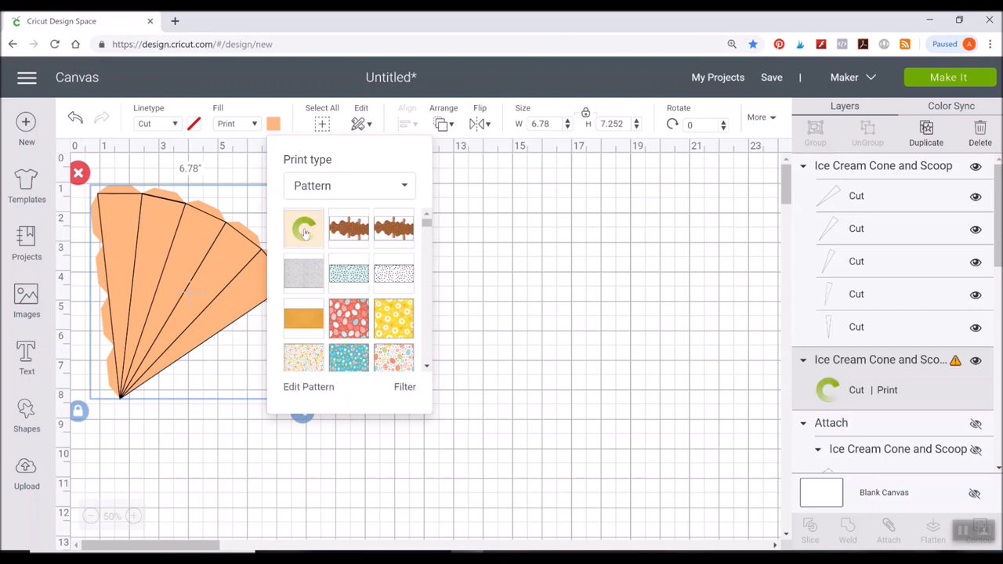
{"action": "left_click", "coordinate": [303, 228]}
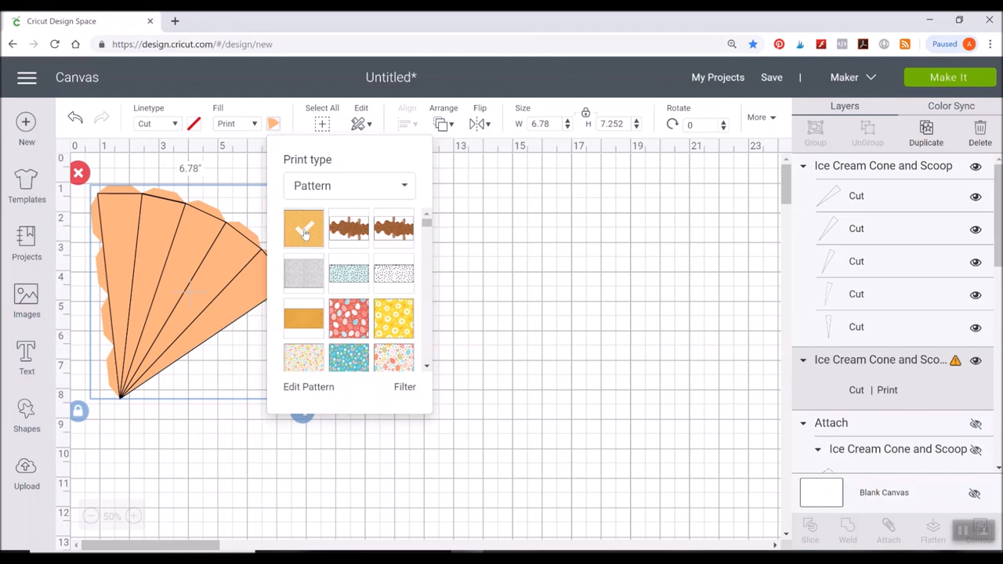
{"action": "left_click", "coordinate": [303, 228]}
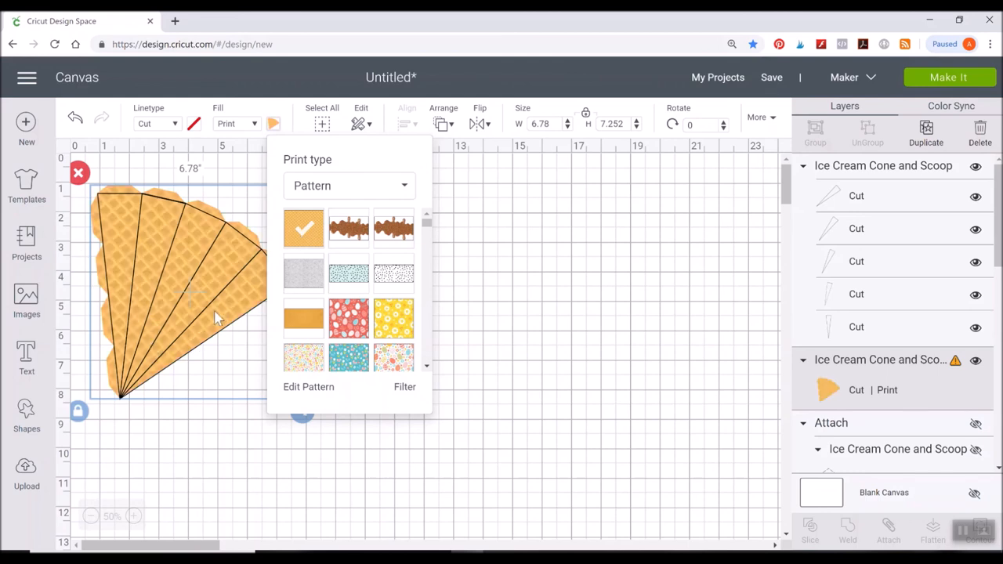
{"action": "mouse_move", "coordinate": [101, 177]}
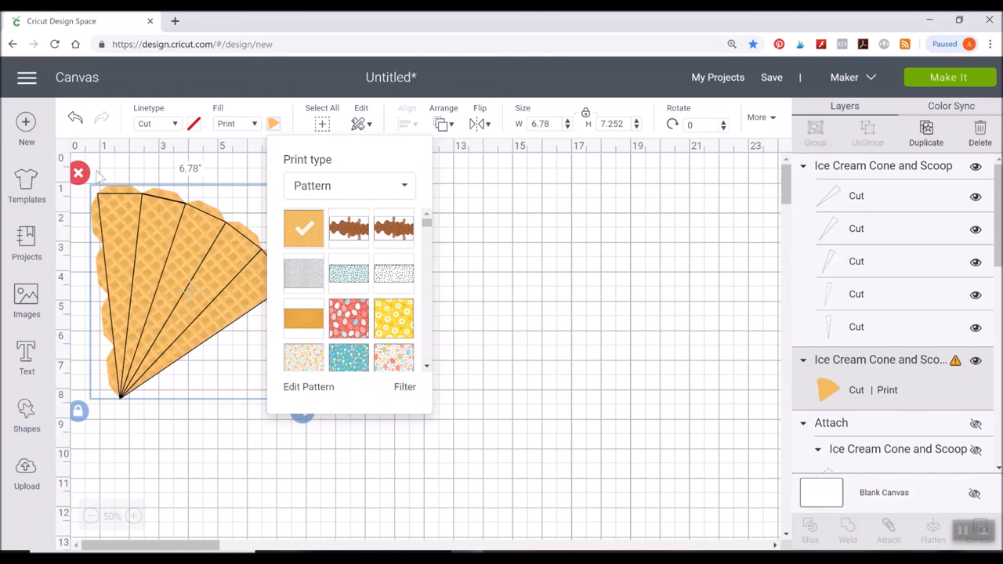
{"action": "mouse_move", "coordinate": [498, 409]}
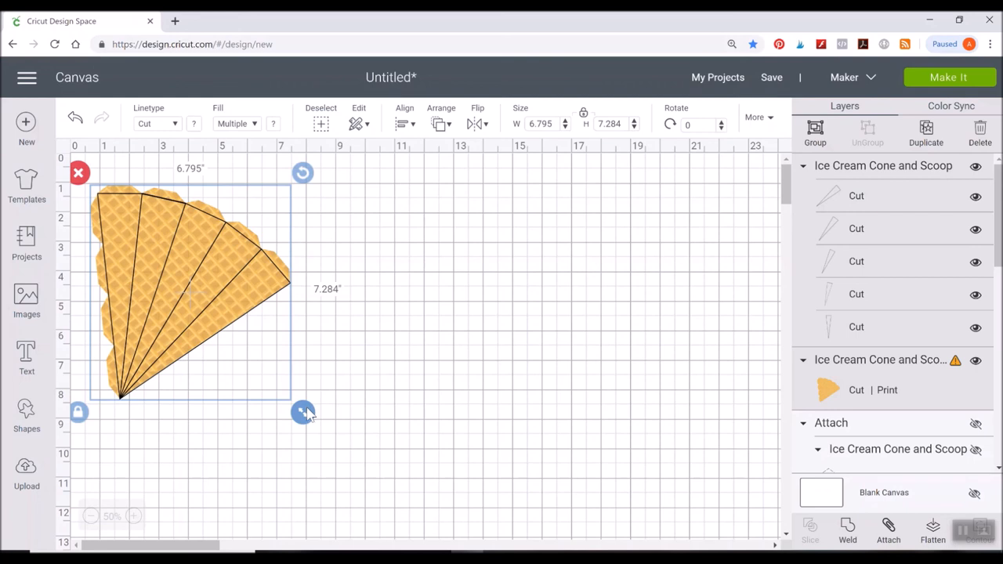
Shrink the cone and fold lines together to about 6.7 by 7.2 inches.
{"action": "left_click_drag", "start_coordinate": [304, 413], "coordinate": [301, 410]}
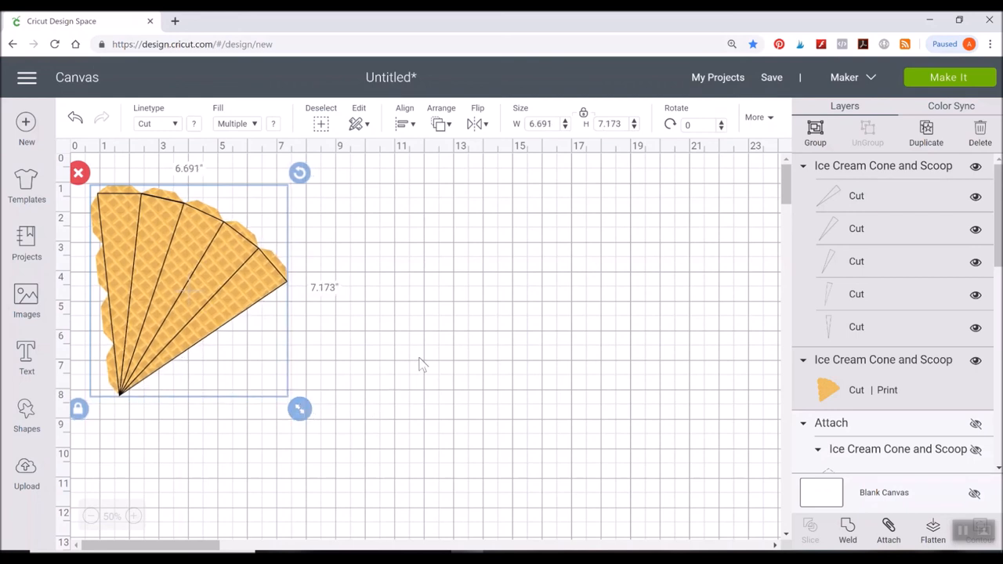
{"action": "left_click", "coordinate": [451, 350]}
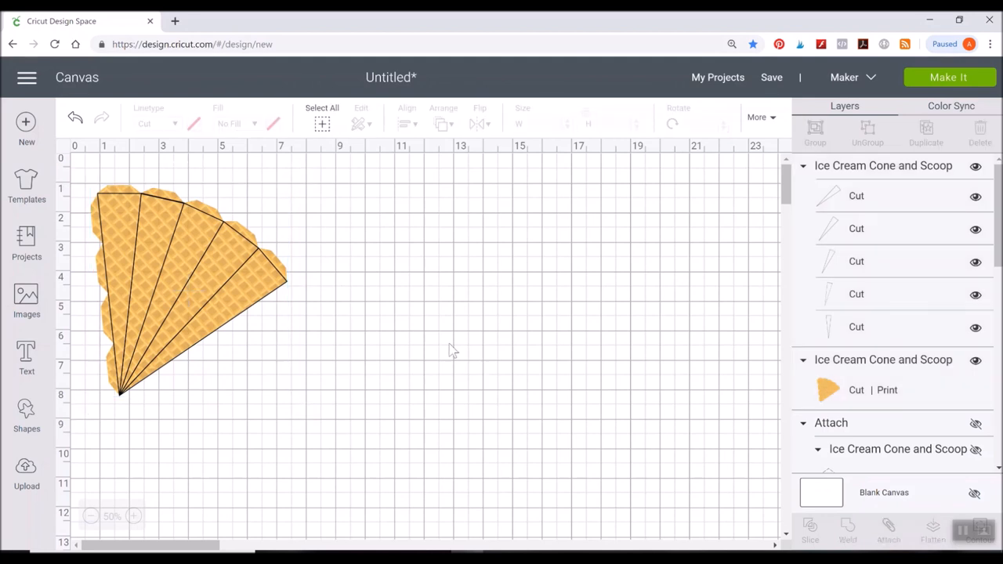
{"action": "mouse_move", "coordinate": [251, 241]}
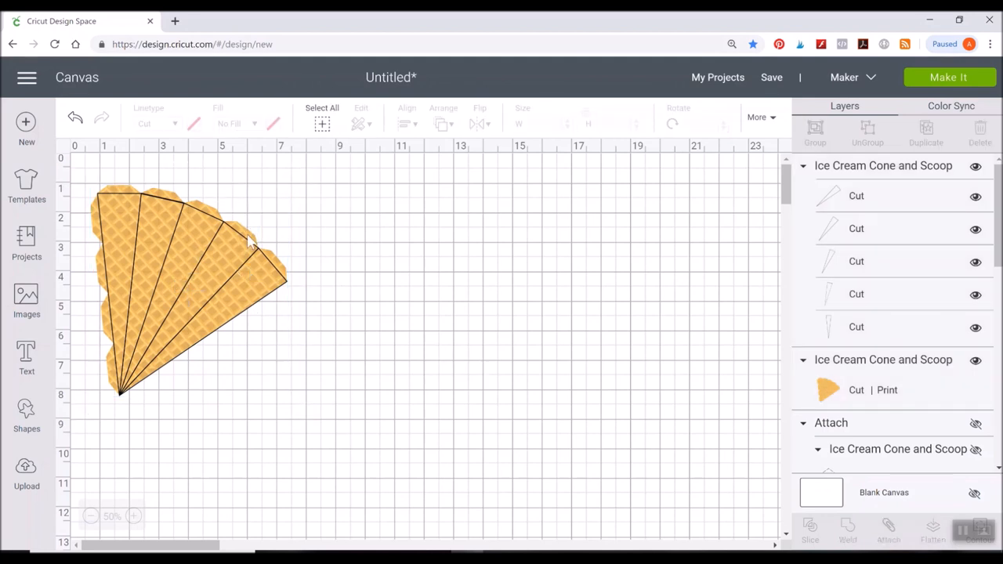
{"action": "mouse_move", "coordinate": [130, 282]}
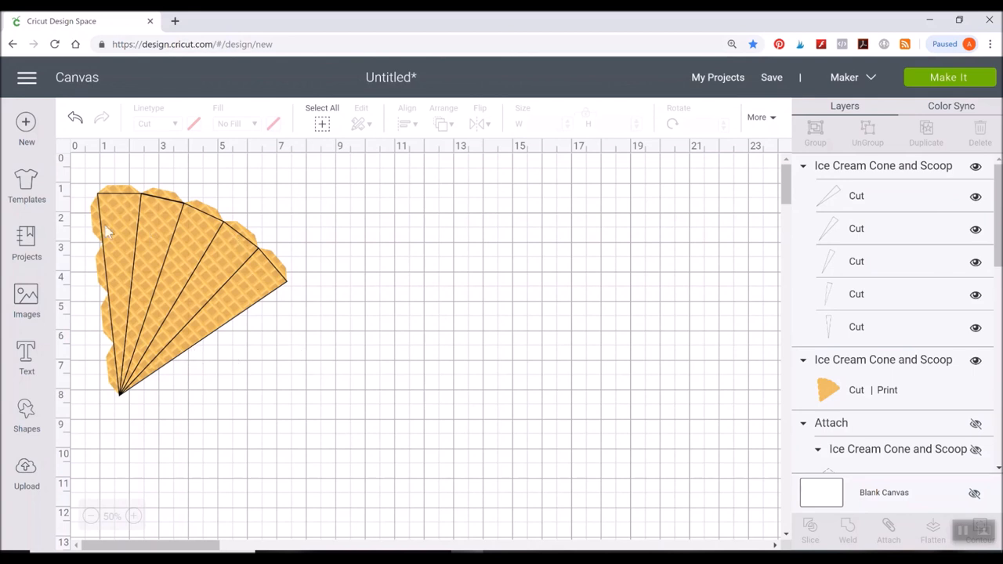
{"action": "mouse_move", "coordinate": [292, 385]}
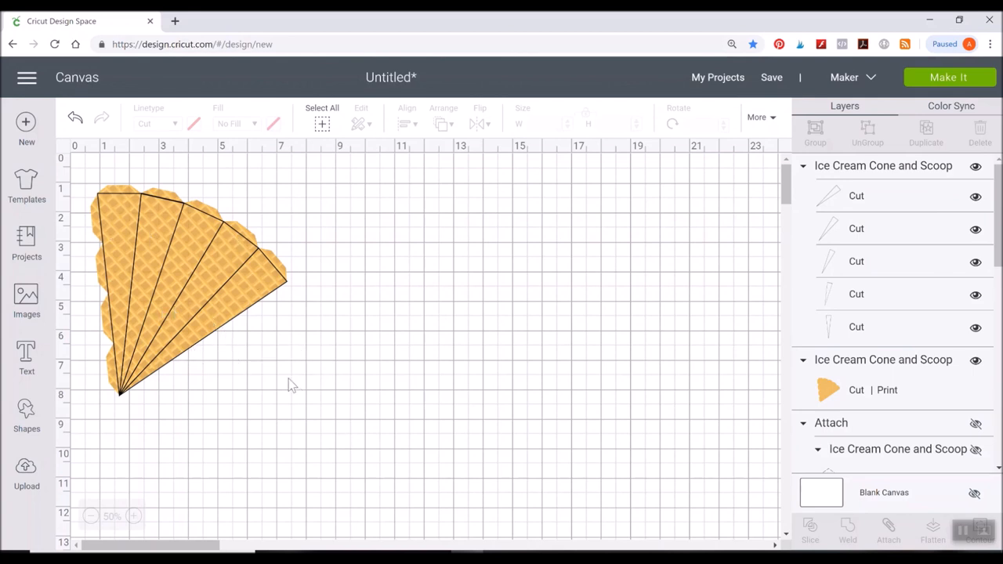
{"action": "mouse_move", "coordinate": [441, 380]}
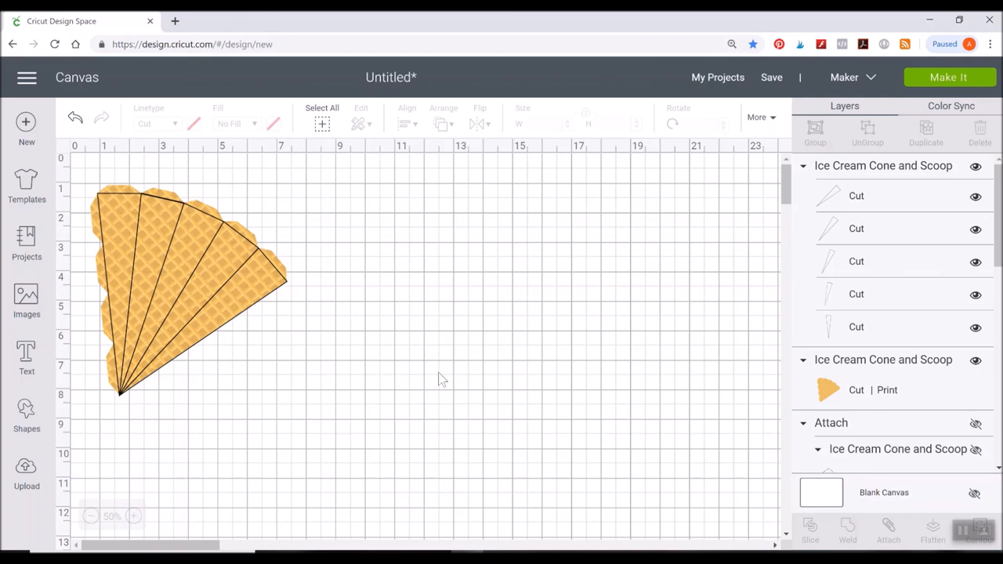
Change the cone's five fold lines from Cut to Score linetype.
{"action": "left_click", "coordinate": [222, 234]}
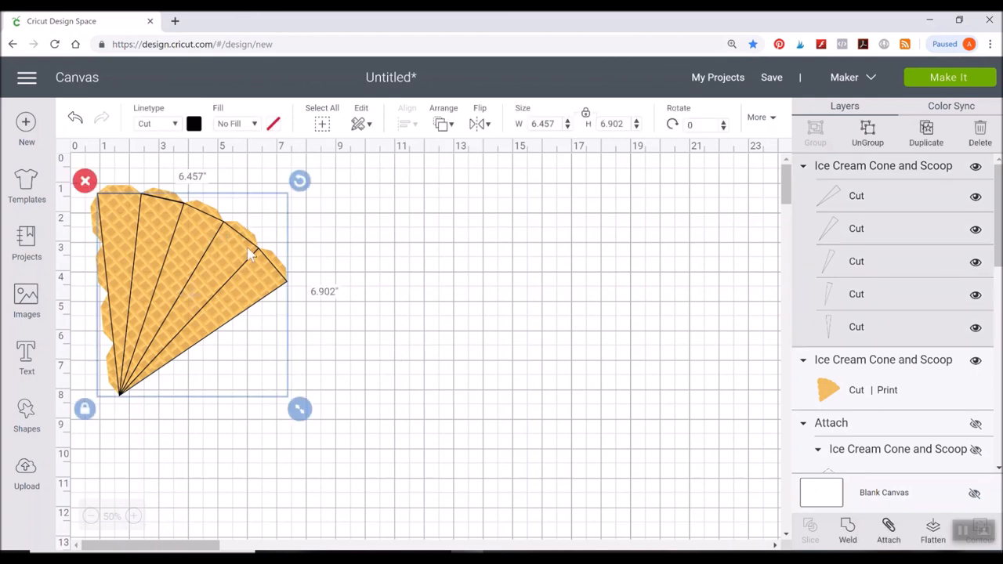
{"action": "left_click", "coordinate": [157, 123]}
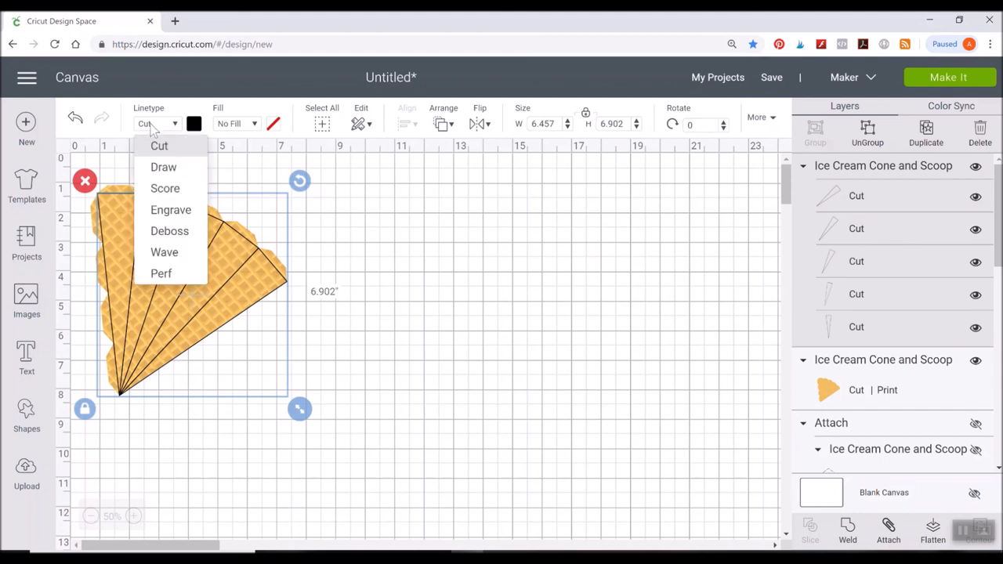
{"action": "mouse_move", "coordinate": [161, 273]}
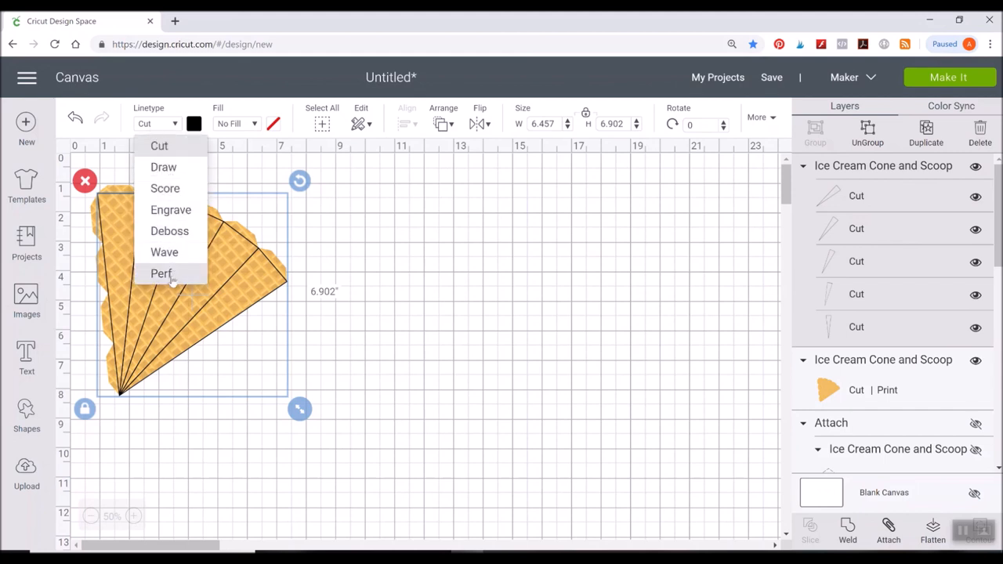
{"action": "left_click", "coordinate": [165, 188]}
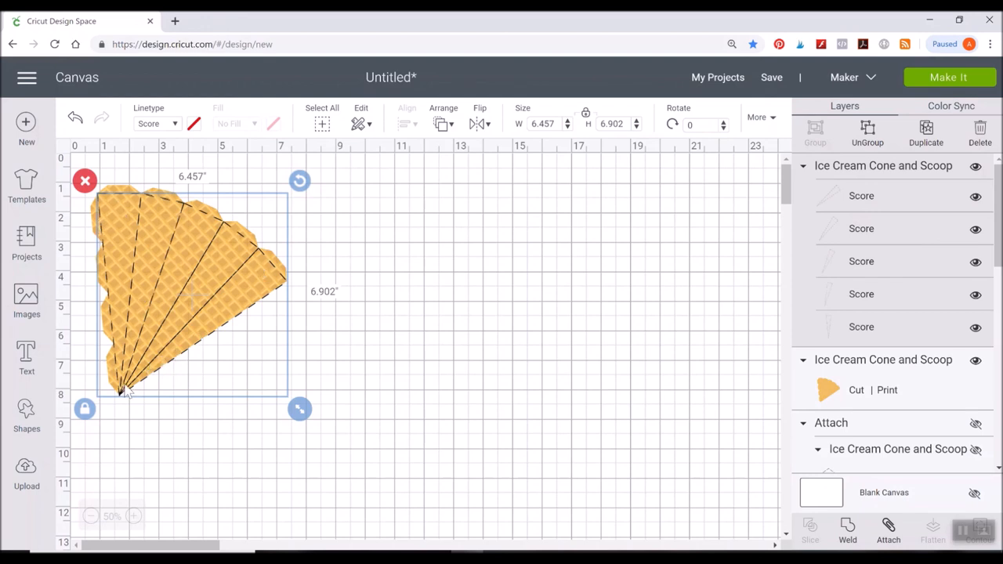
{"action": "mouse_move", "coordinate": [164, 284]}
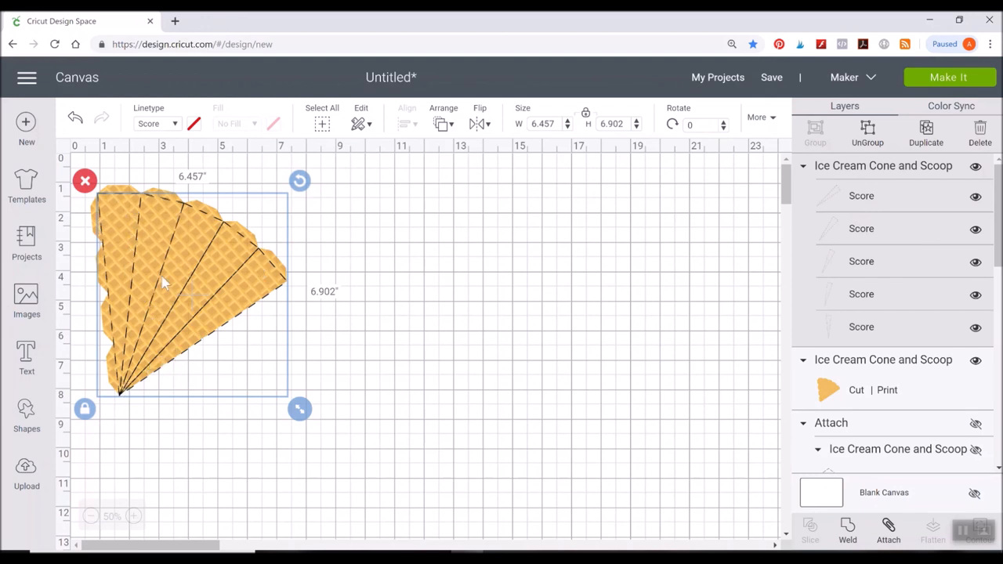
{"action": "mouse_move", "coordinate": [124, 256]}
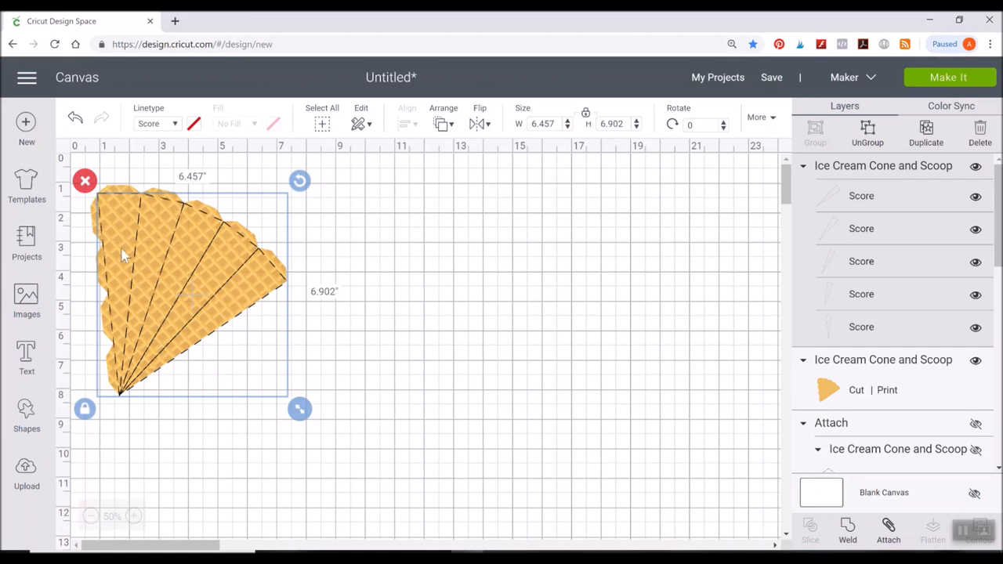
{"action": "mouse_move", "coordinate": [273, 292]}
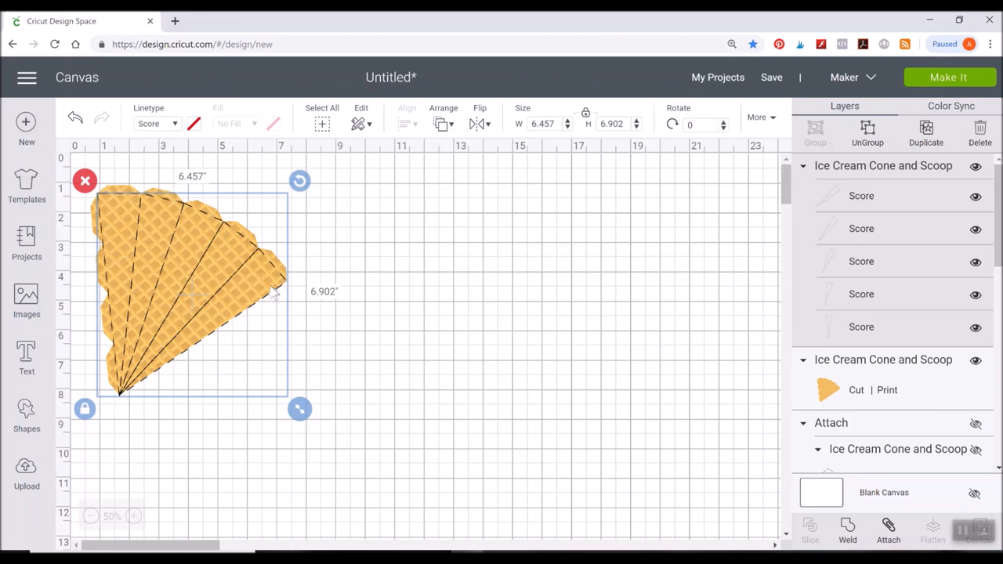
{"action": "left_click", "coordinate": [371, 224]}
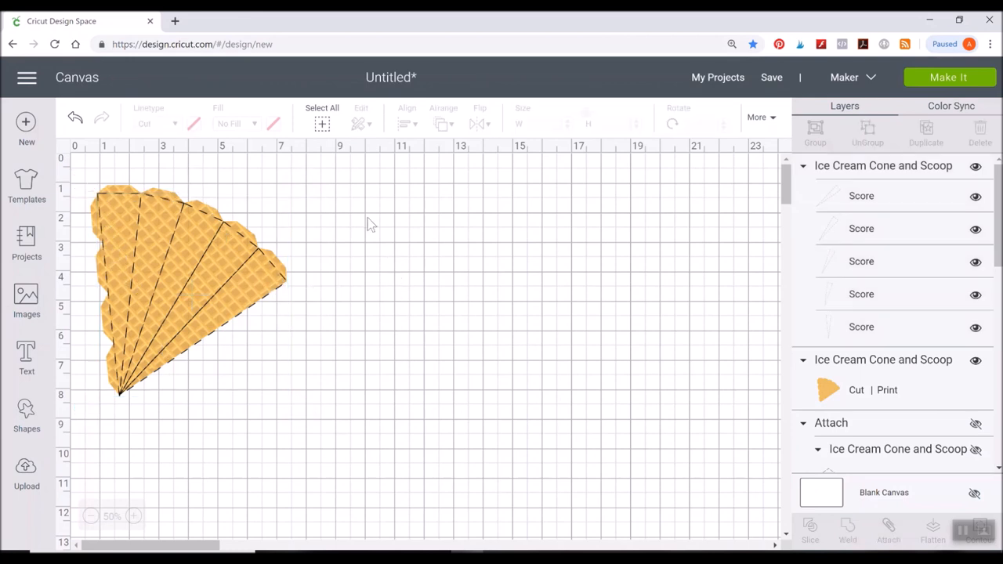
Attach the score lines to the waffle-printed cone piece.
{"action": "left_click", "coordinate": [188, 290]}
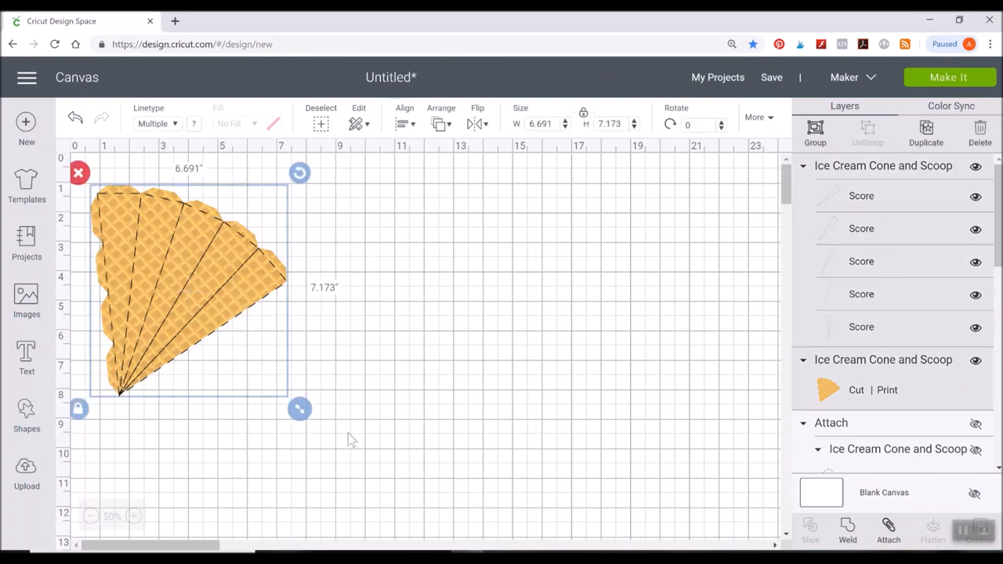
{"action": "mouse_move", "coordinate": [888, 533]}
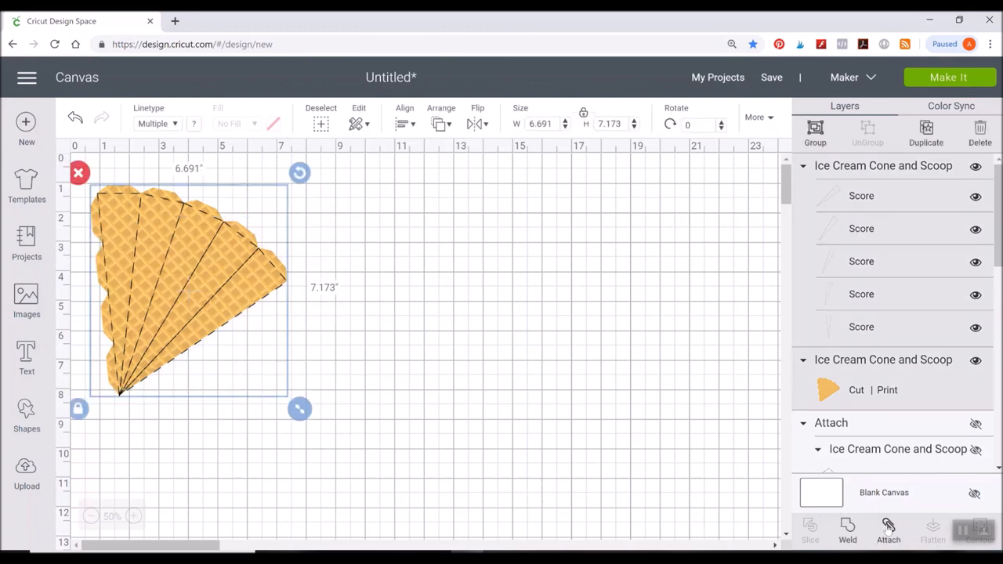
{"action": "left_click", "coordinate": [889, 529]}
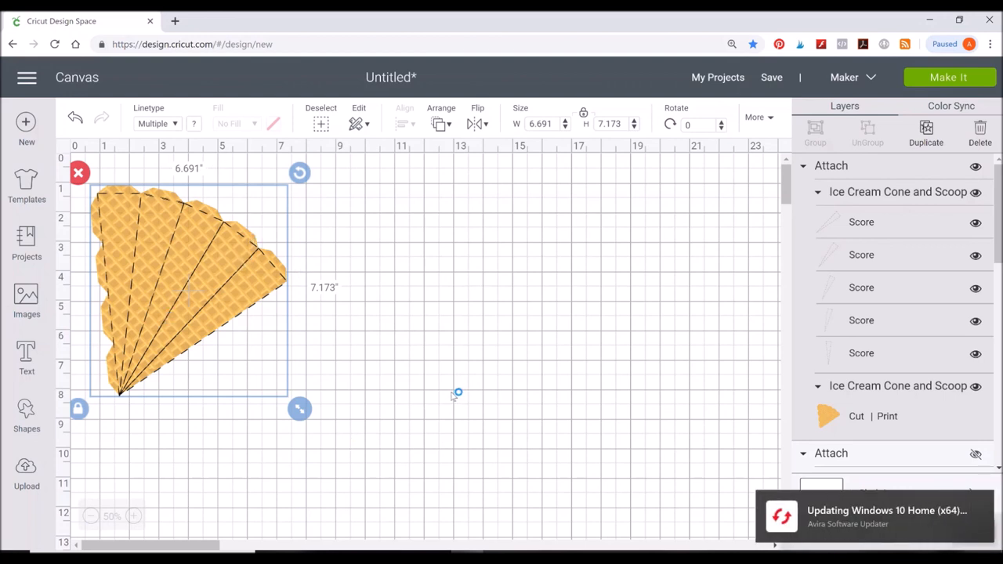
{"action": "mouse_move", "coordinate": [455, 398]}
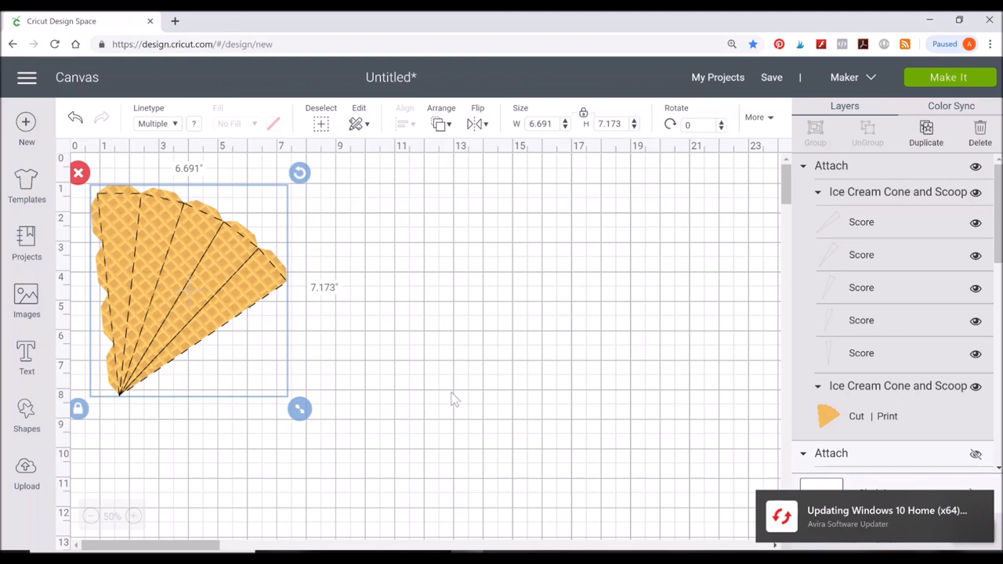